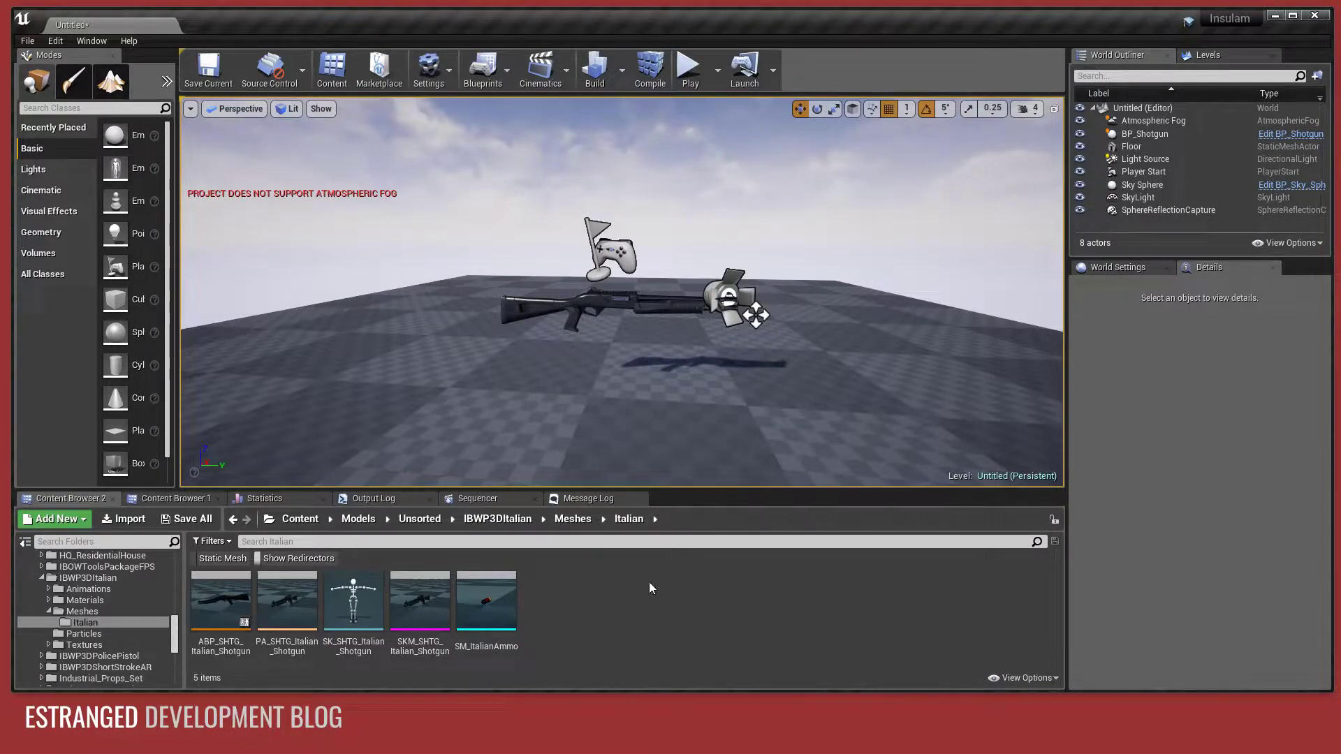
pyautogui.moveTo(486, 599)
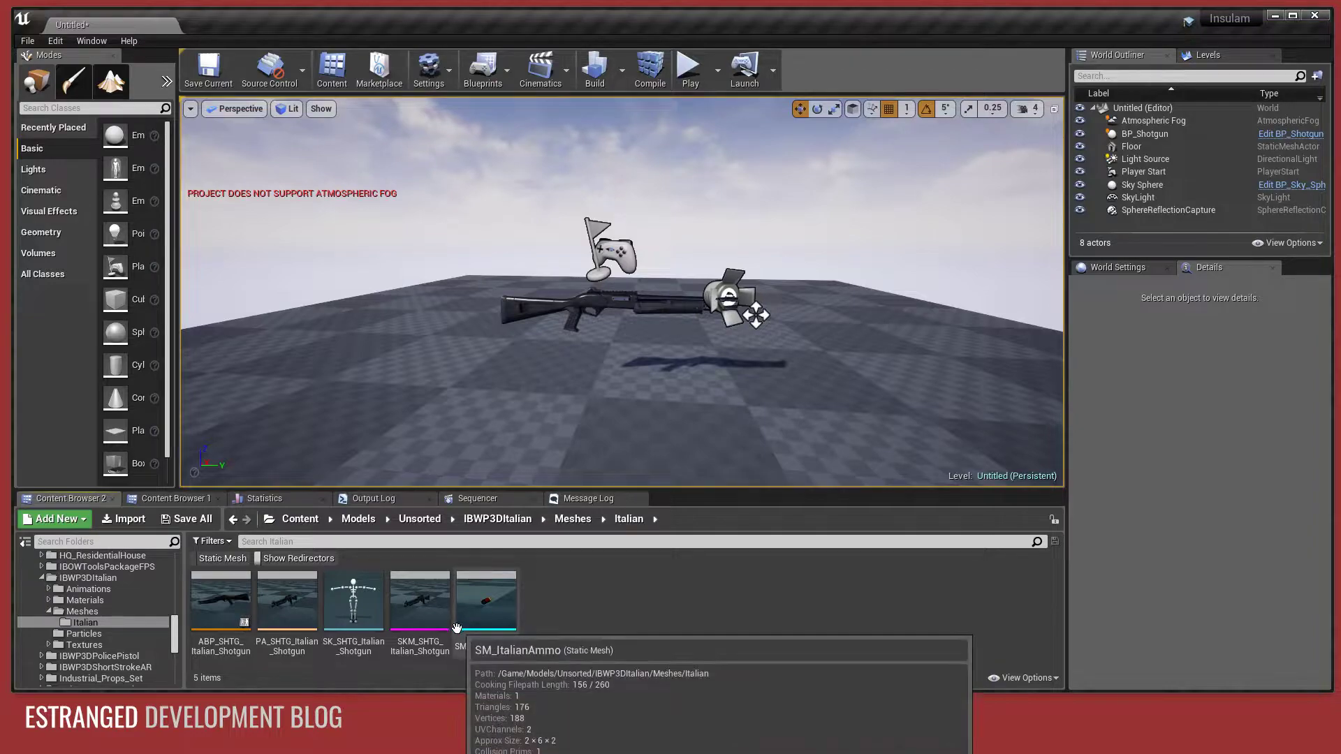
pyautogui.moveTo(419, 599)
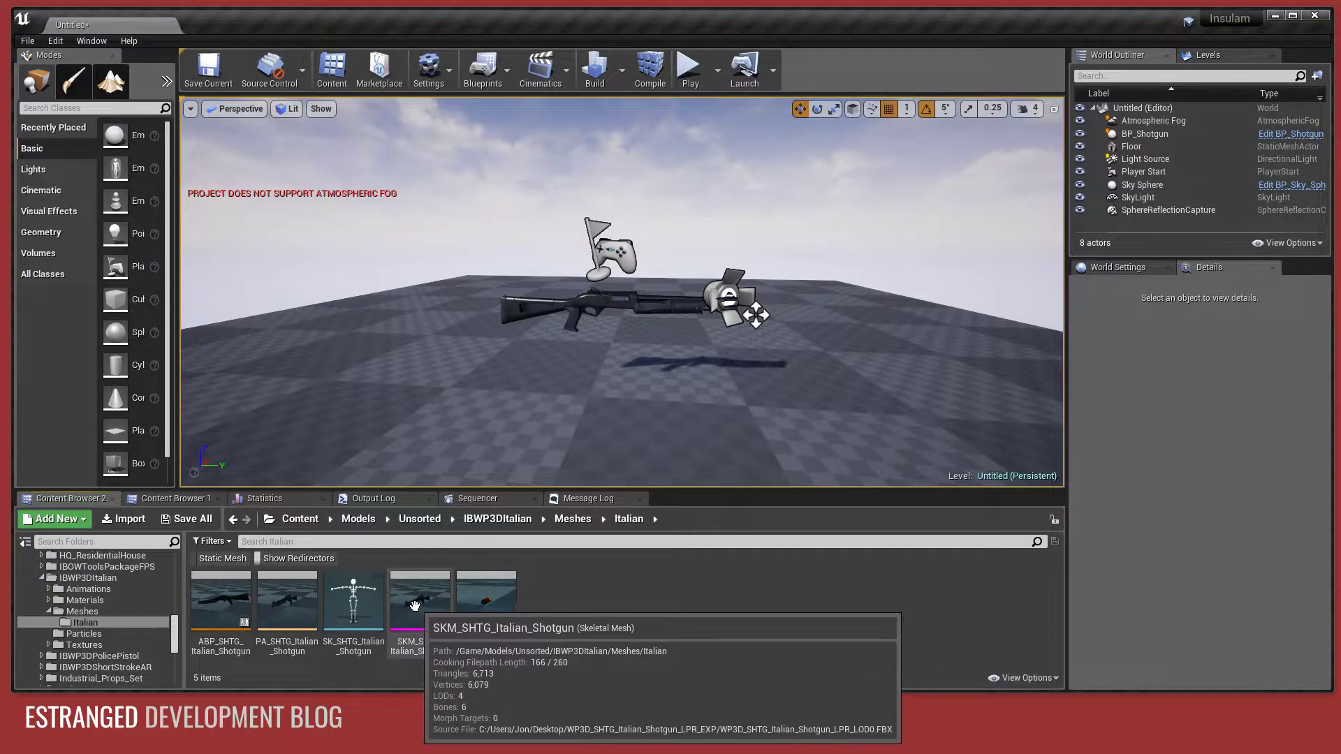
# Export the SKM_SHTG_Italian_Shotgun skeletal mesh into the DevBlog folder, replacing the existing FBX.
pyautogui.click(419, 599)
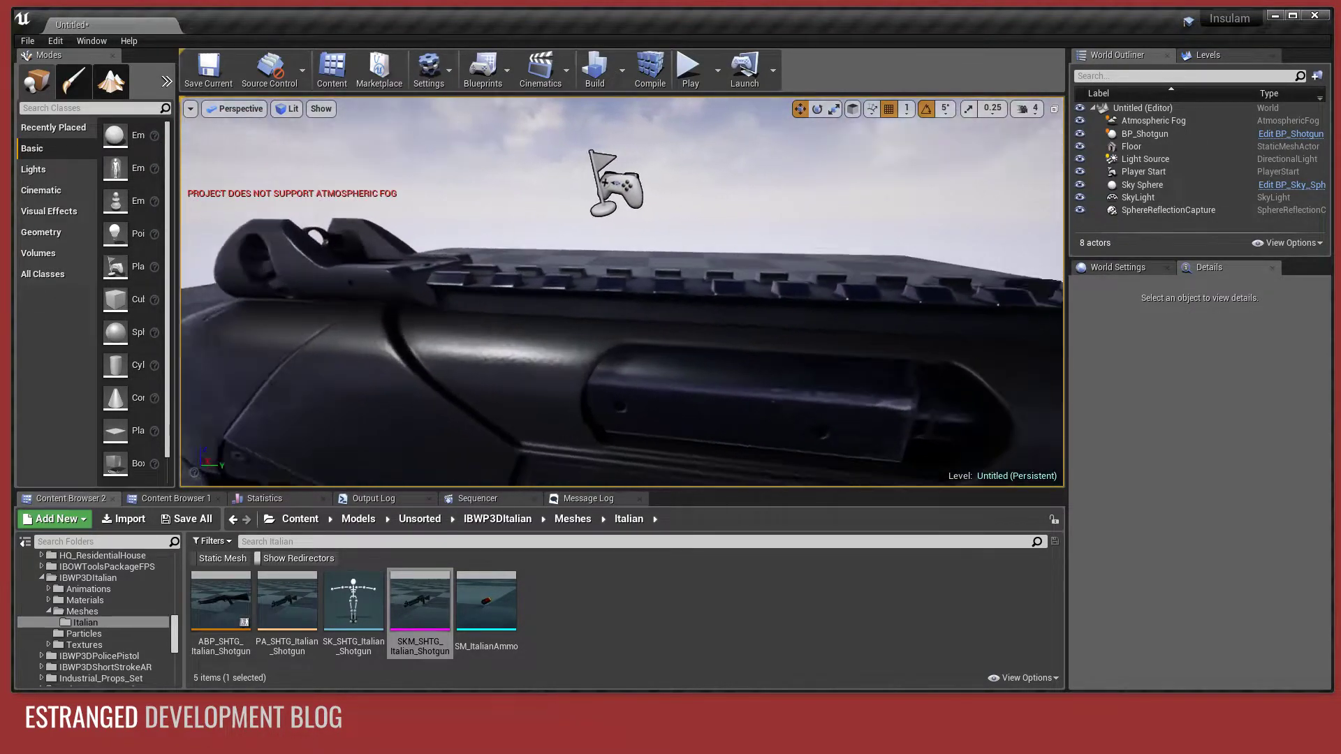
pyautogui.moveTo(419, 596)
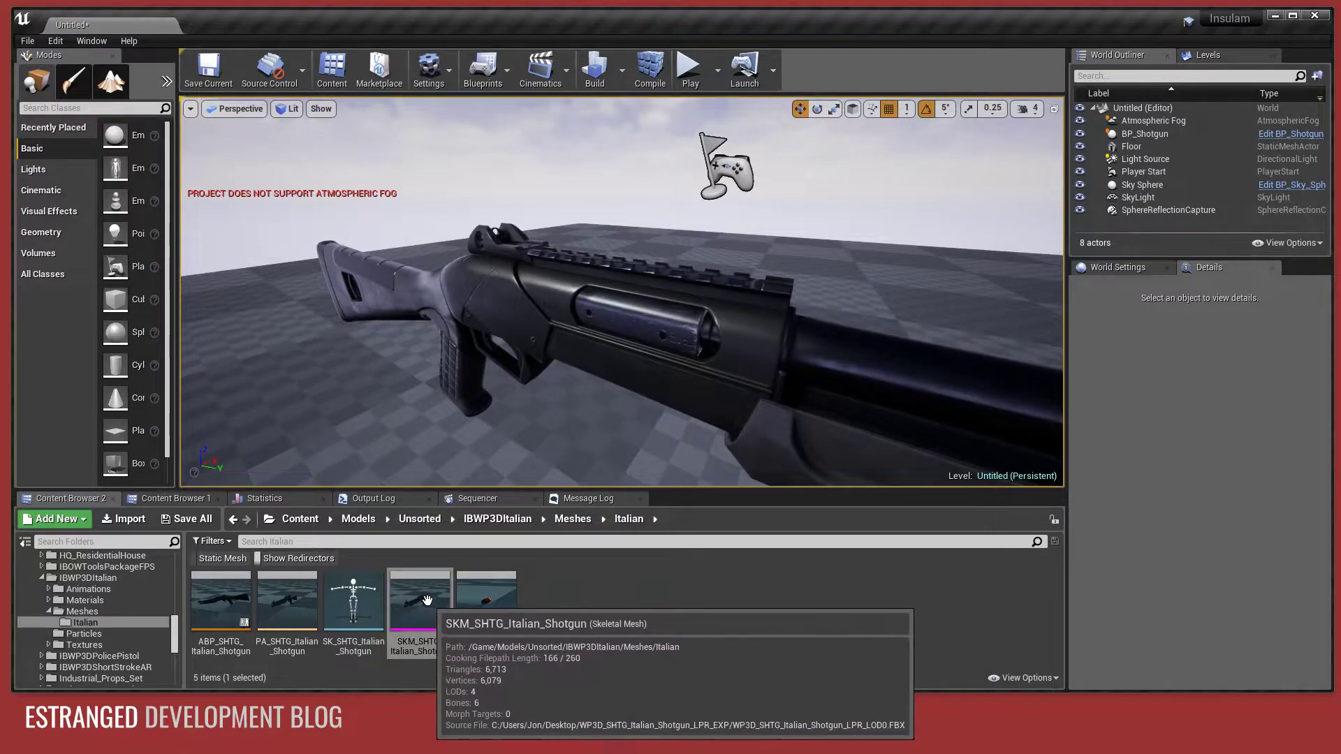
pyautogui.rightClick(419, 599)
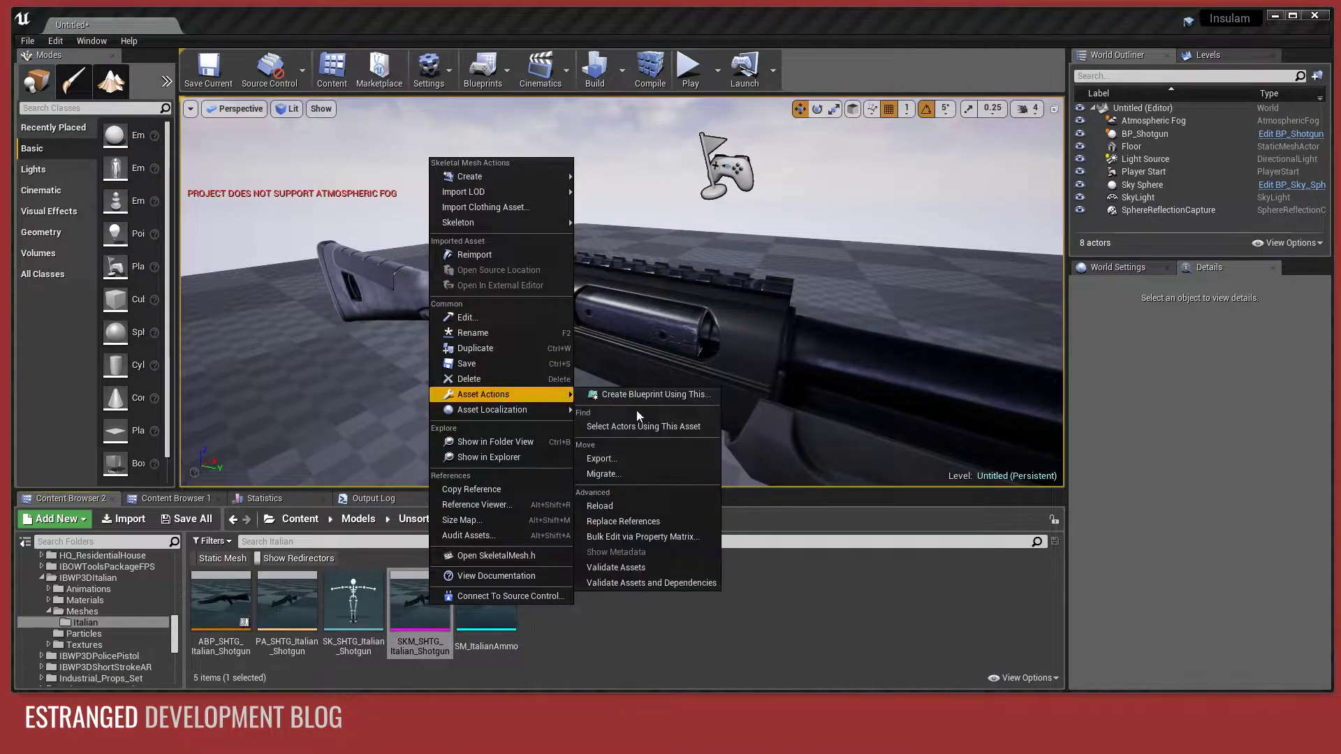
pyautogui.click(600, 458)
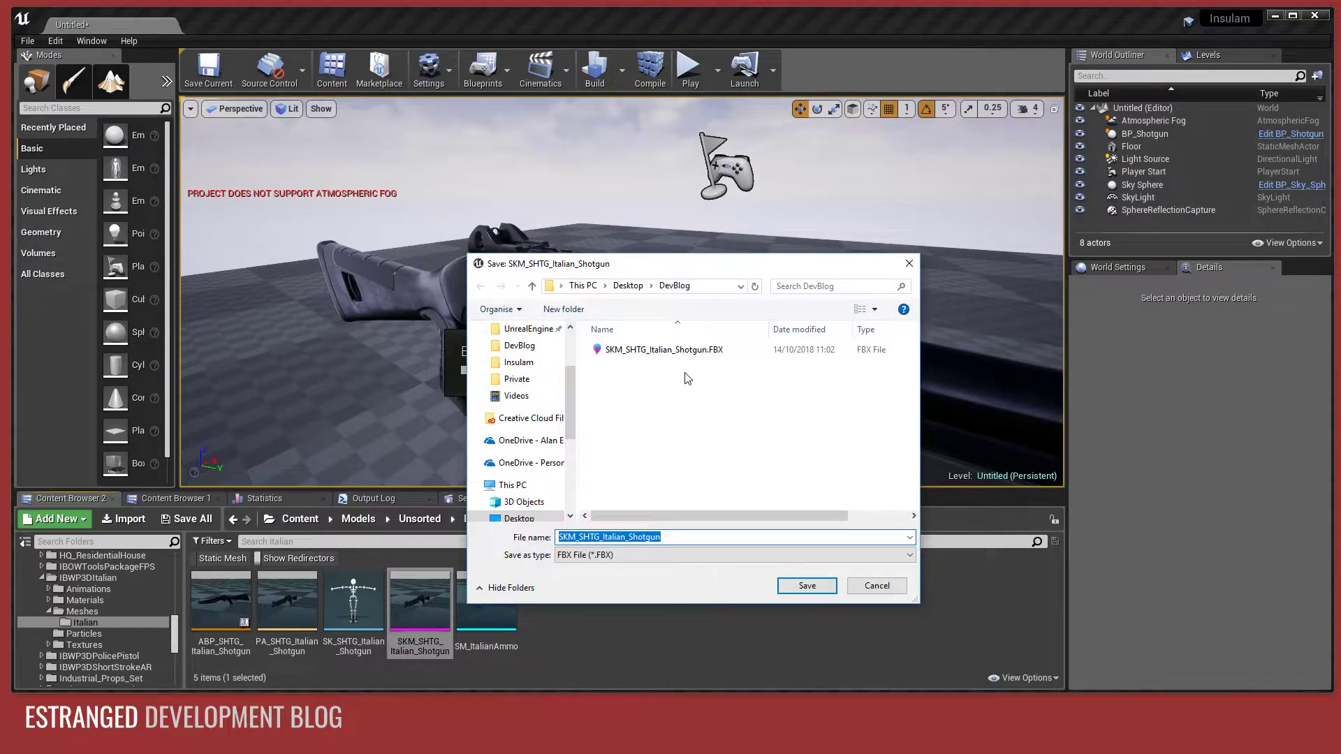
pyautogui.click(805, 586)
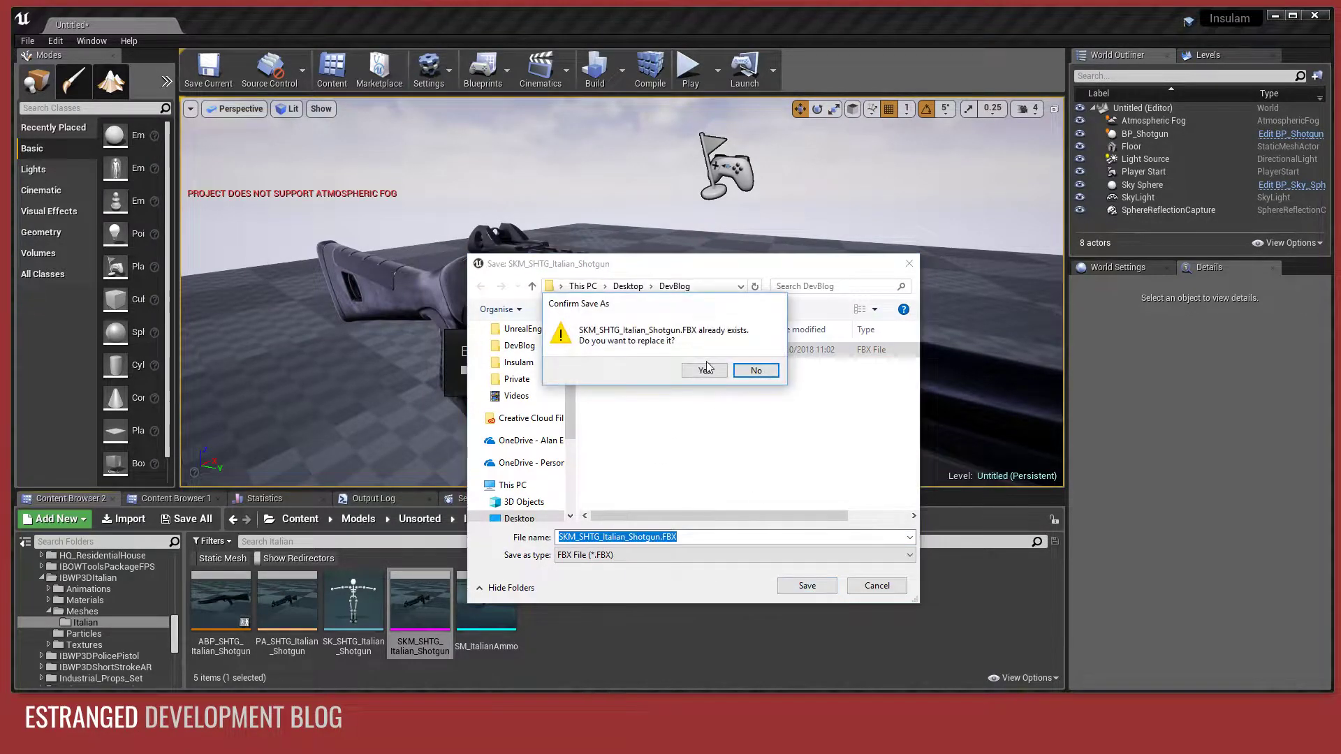
pyautogui.click(702, 370)
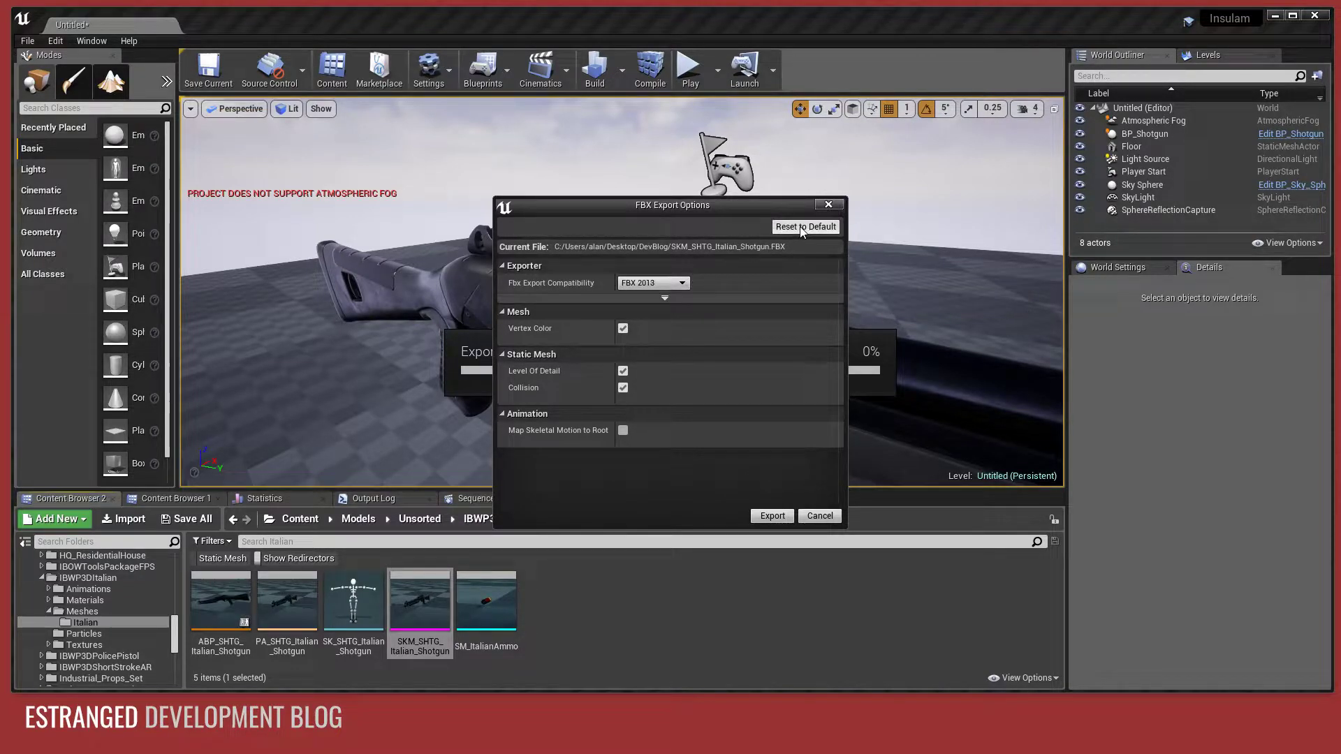
# Choose FBX 2018 compatibility and run the export.
pyautogui.click(653, 284)
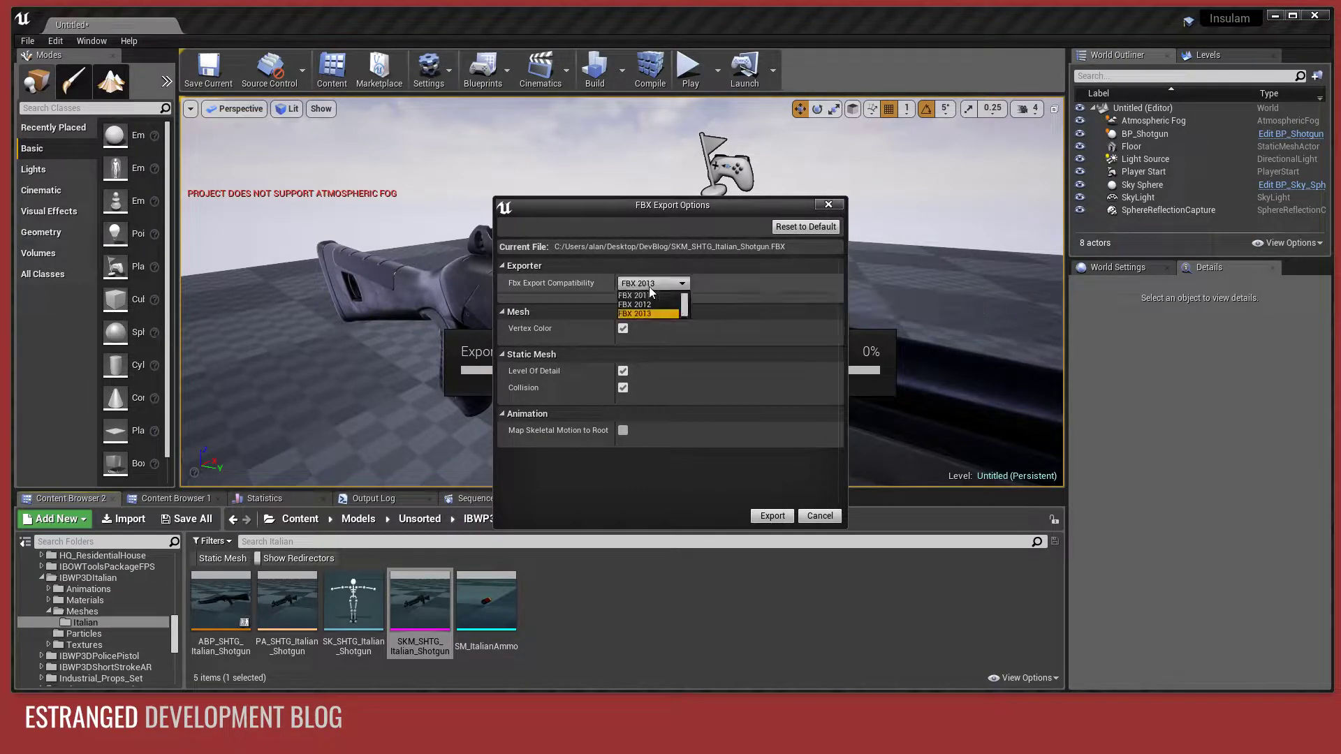
pyautogui.click(634, 295)
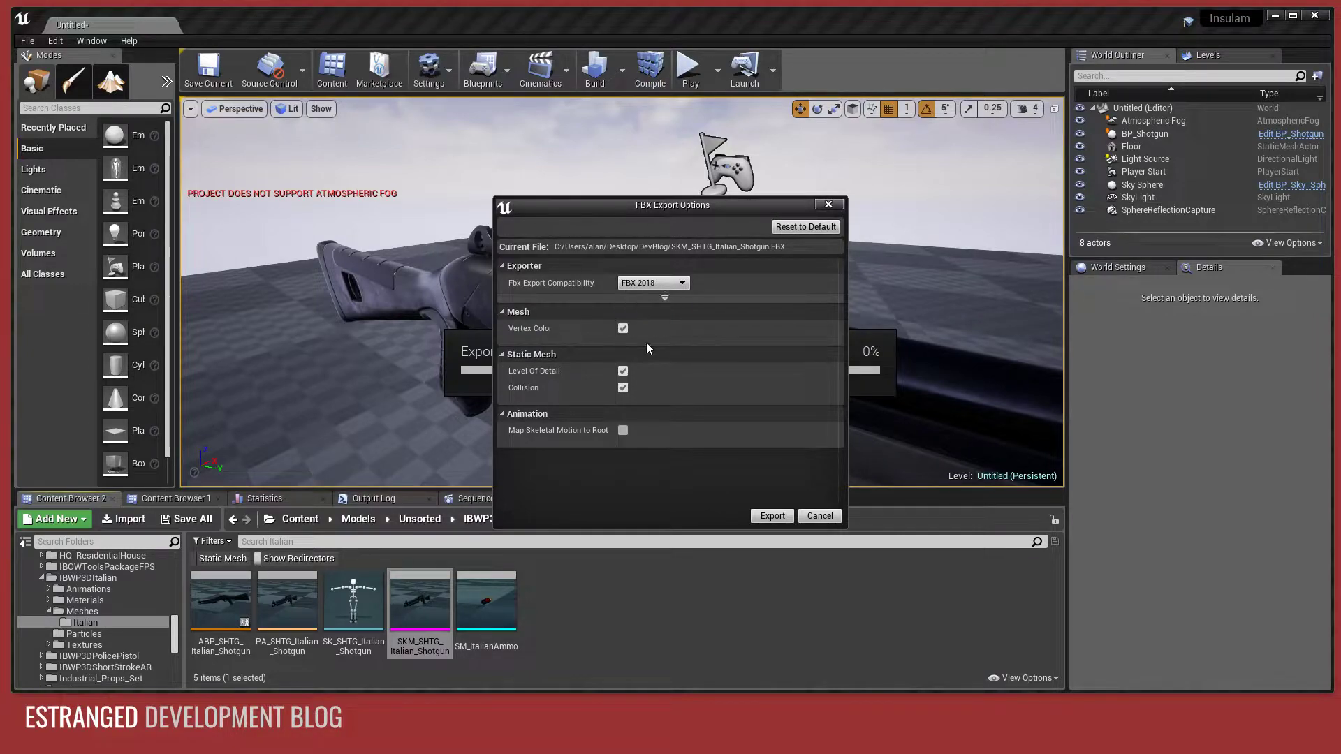
pyautogui.moveTo(773, 500)
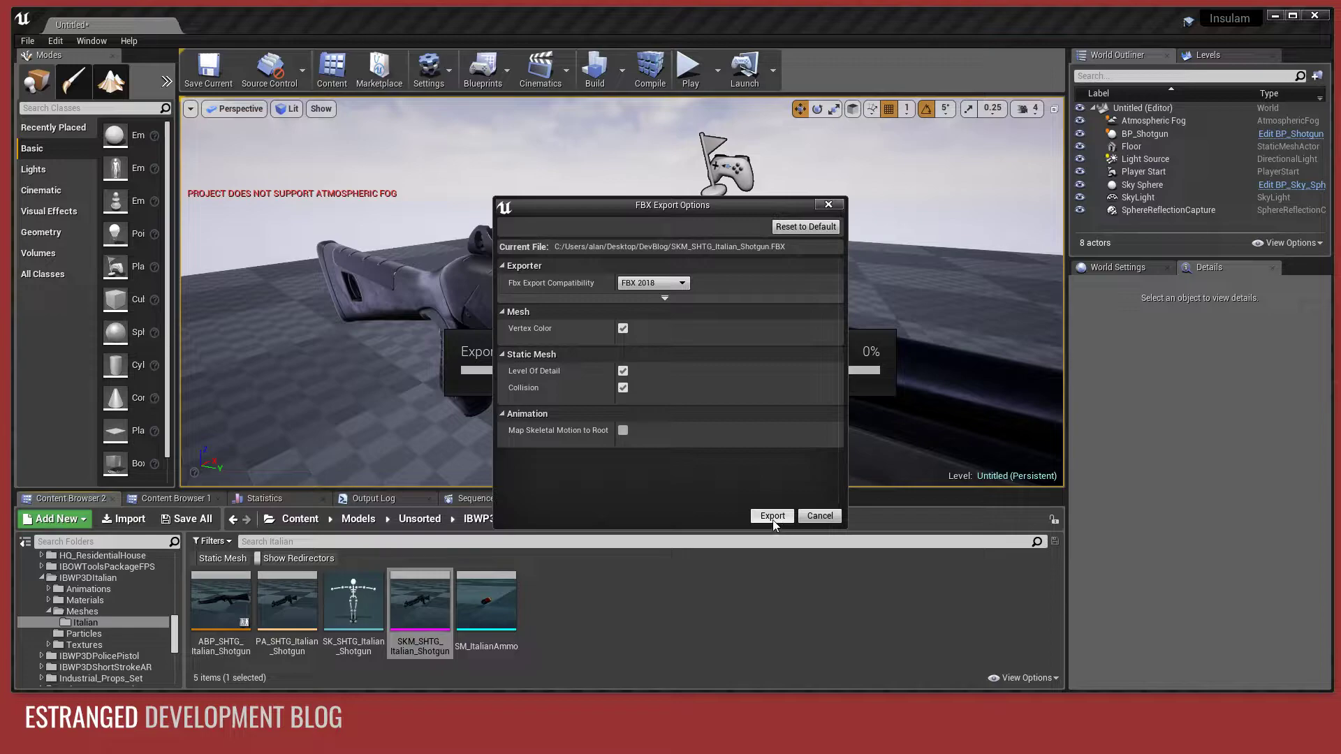
pyautogui.click(771, 516)
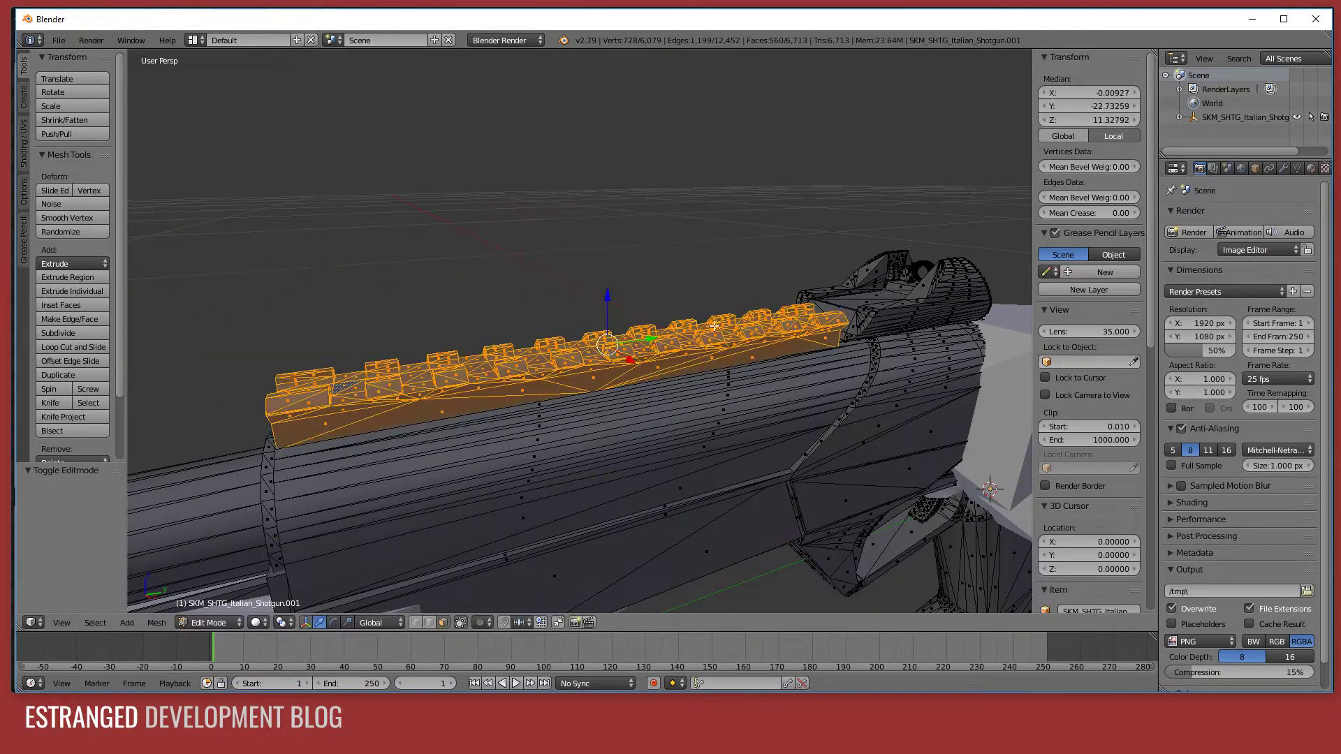
# Delete the selected top rail vertices from the shotgun mesh and begin a new export.
pyautogui.press('x')
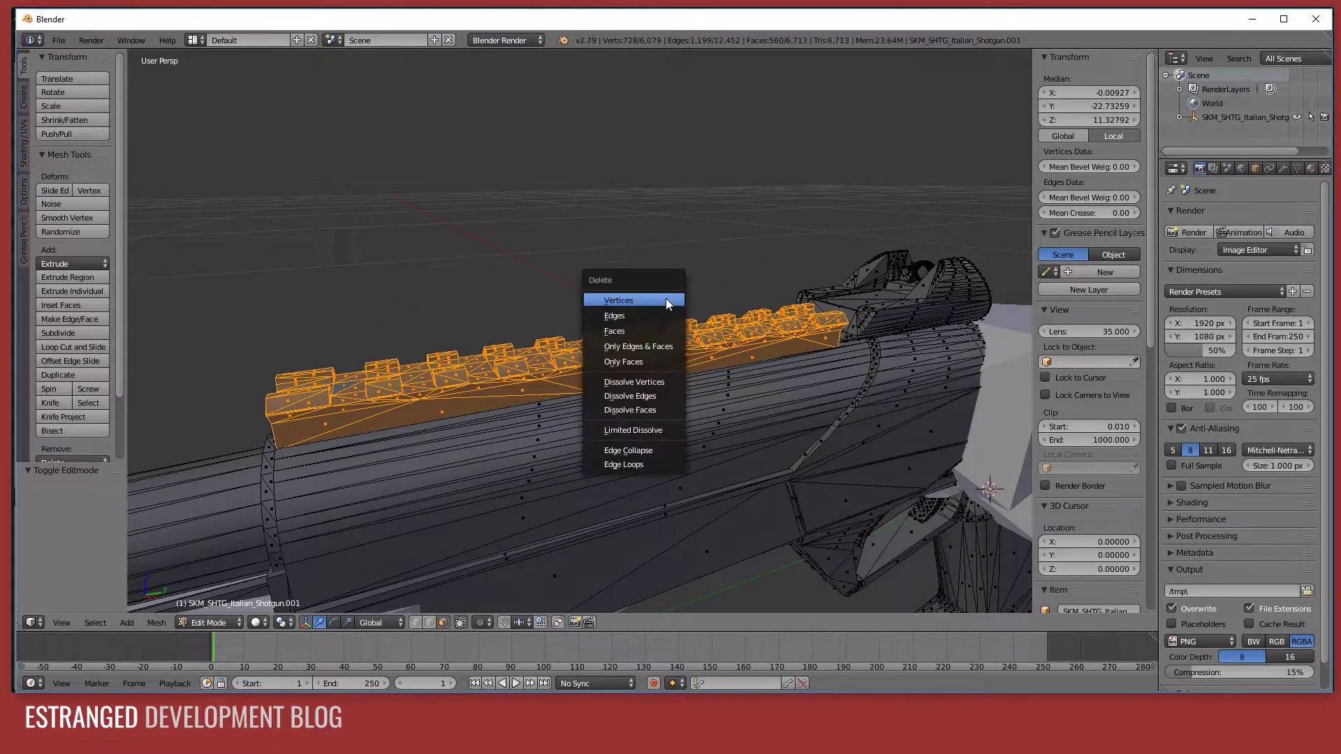
pyautogui.click(618, 299)
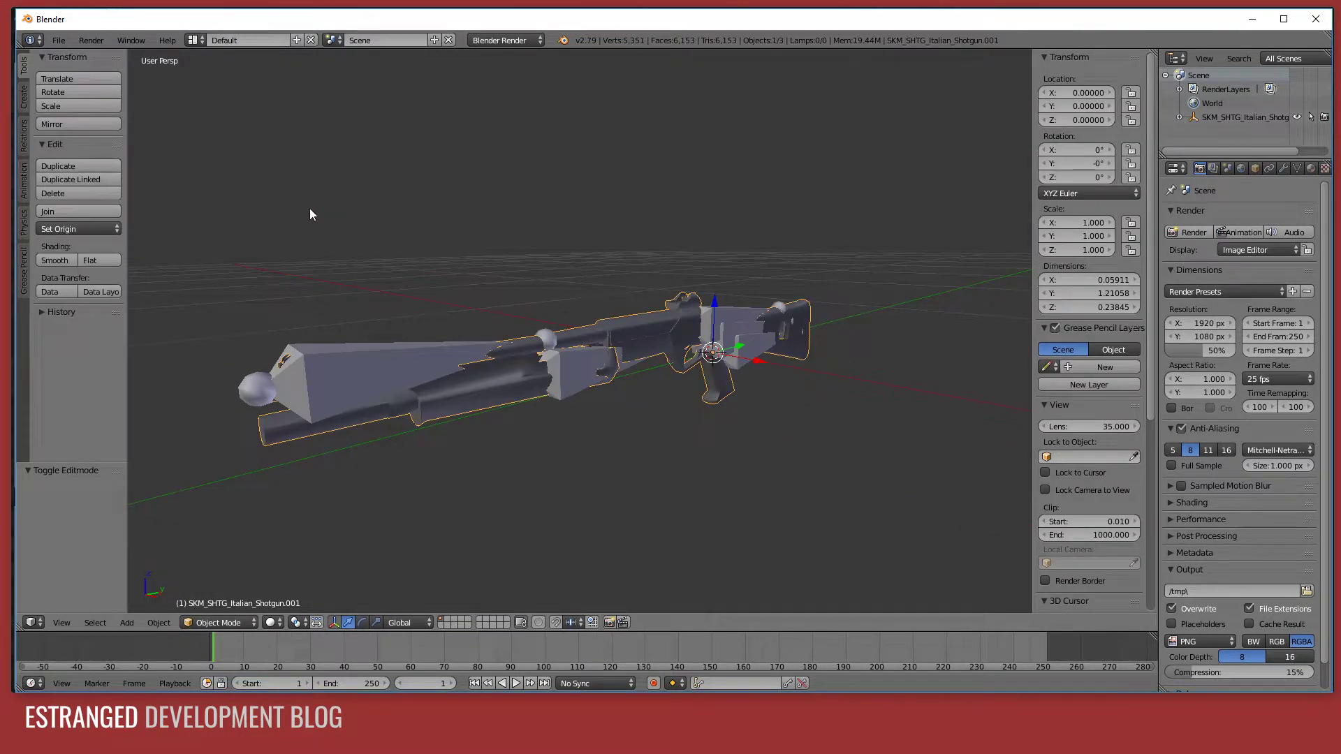
pyautogui.click(59, 39)
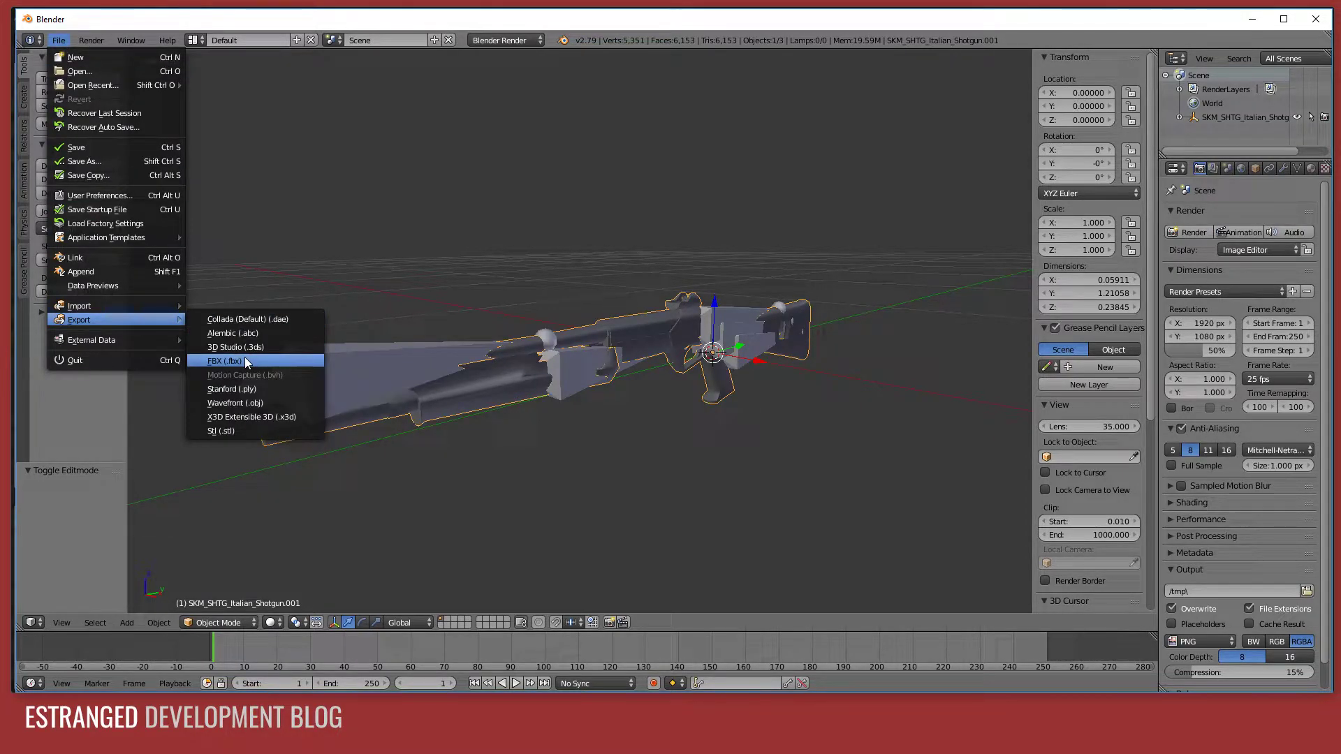
# Export as FBX over the existing SKM_SHTG_Italian_Shotgun.FBX in DevBlog.
pyautogui.click(223, 361)
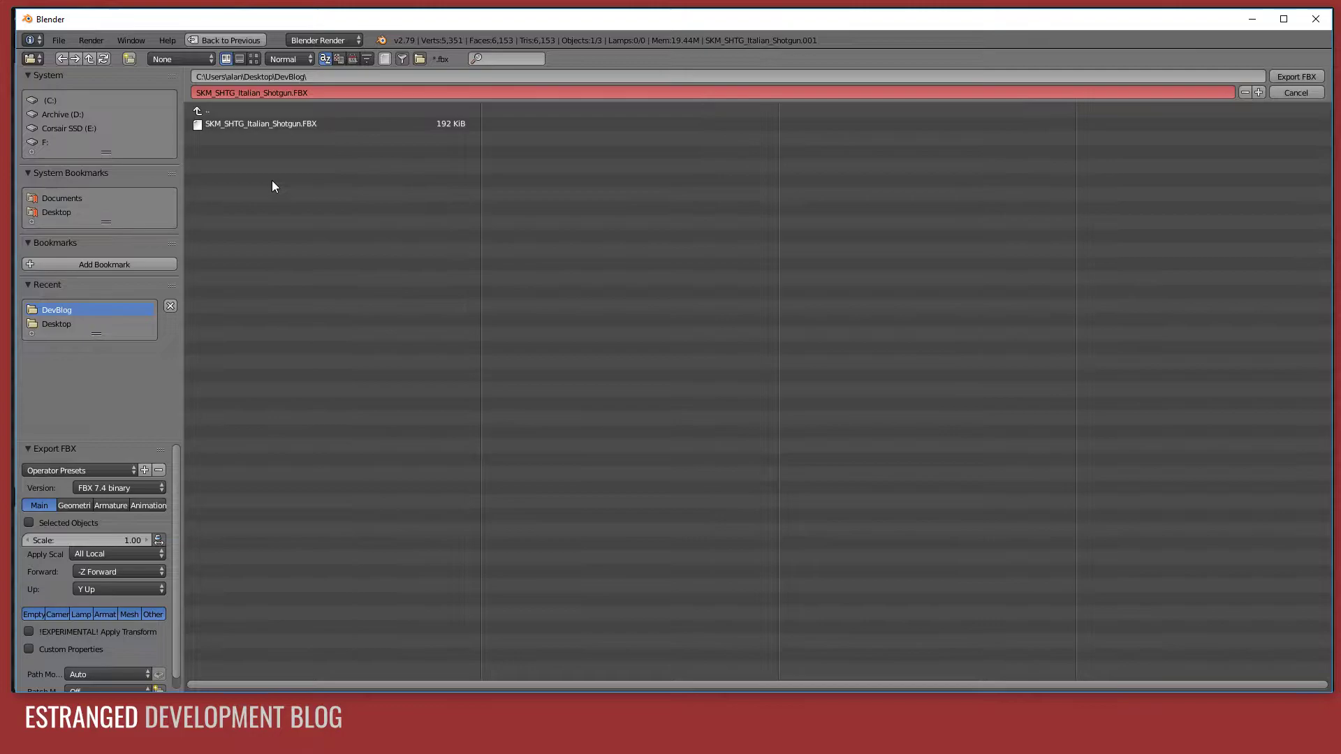
pyautogui.moveTo(162, 462)
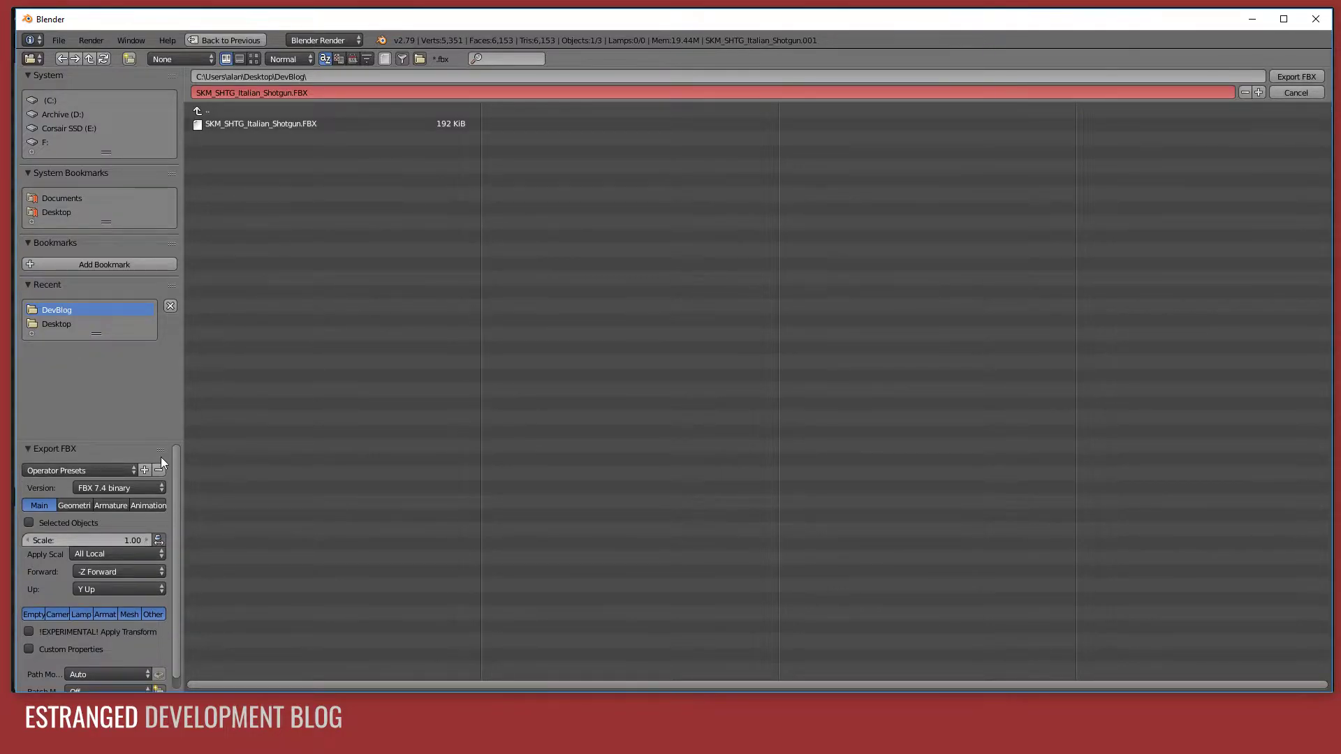
pyautogui.moveTo(187, 560)
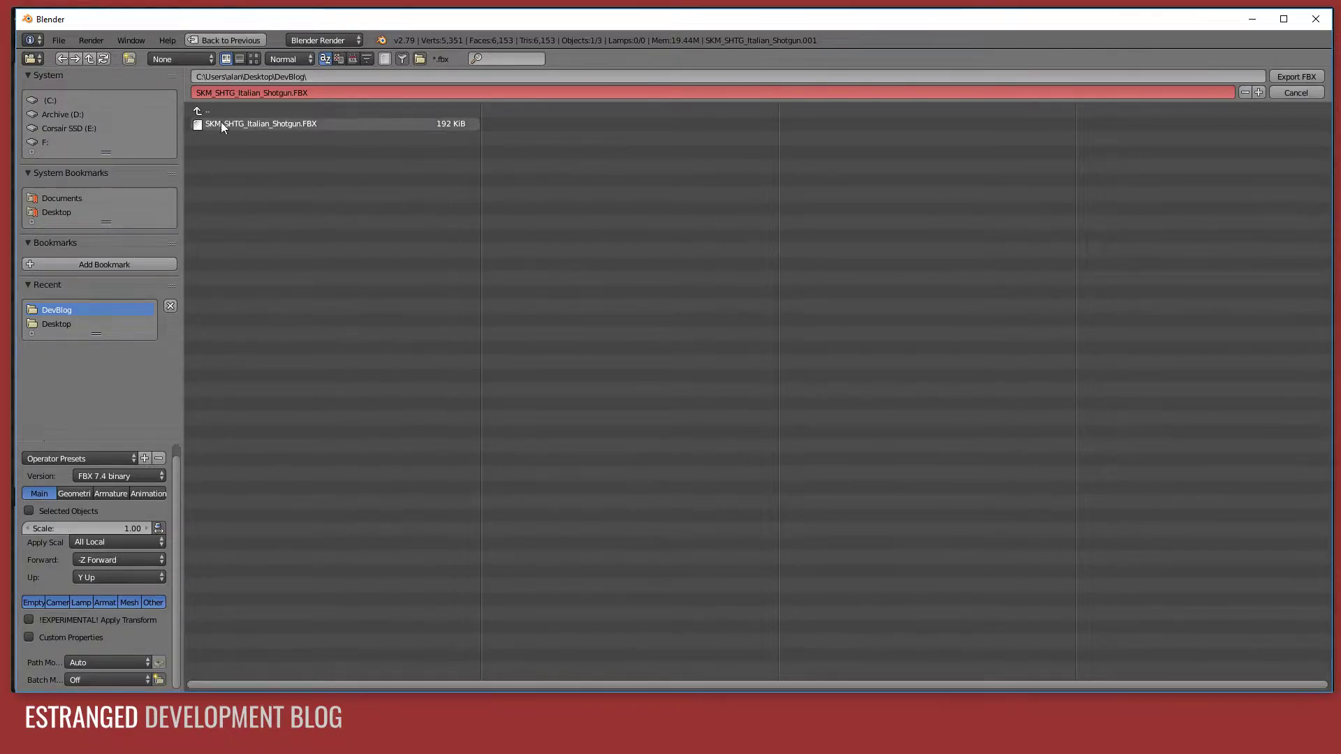
pyautogui.click(261, 124)
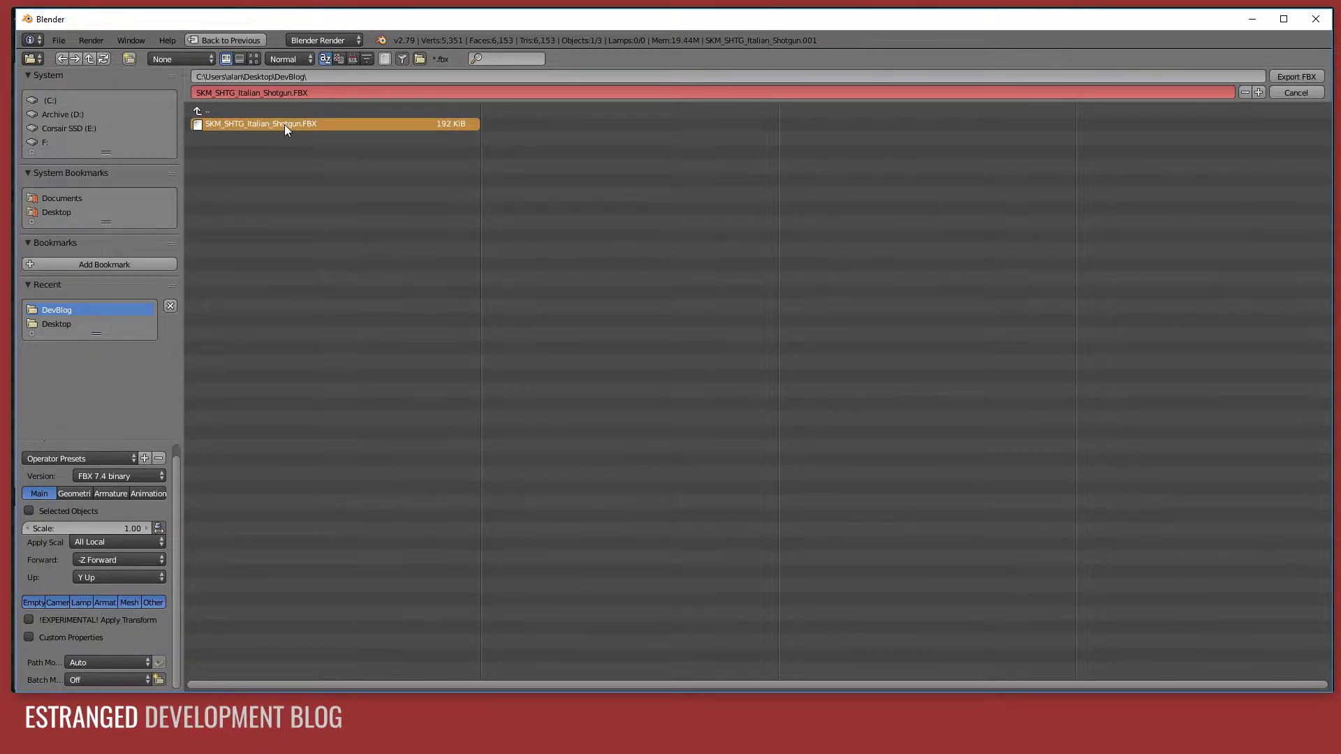
pyautogui.click(1295, 76)
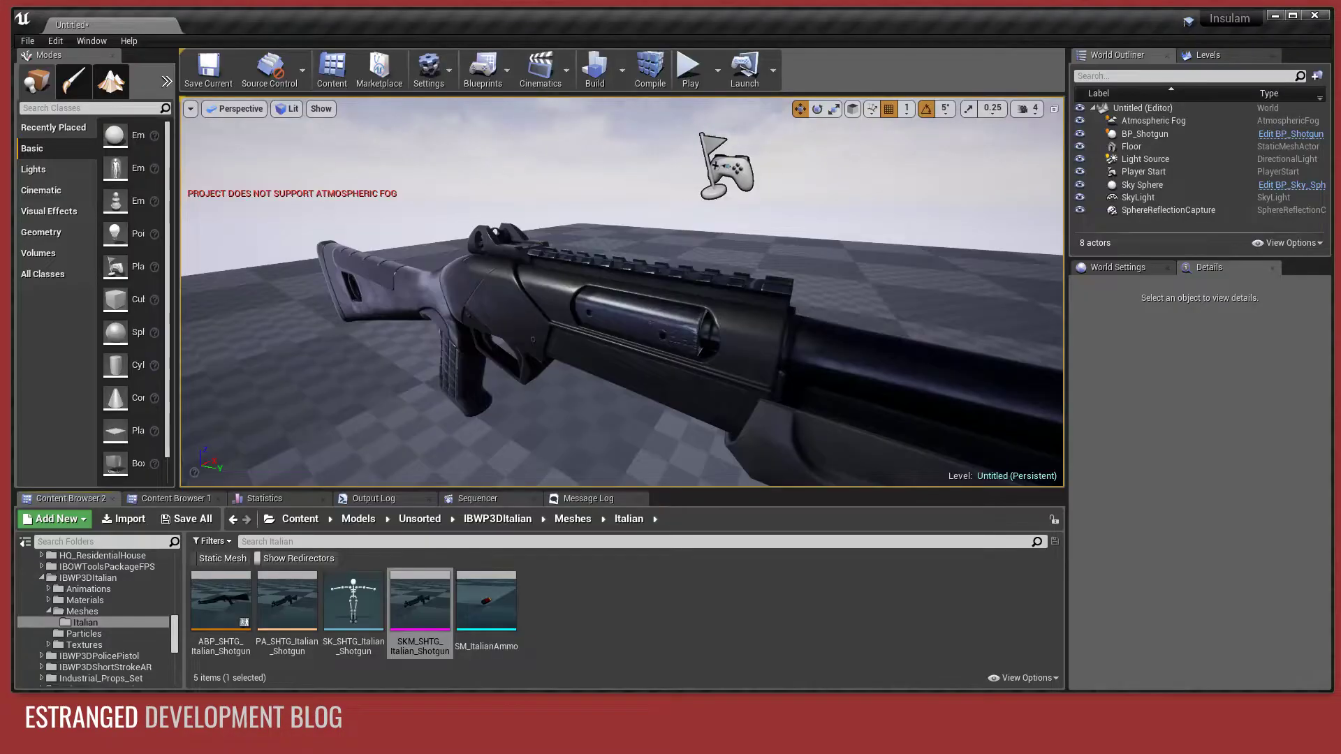
# Reimport the shotgun skeletal mesh from the edited FBX in DevBlog.
pyautogui.rightClick(421, 599)
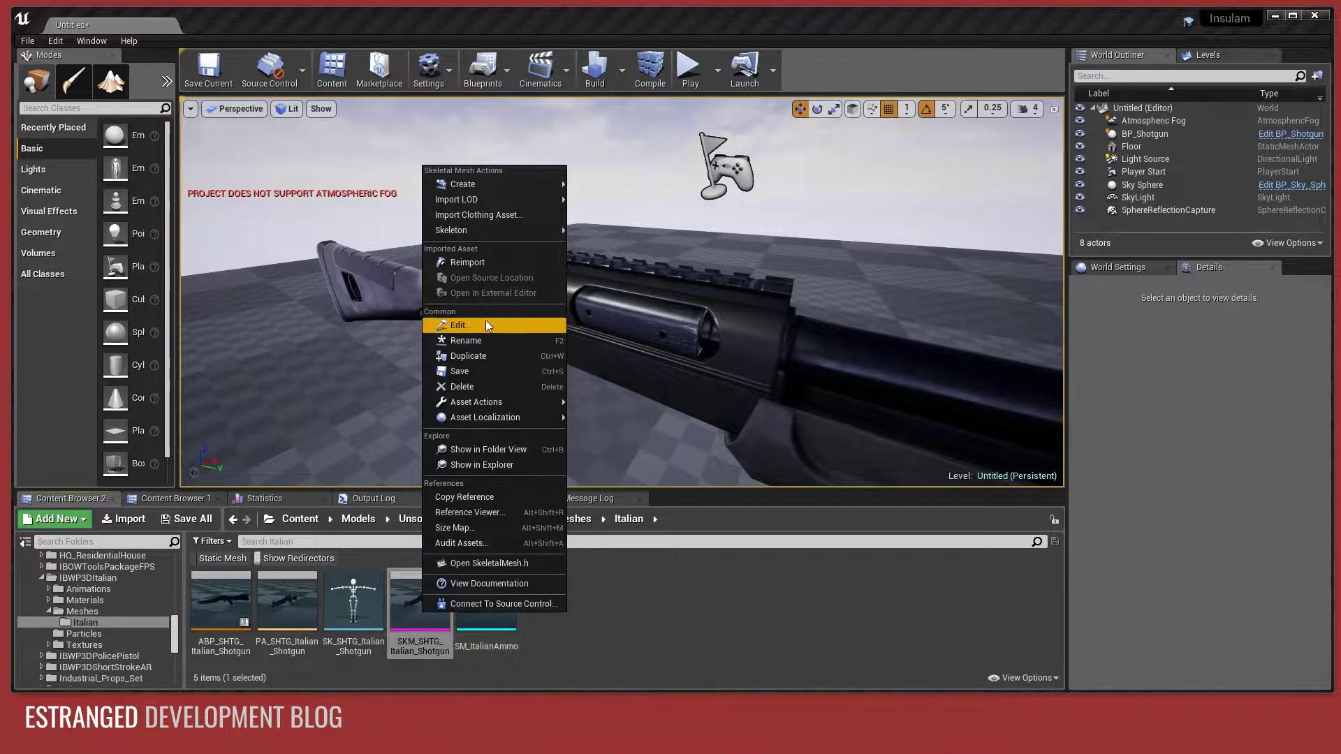
pyautogui.moveTo(466, 263)
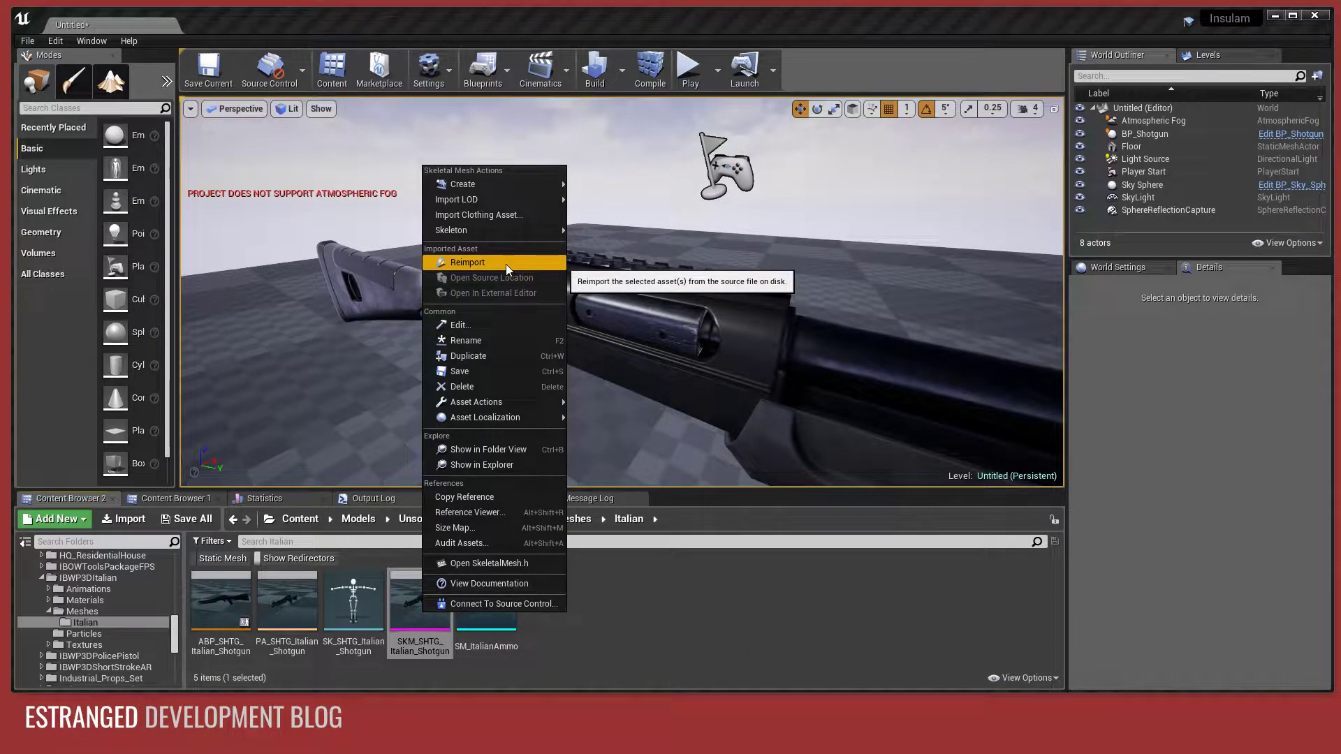
pyautogui.click(467, 263)
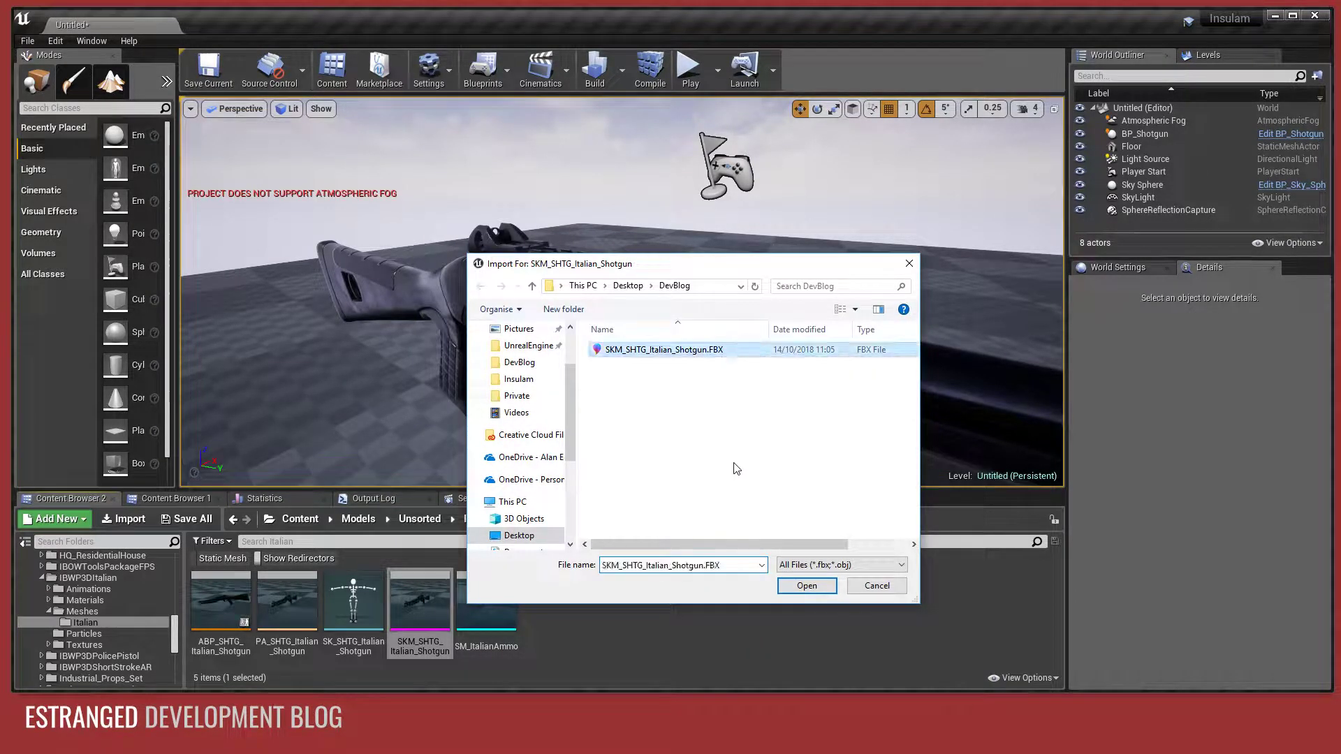
pyautogui.click(805, 585)
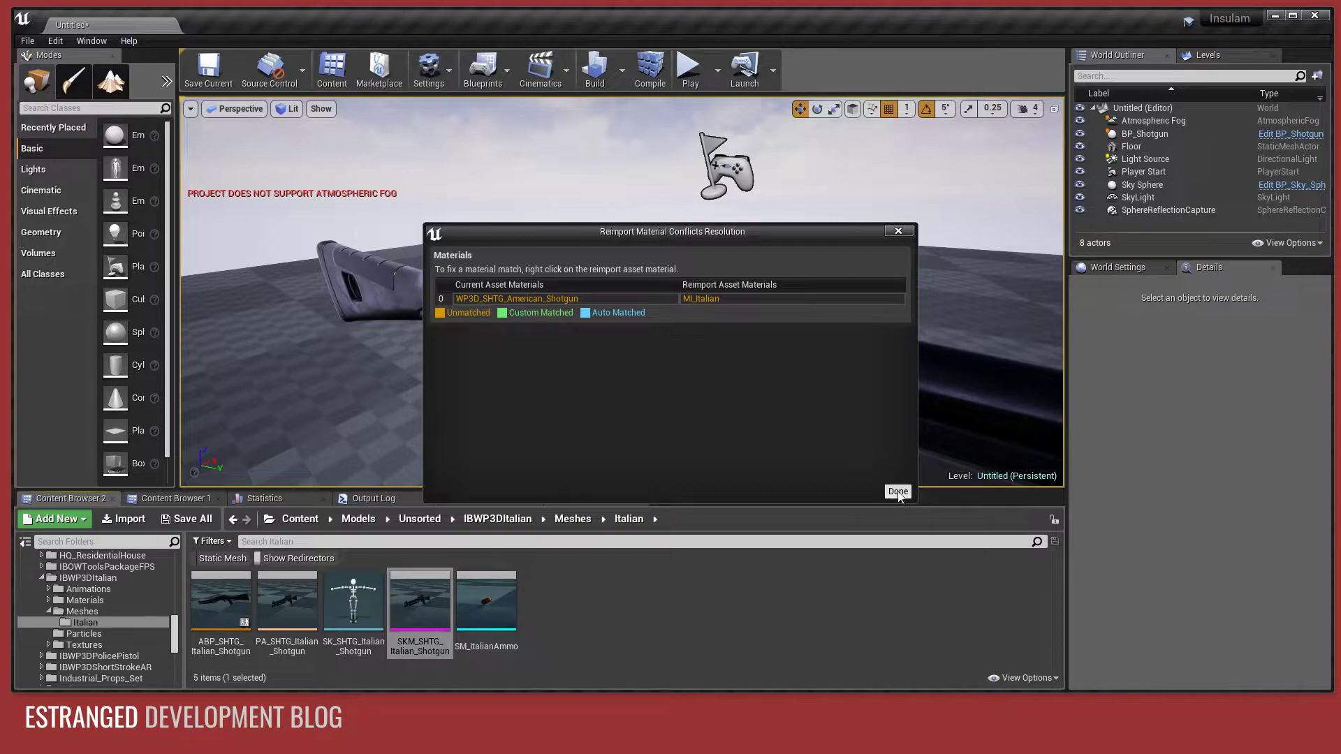
# Accept the material matching and decline regenerating the skeleton.
pyautogui.click(896, 490)
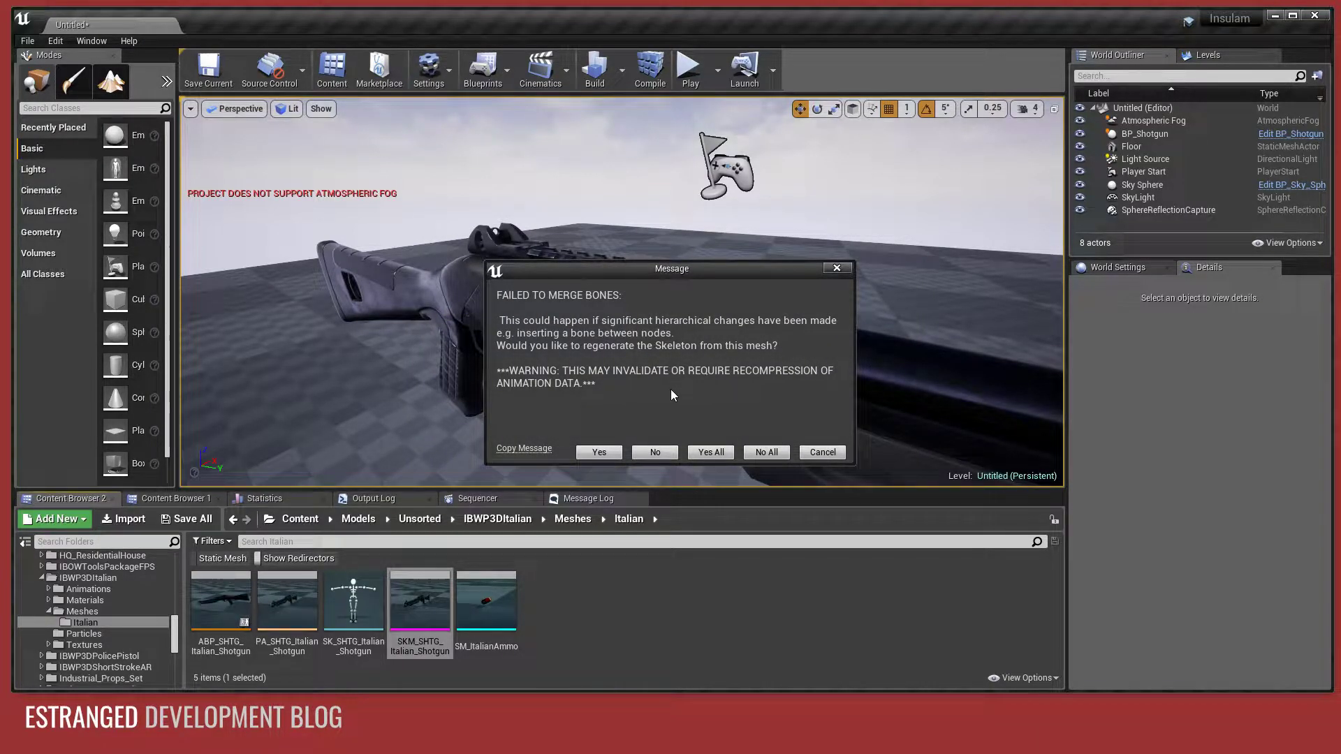
pyautogui.moveTo(674, 406)
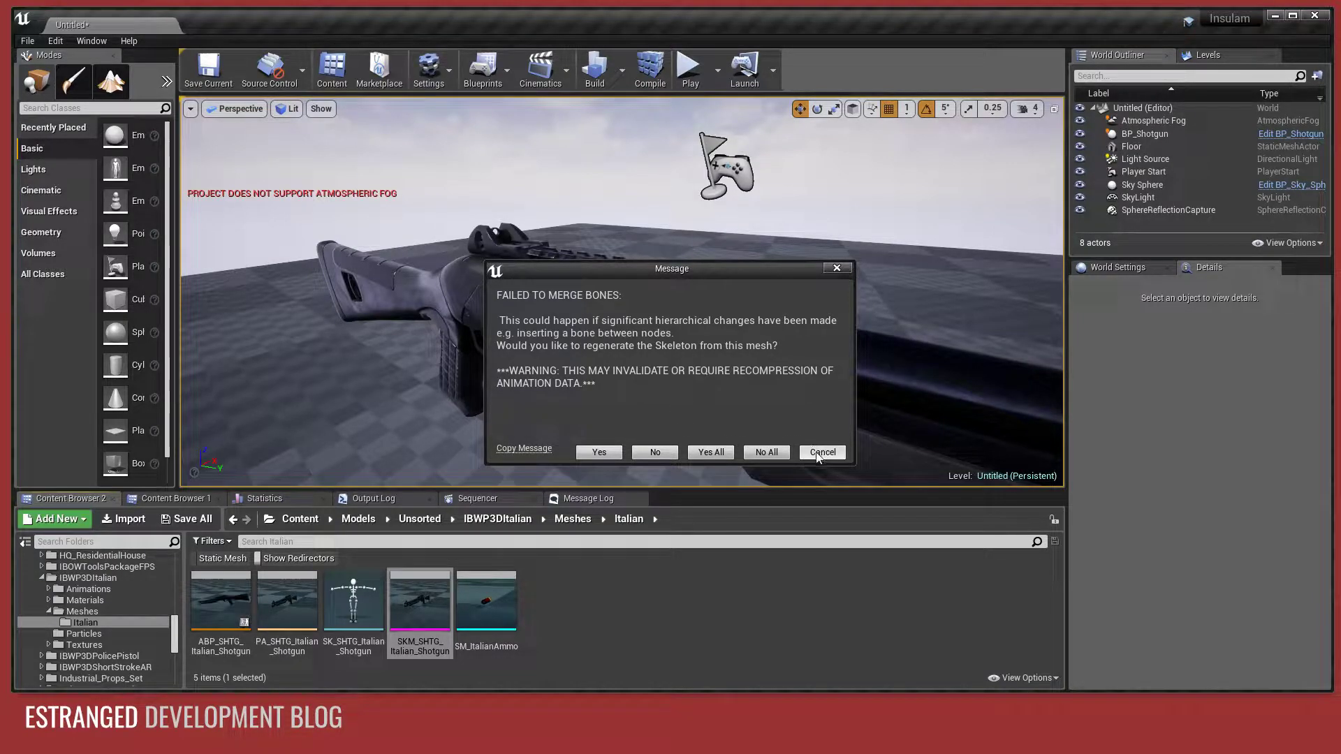
pyautogui.click(820, 451)
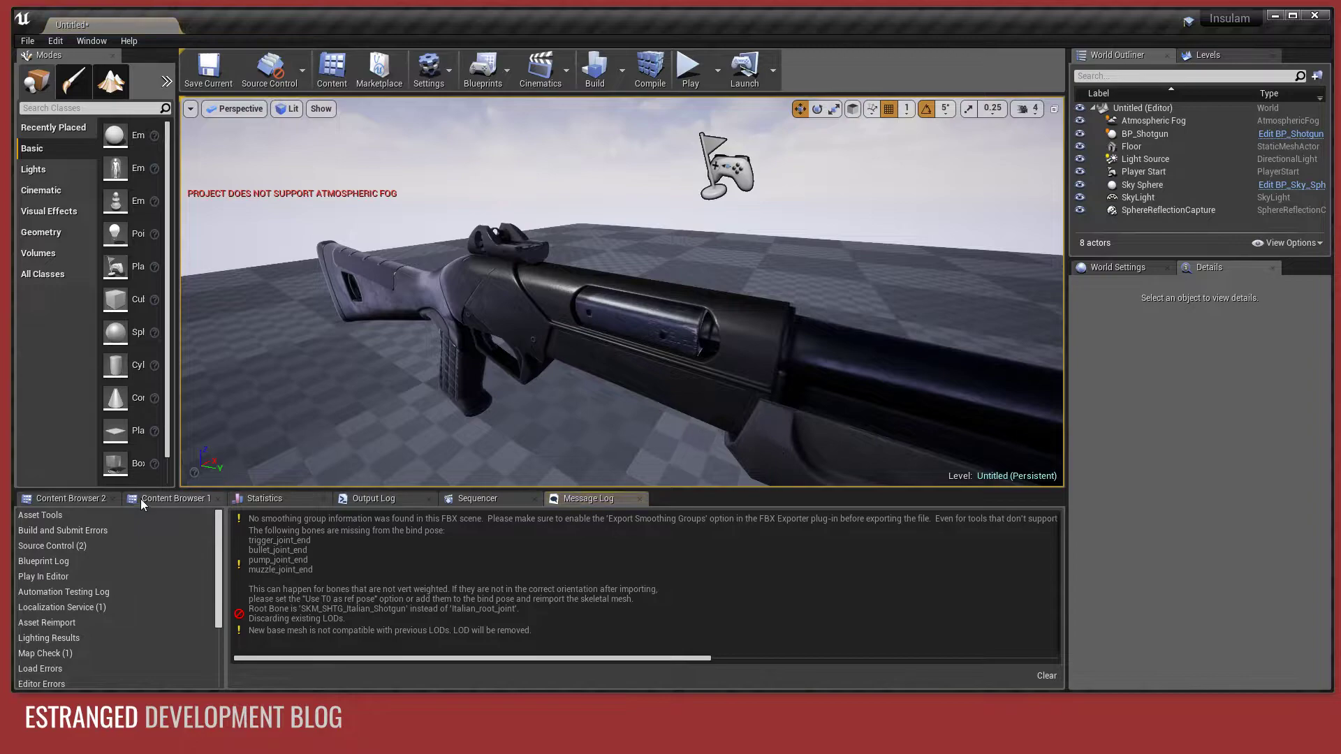
pyautogui.click(179, 498)
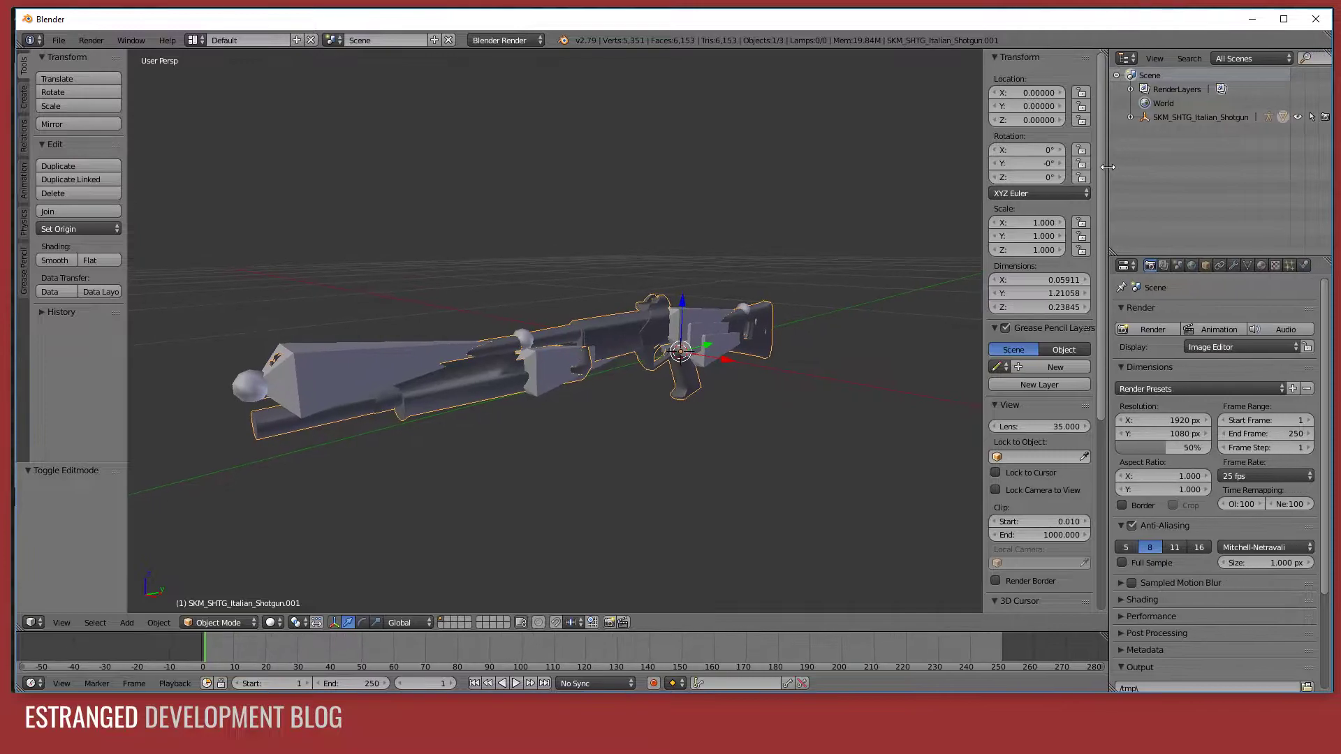
pyautogui.click(1132, 116)
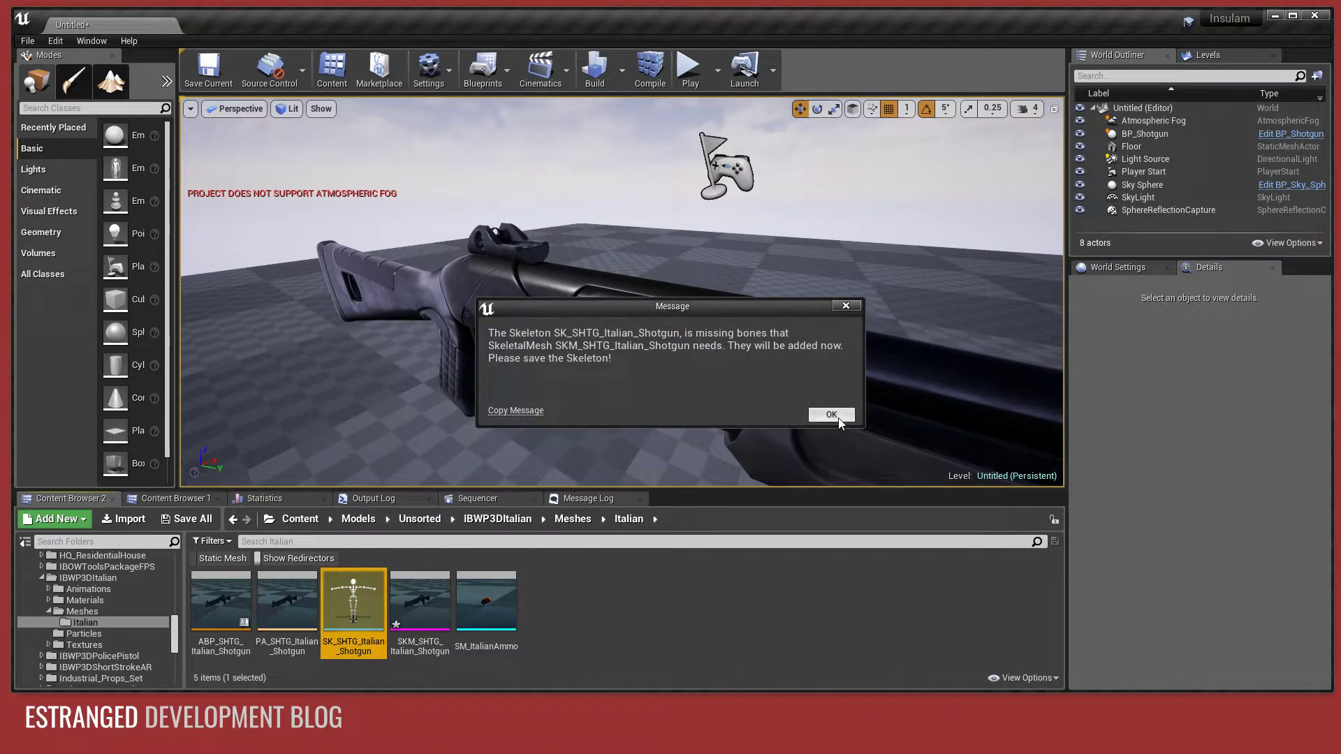
# Dismiss the missing-bones warning and open the SK_SHTG_Italian_Shotgun skeleton from the Content Browser.
pyautogui.click(828, 415)
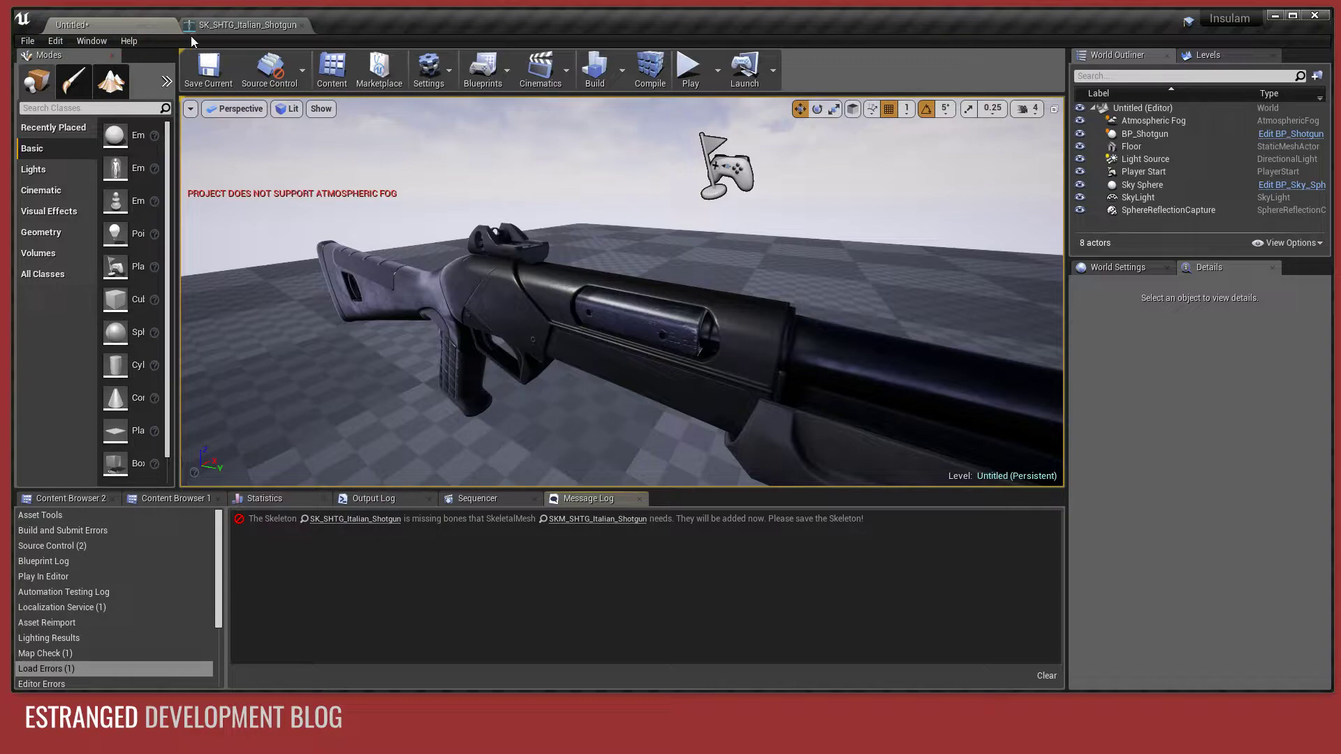
pyautogui.click(246, 23)
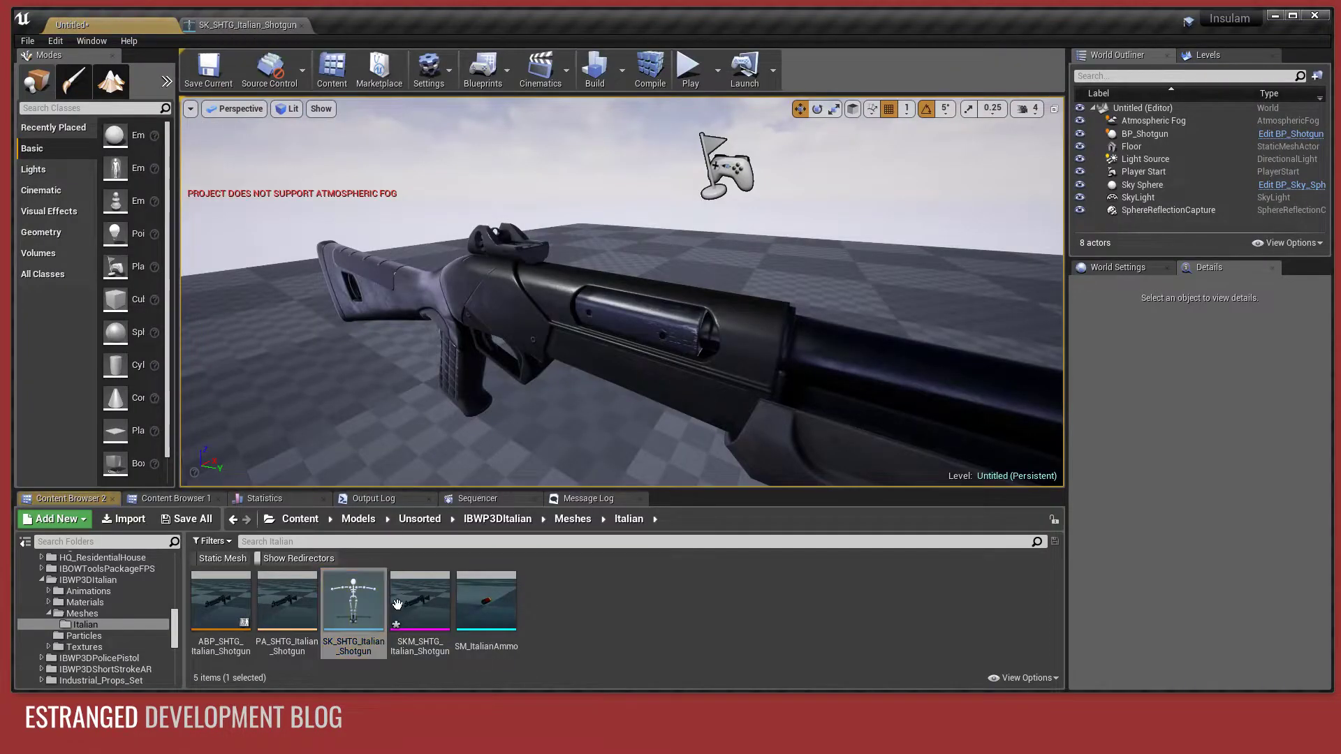
pyautogui.rightClick(419, 599)
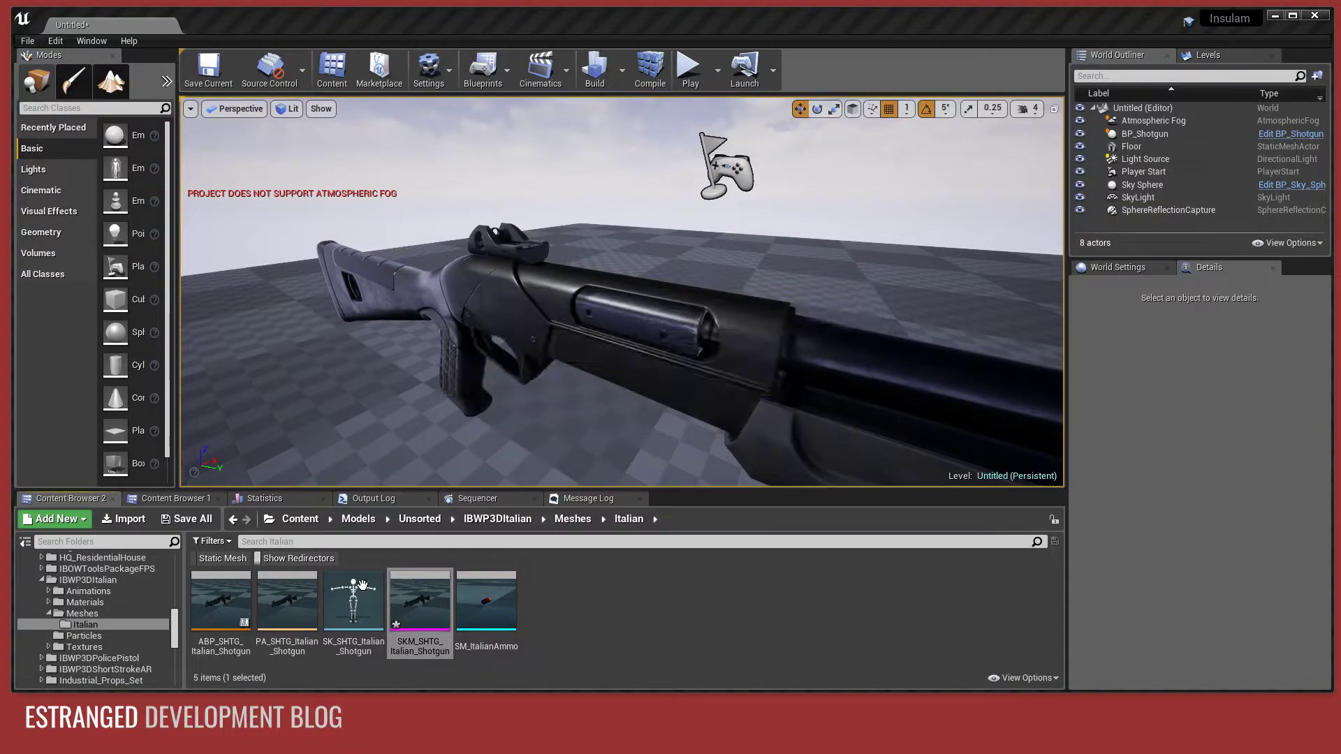
pyautogui.doubleClick(354, 594)
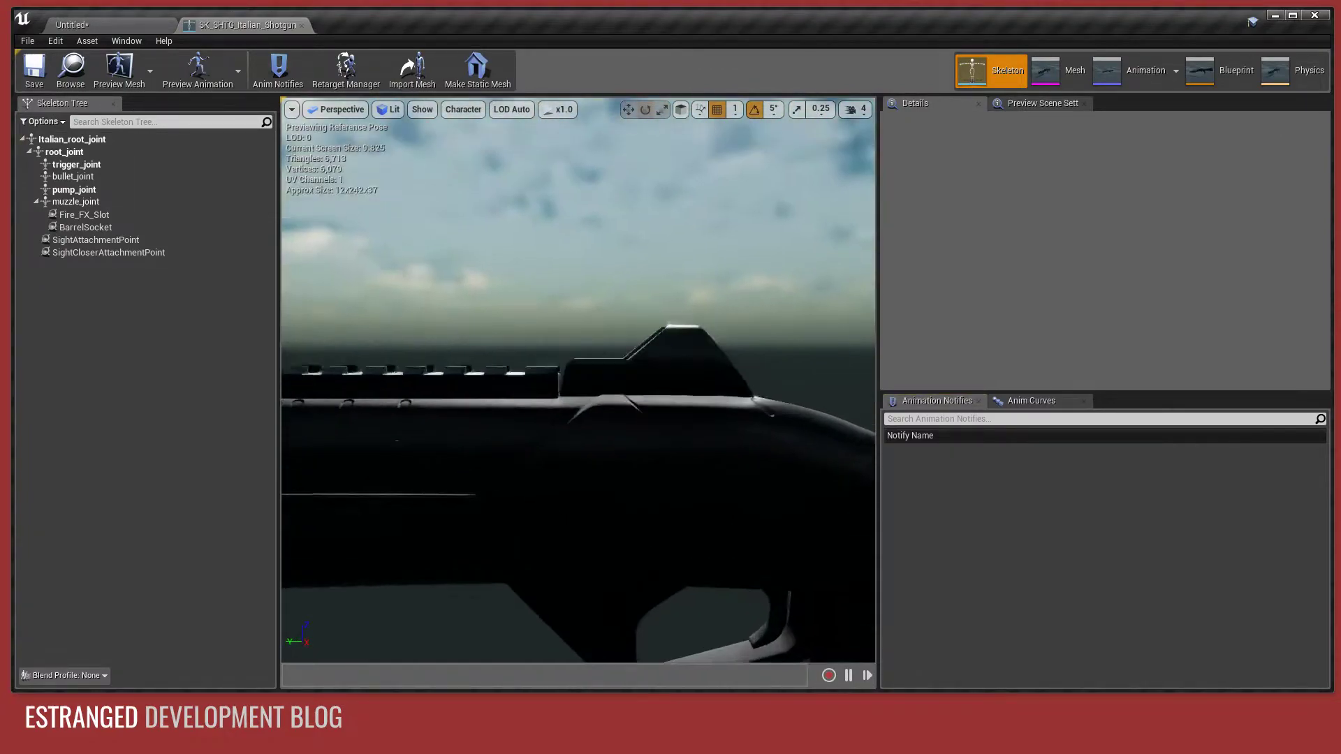
pyautogui.click(72, 139)
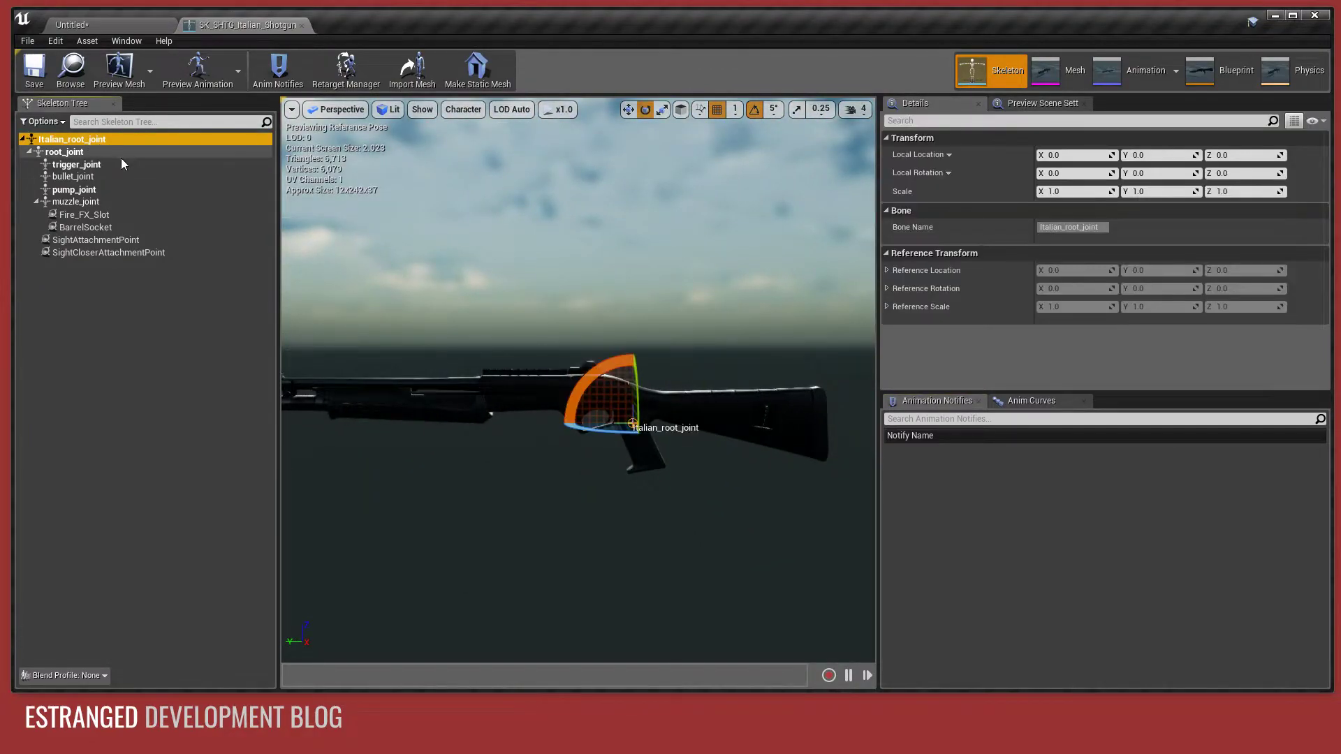
pyautogui.click(64, 152)
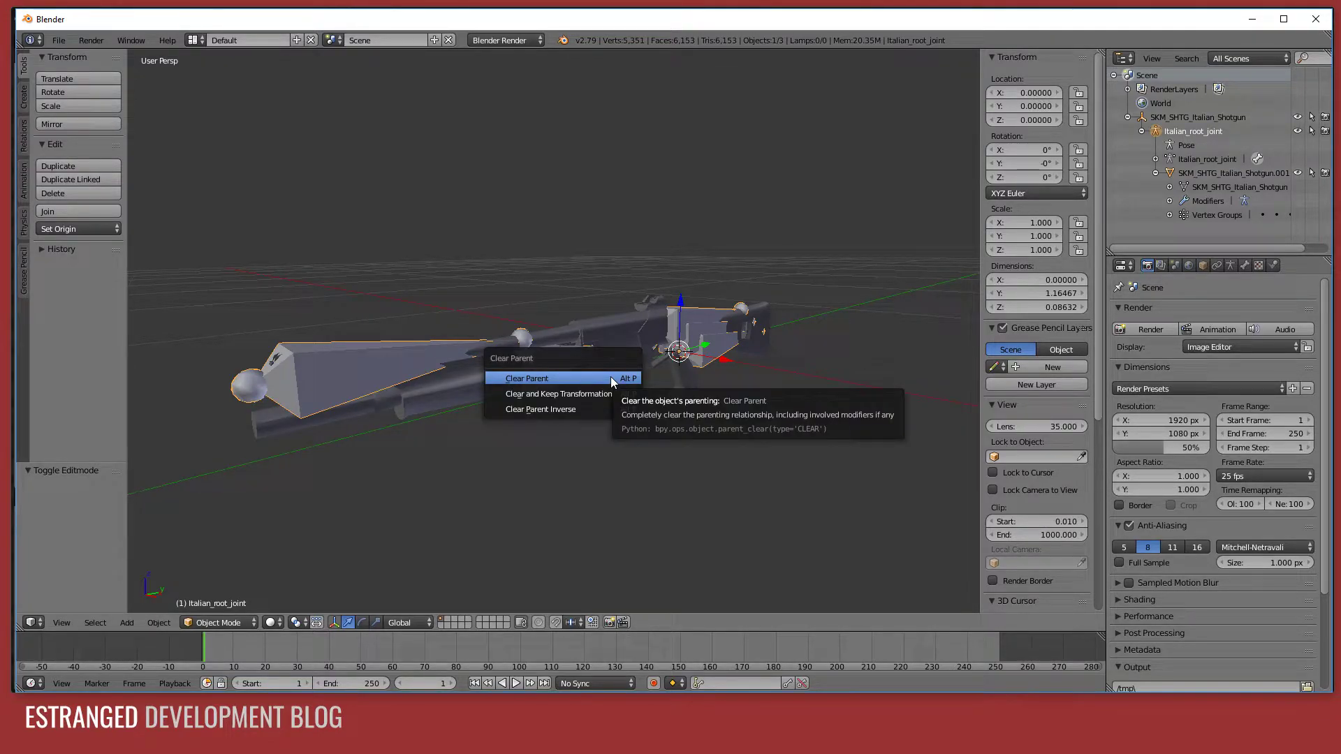
# Clear the shotgun mesh's parent to the Italian_root_joint armature and start an FBX export.
pyautogui.click(527, 379)
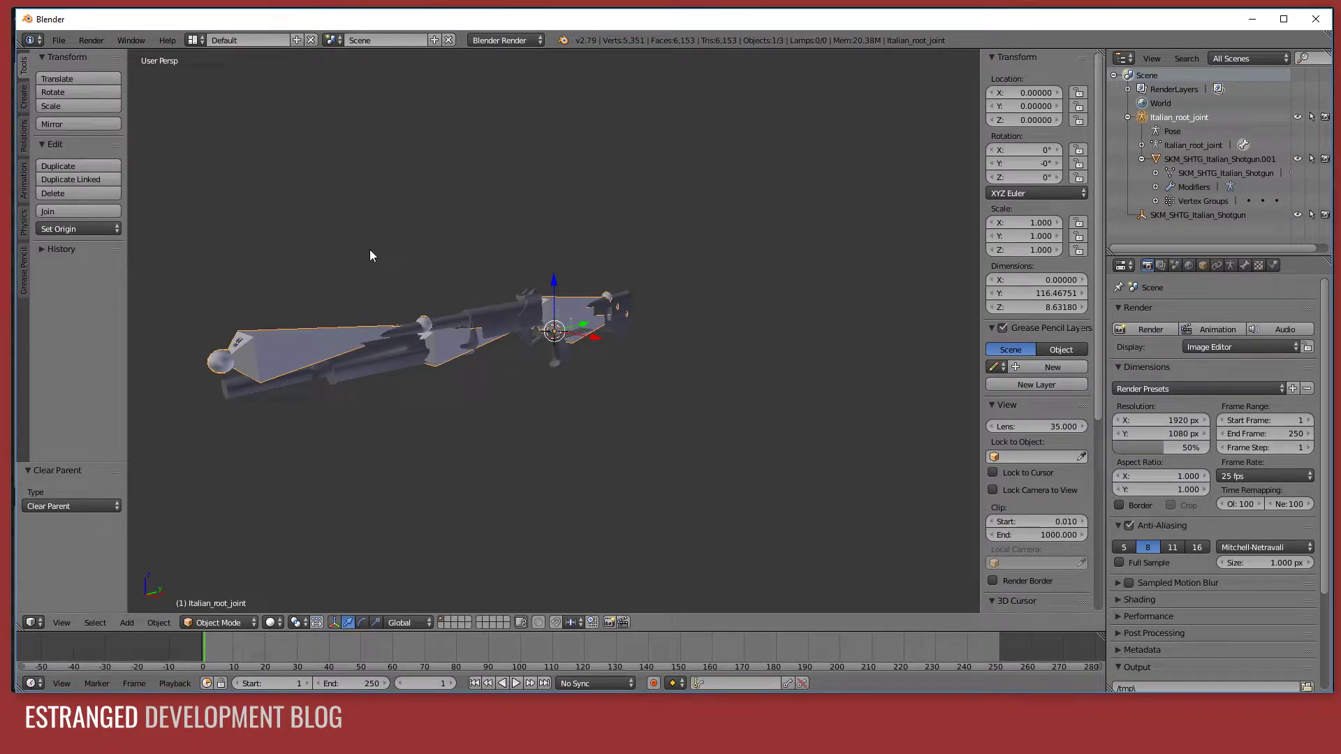
pyautogui.click(58, 41)
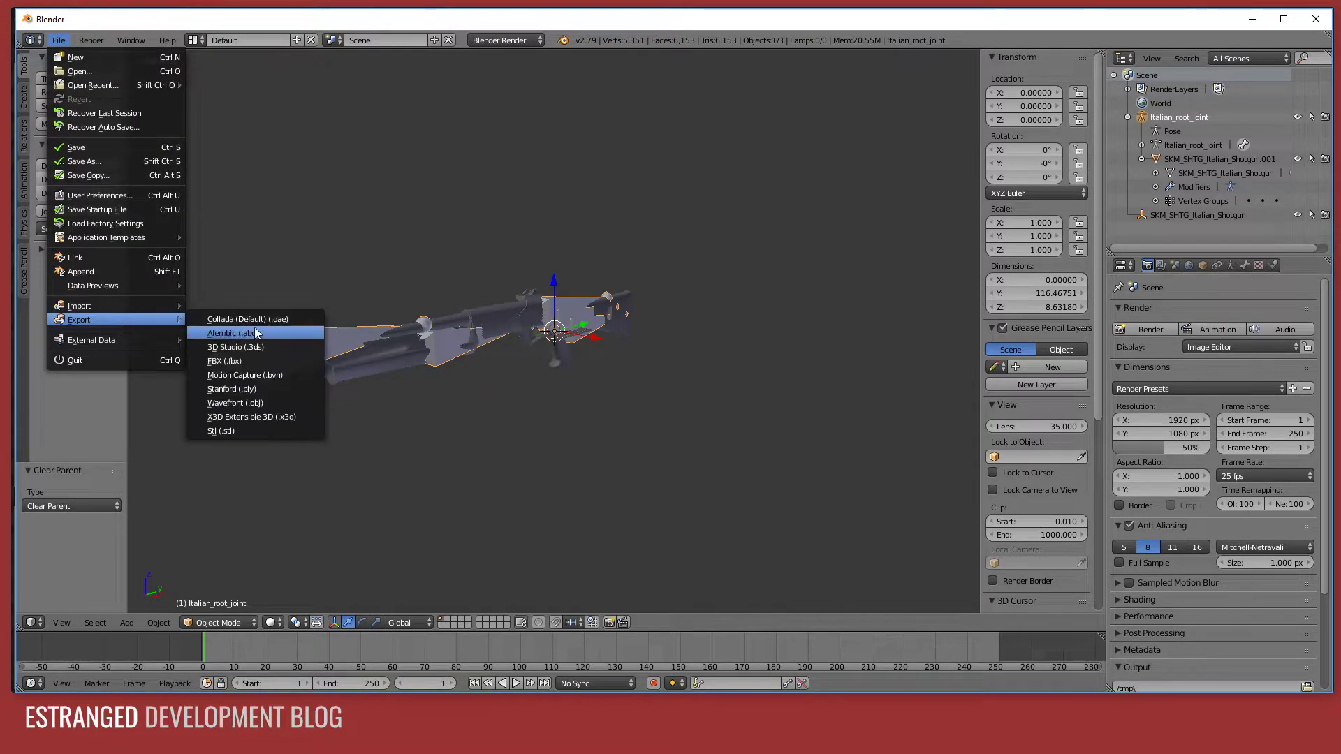
pyautogui.click(223, 360)
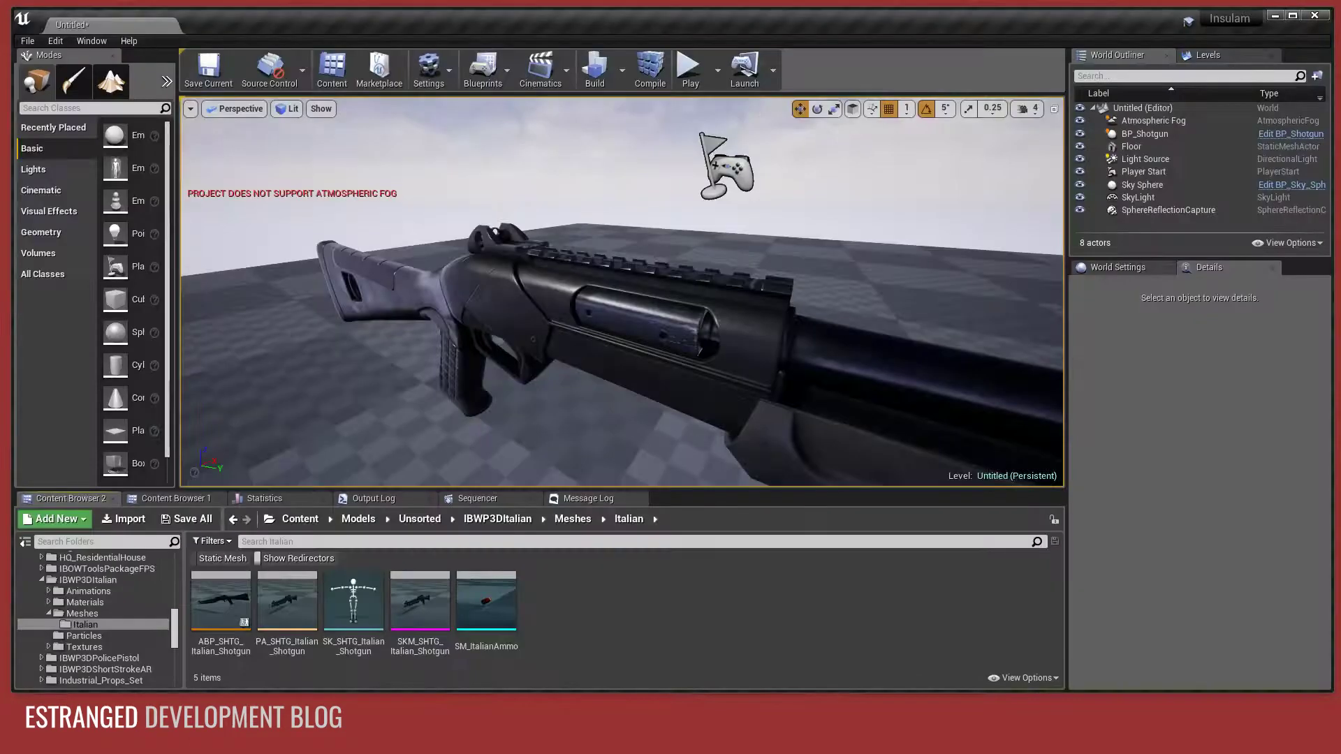
pyautogui.moveTo(419, 600)
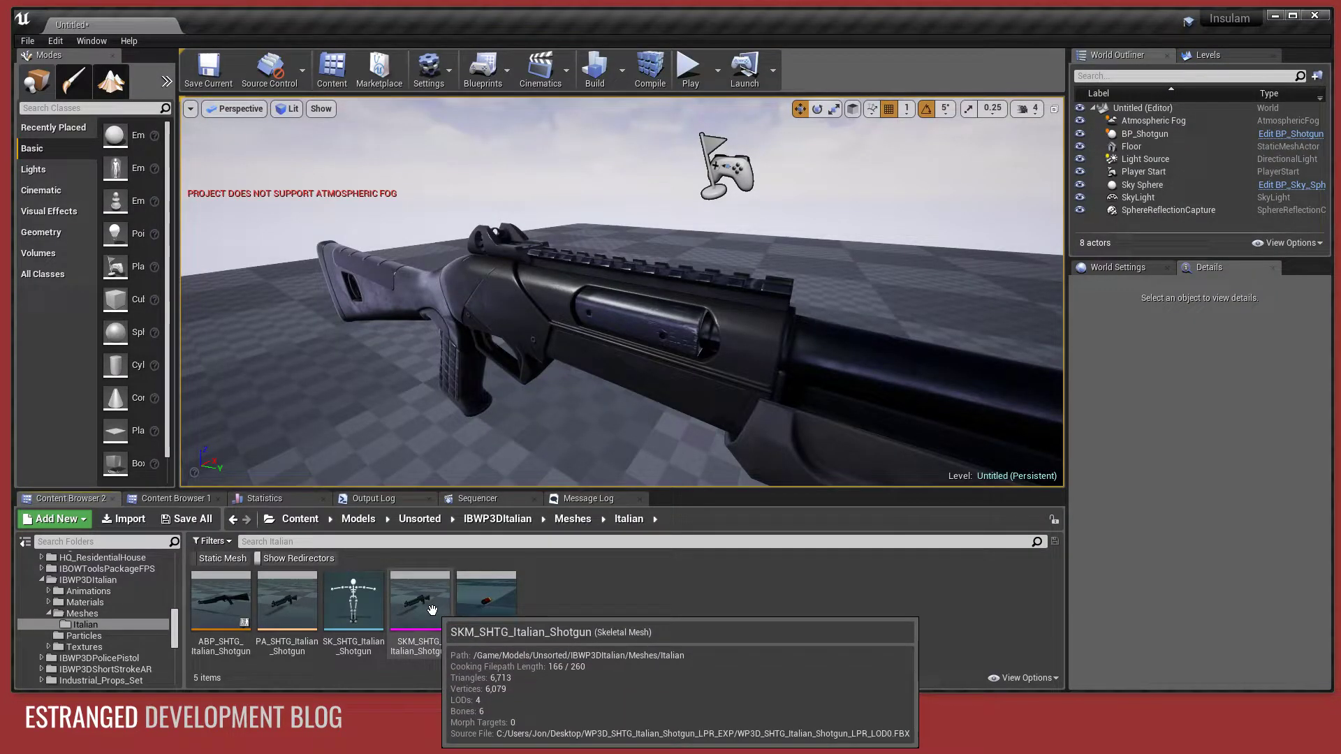
# Start an import into the Italian meshes folder from the Content Browser.
pyautogui.rightClick(419, 599)
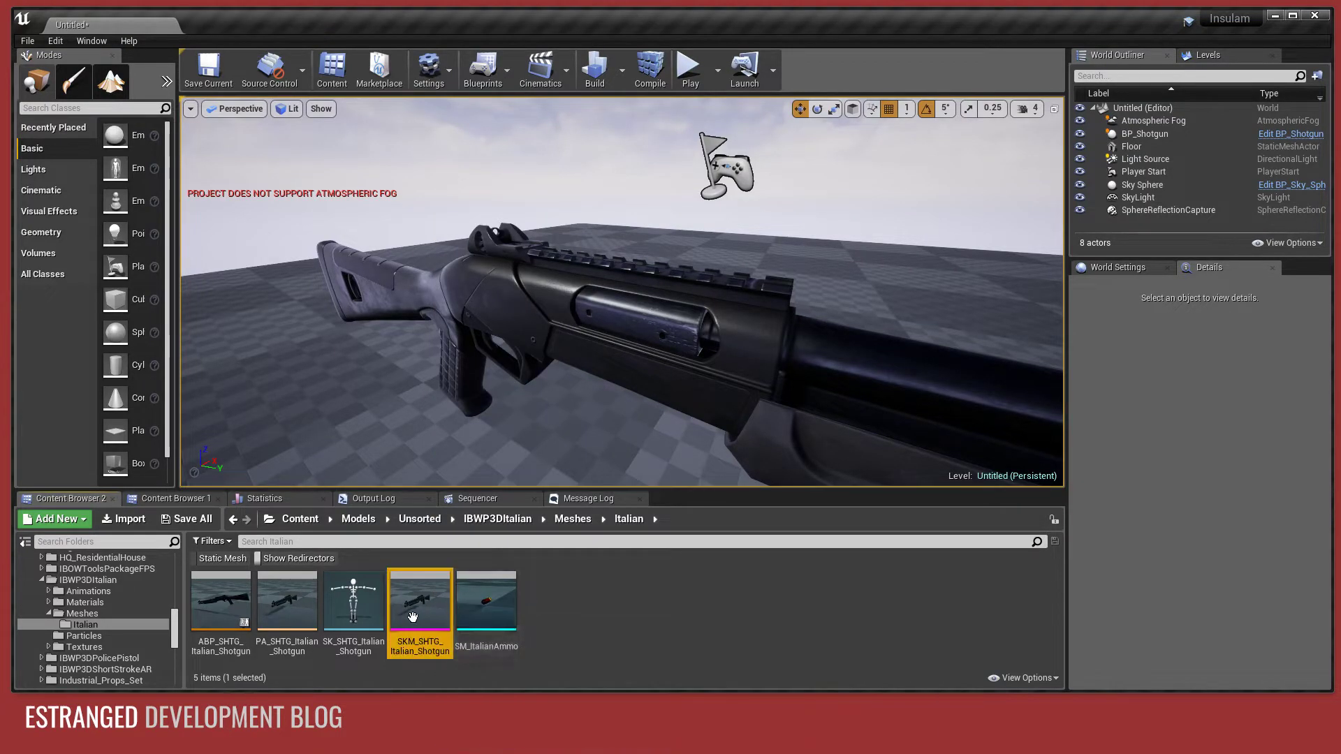
pyautogui.click(568, 596)
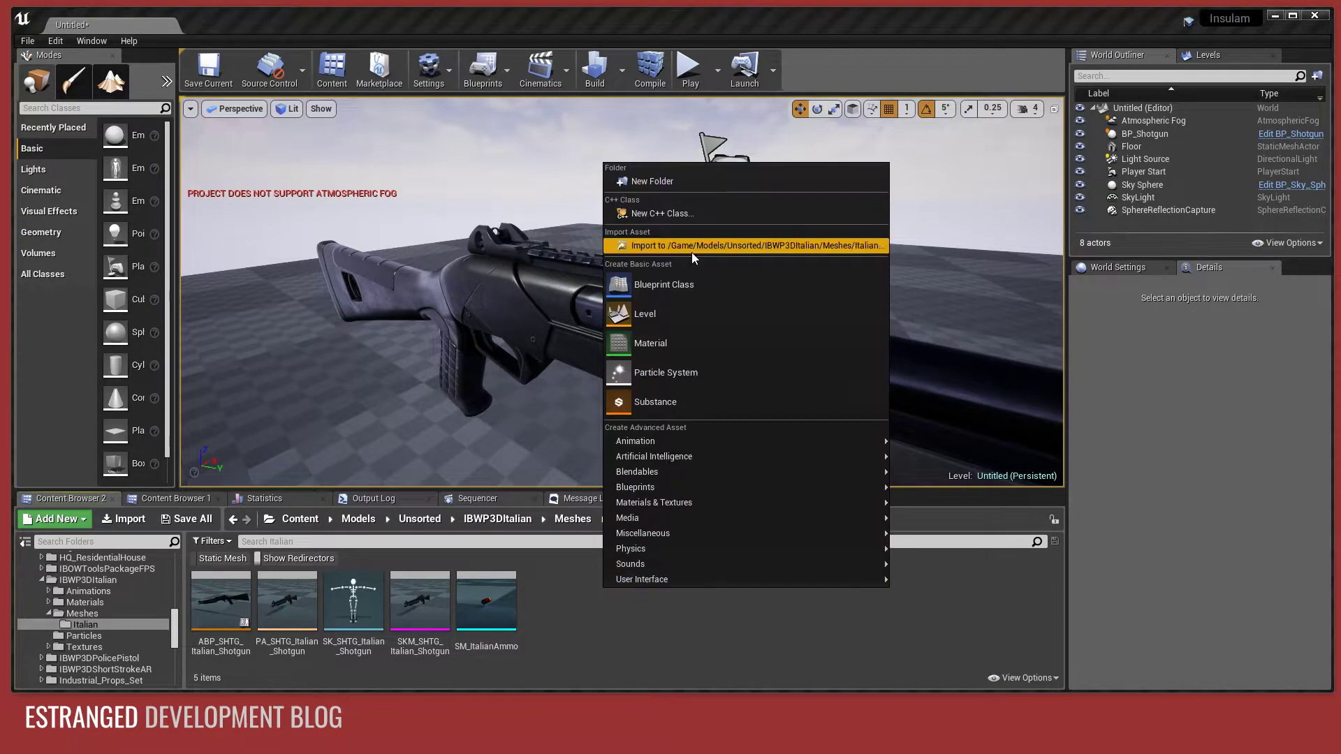
pyautogui.moveTo(733, 236)
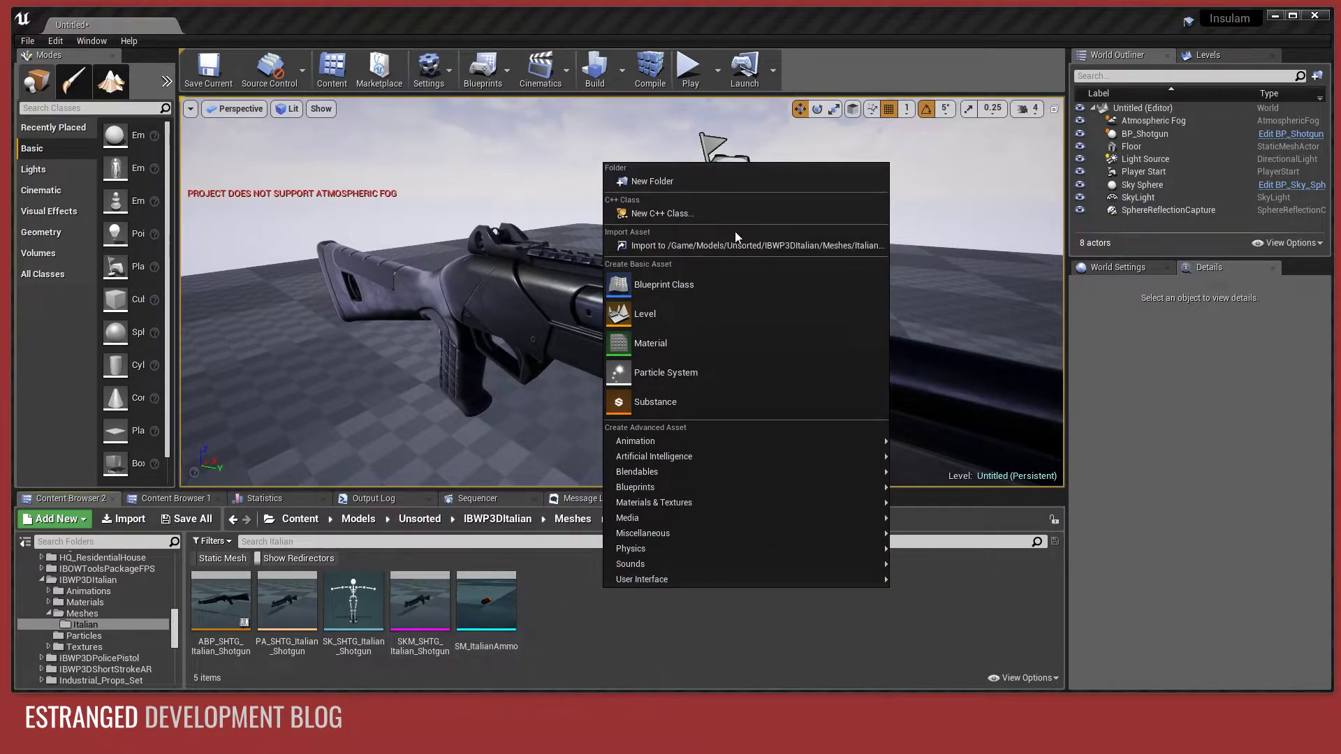
pyautogui.click(745, 246)
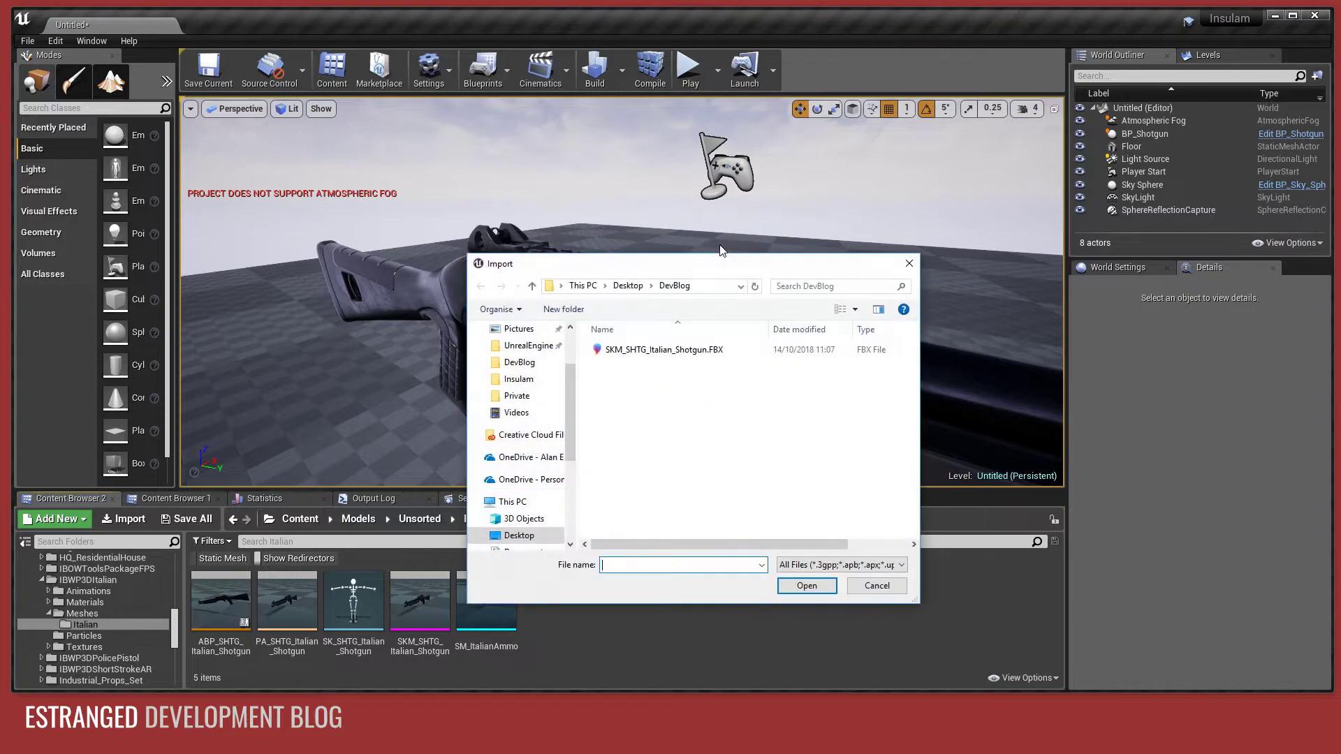
# Rename the FBX to SKM_SHTG_Italian_Shotgun_modified.FBX and choose it for import.
pyautogui.click(662, 349)
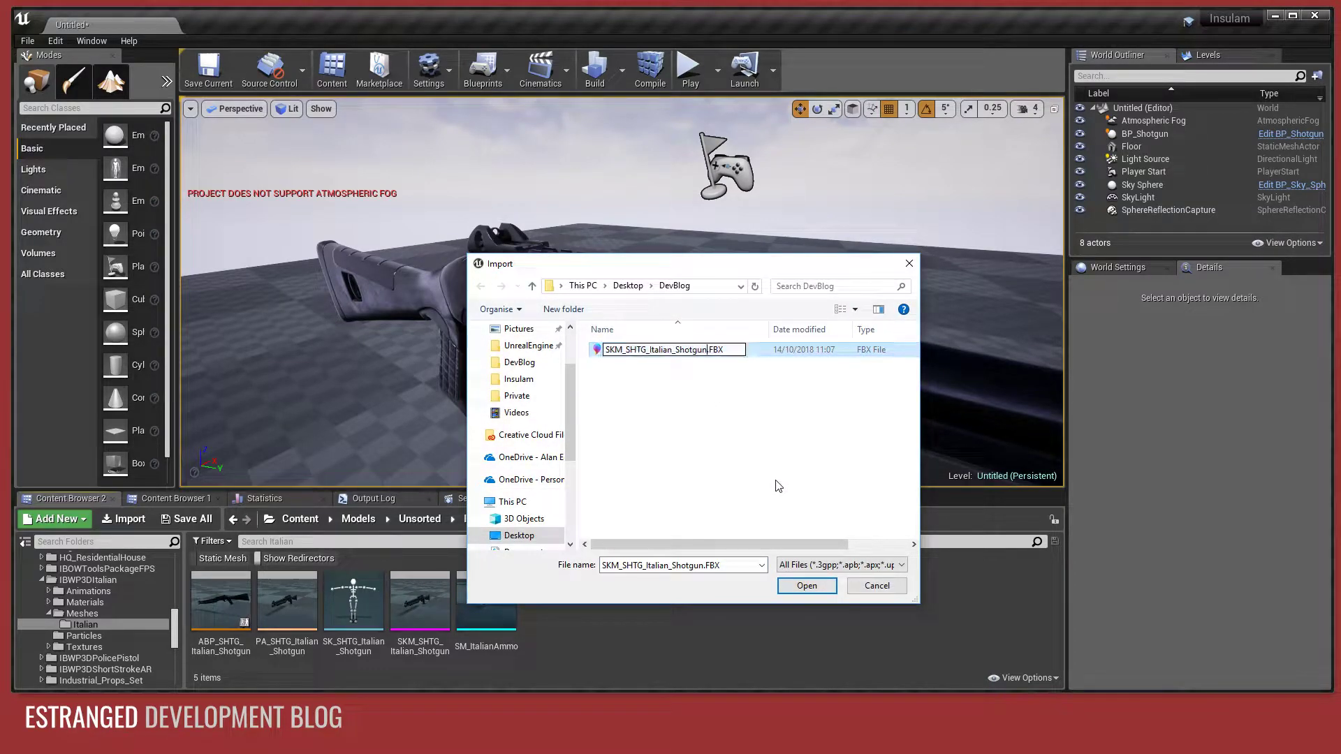
pyautogui.write('_modified')
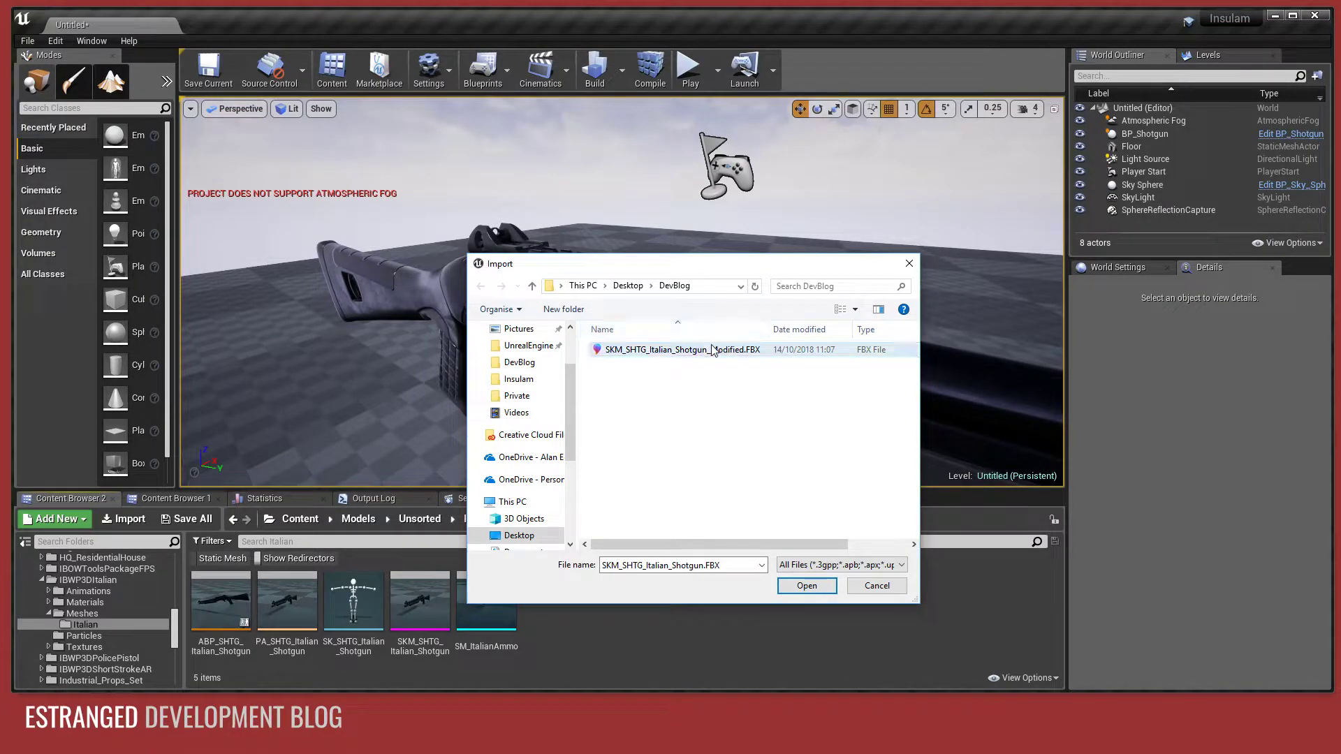
pyautogui.click(804, 585)
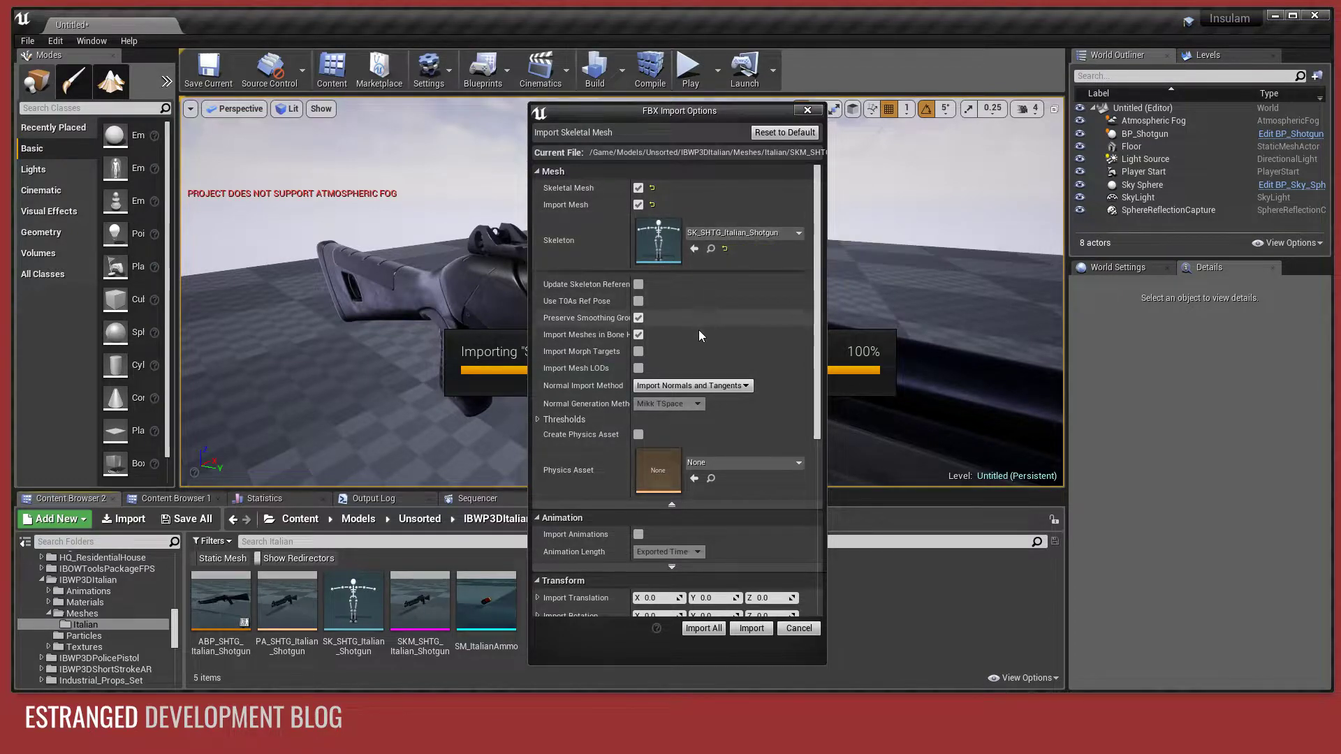
pyautogui.moveTo(571, 395)
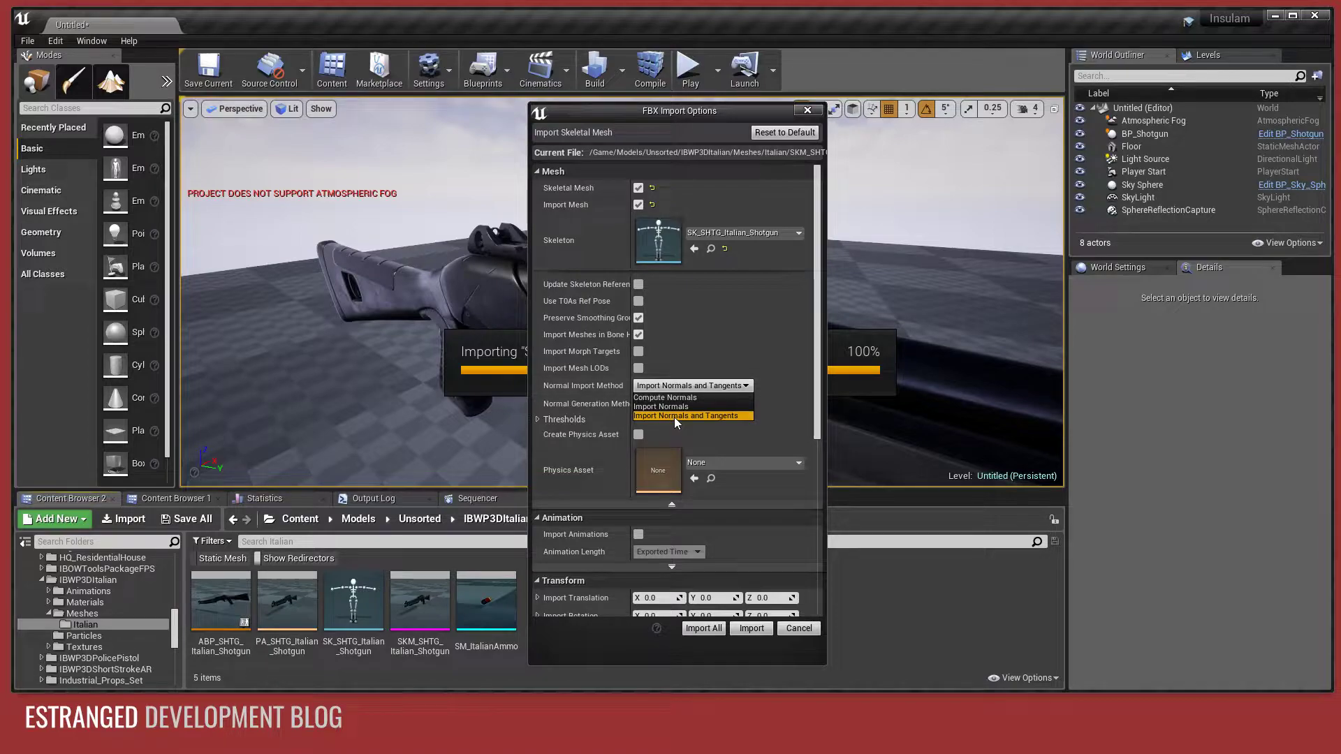
# Keep importing normals and tangents and set PA_SHTG_Italian_Shotgun as the physics asset.
pyautogui.click(687, 416)
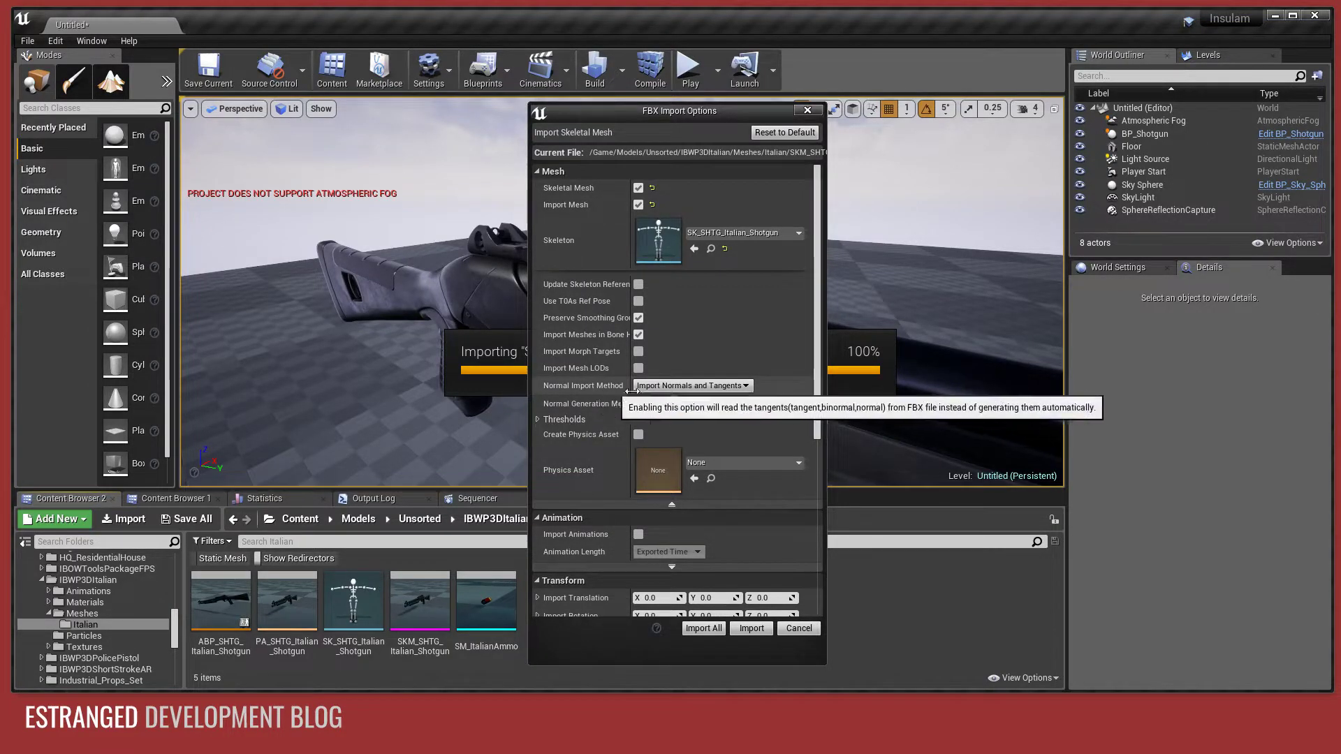
pyautogui.moveTo(582, 391)
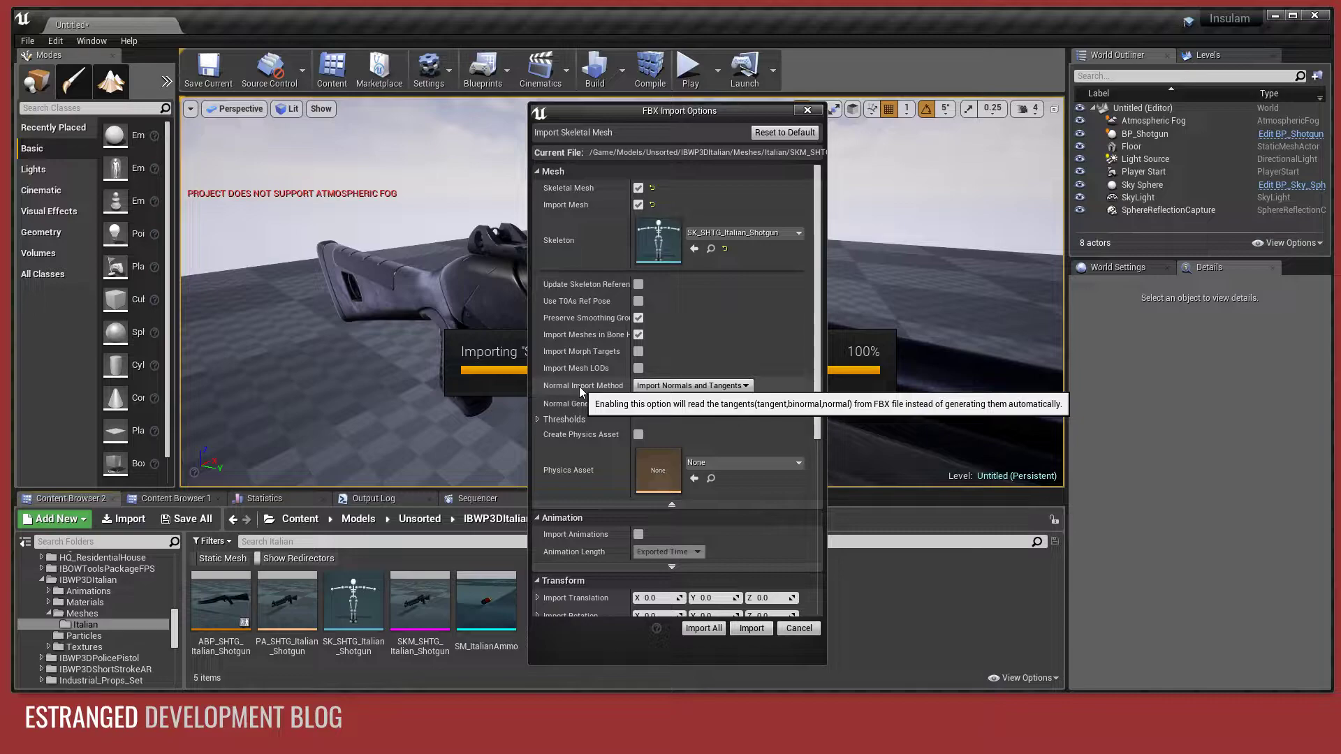
pyautogui.moveTo(722, 462)
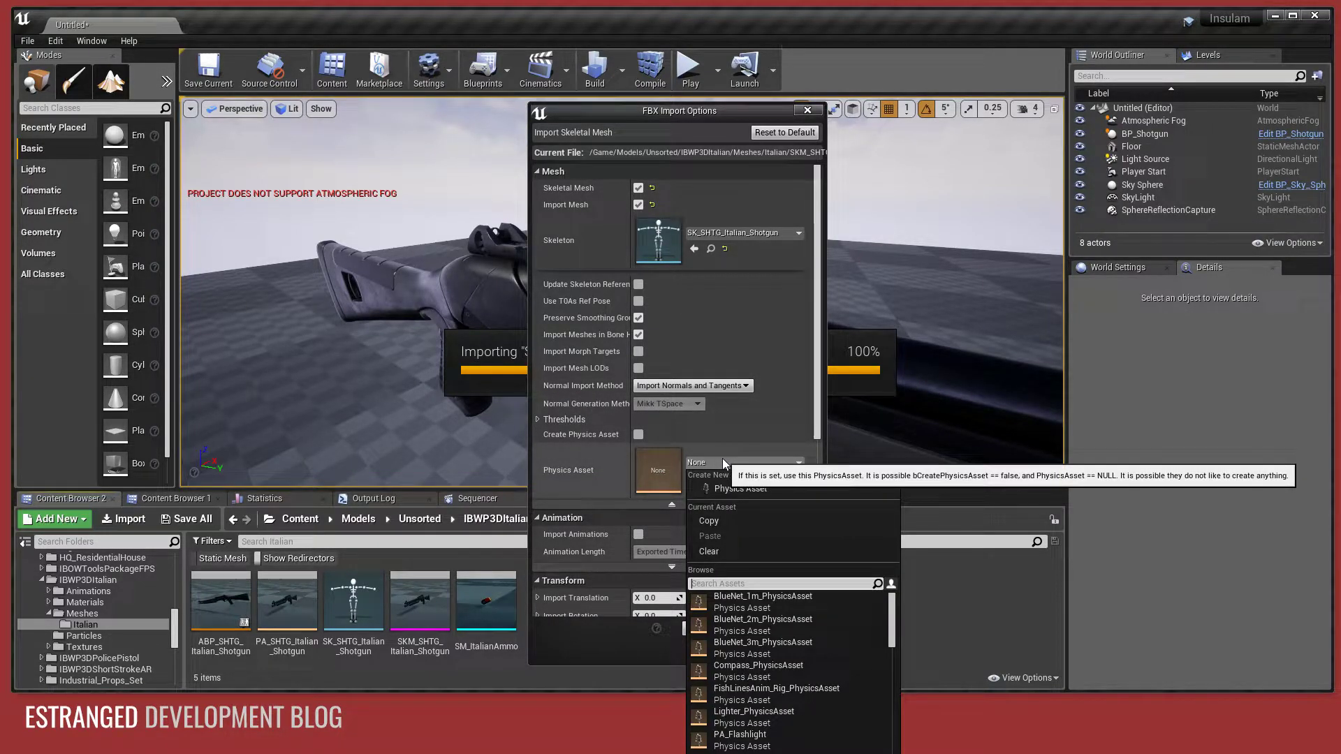
pyautogui.write('itali')
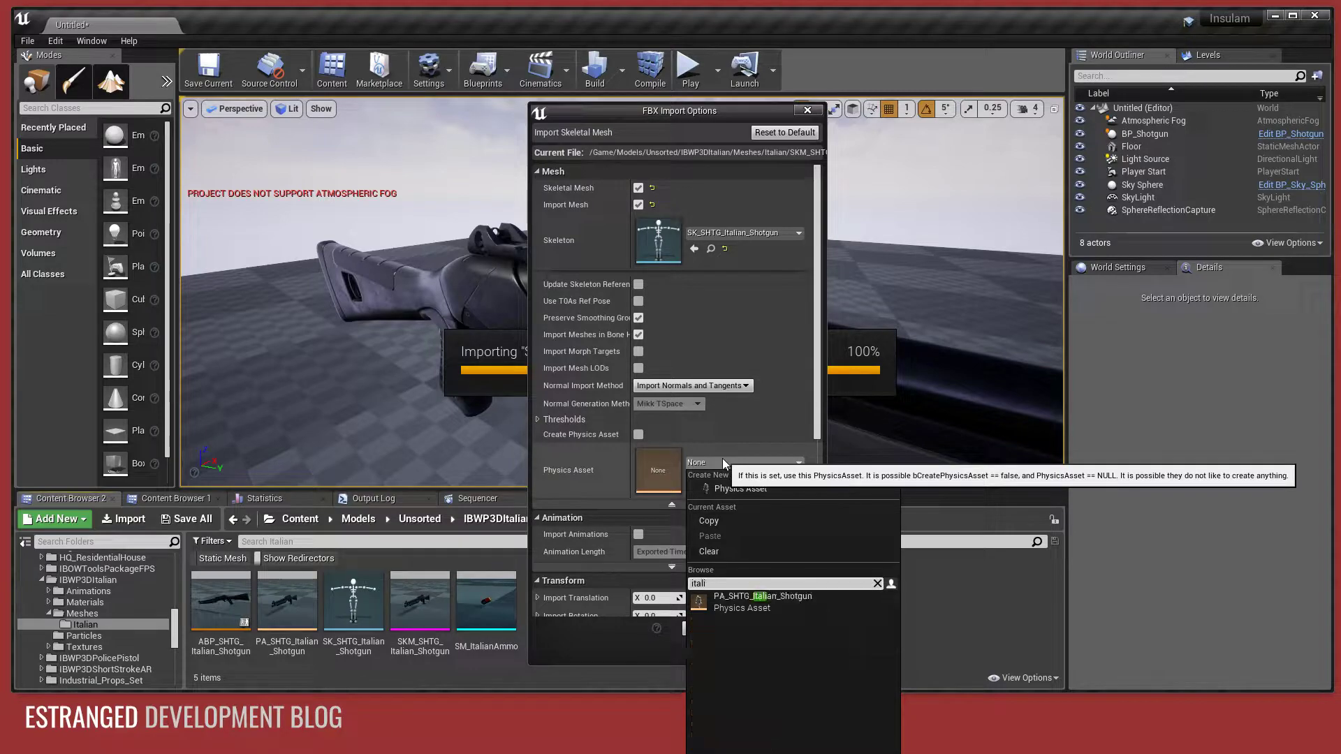
pyautogui.click(763, 596)
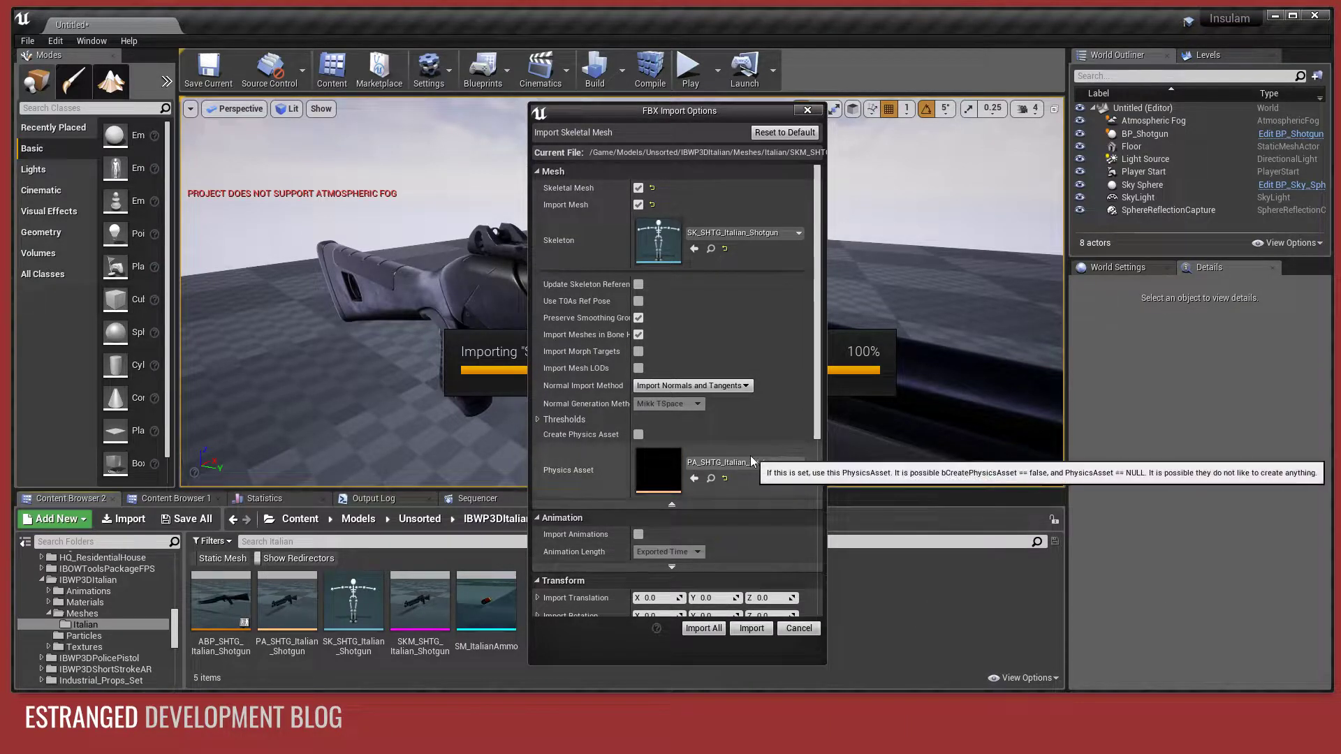
# Review the import uniform scale and remaining FBX import options.
pyautogui.scroll(-3)
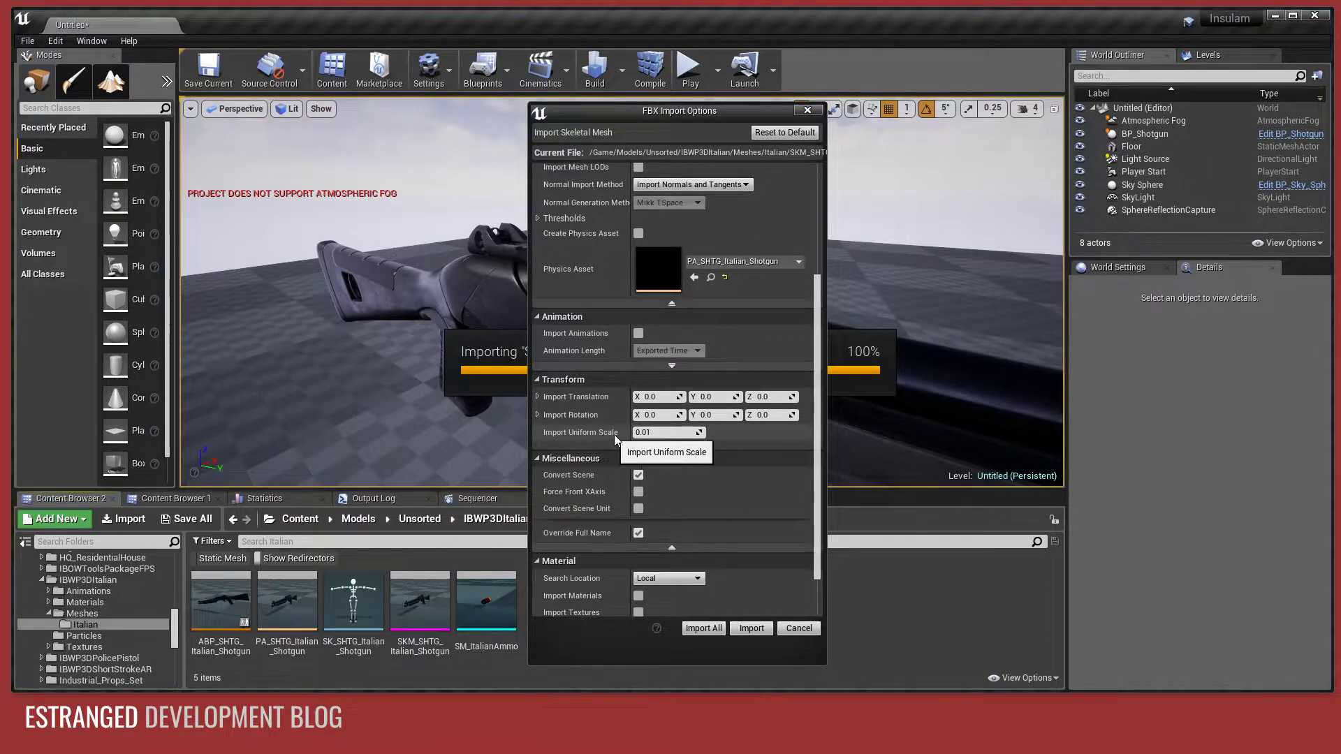
pyautogui.click(669, 432)
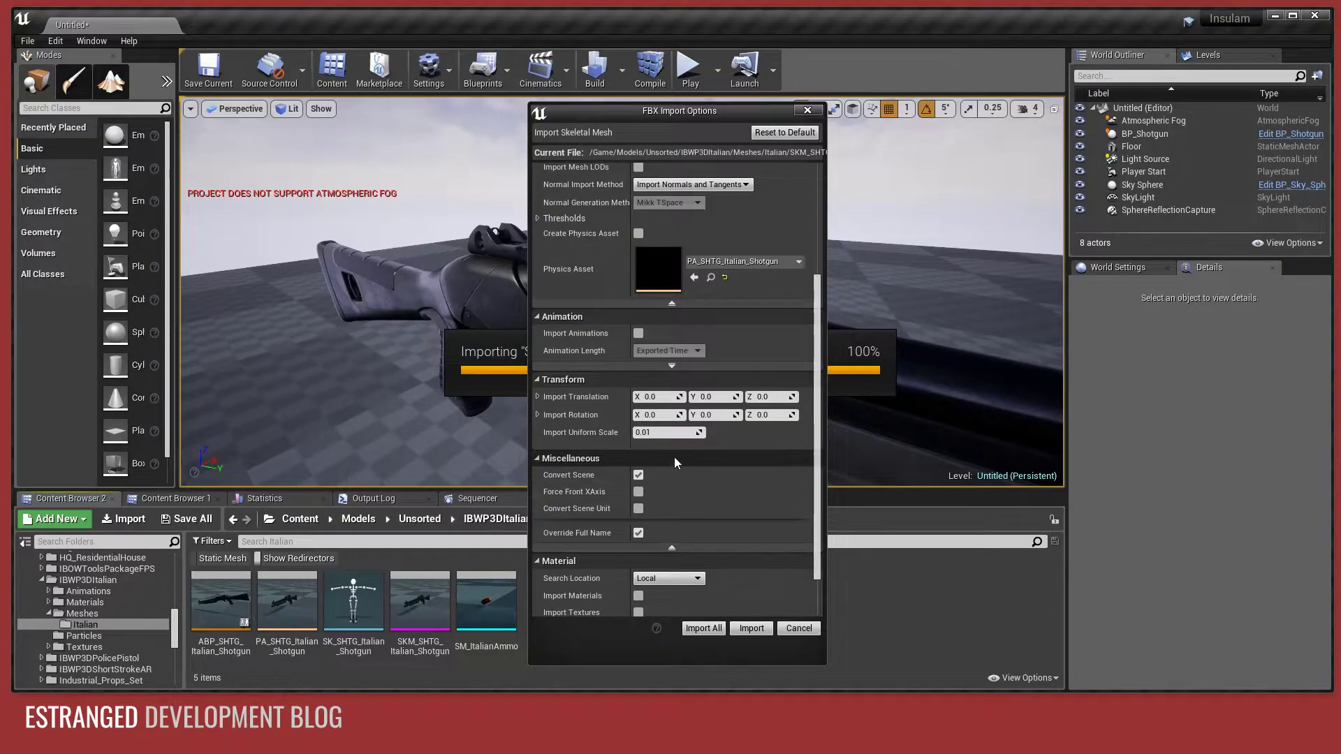
pyautogui.click(669, 432)
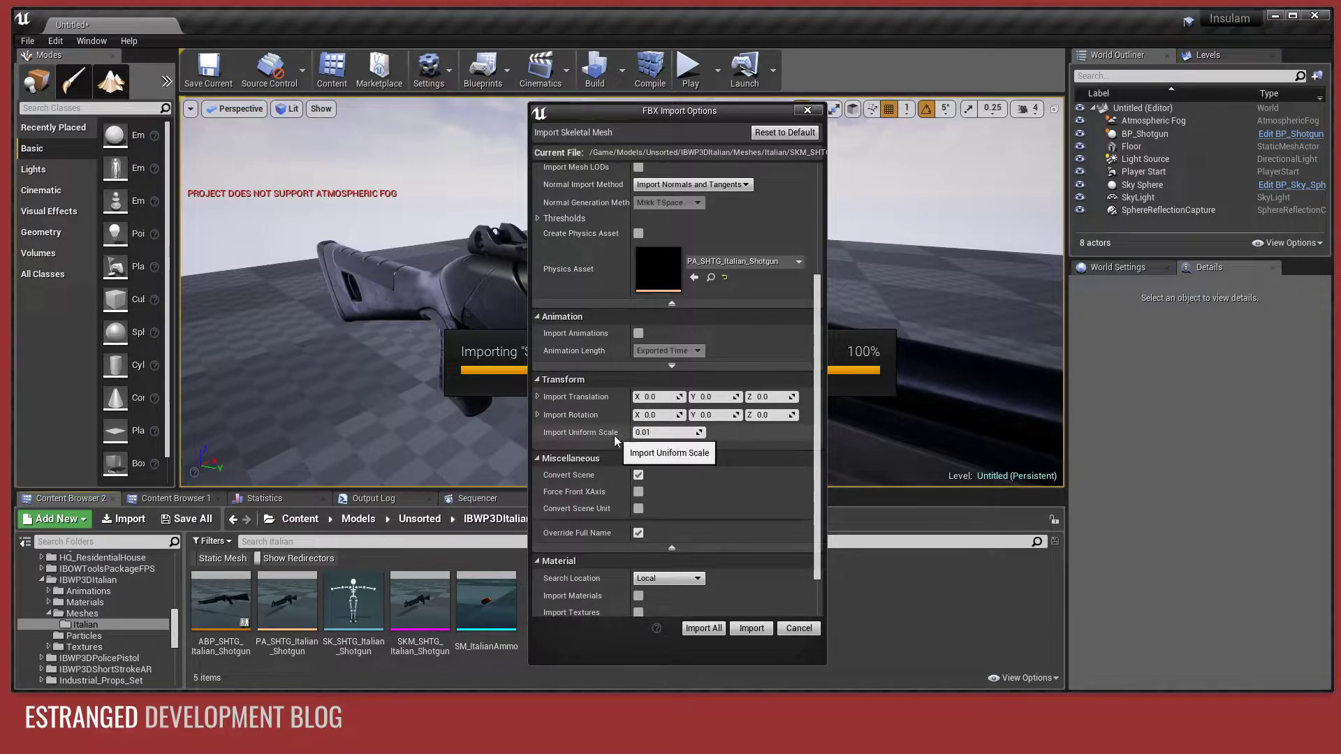
pyautogui.scroll(-3)
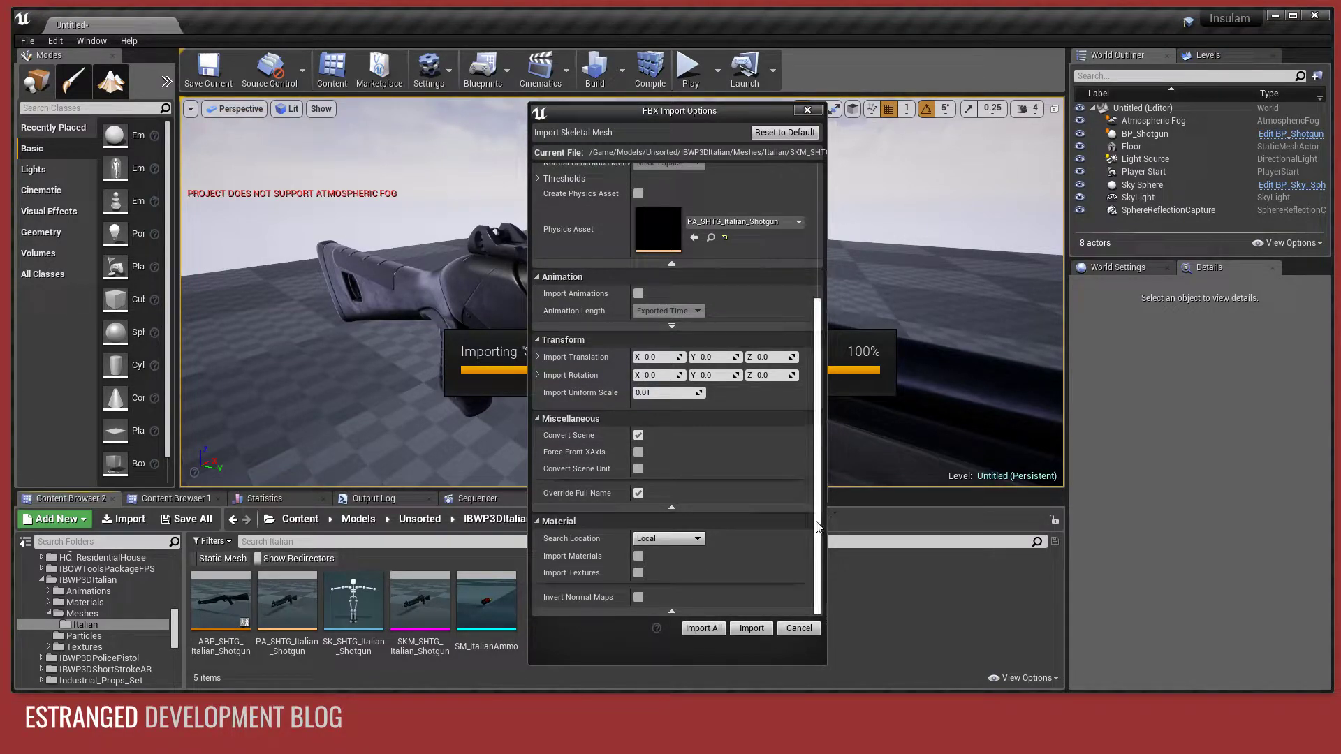
pyautogui.scroll(3)
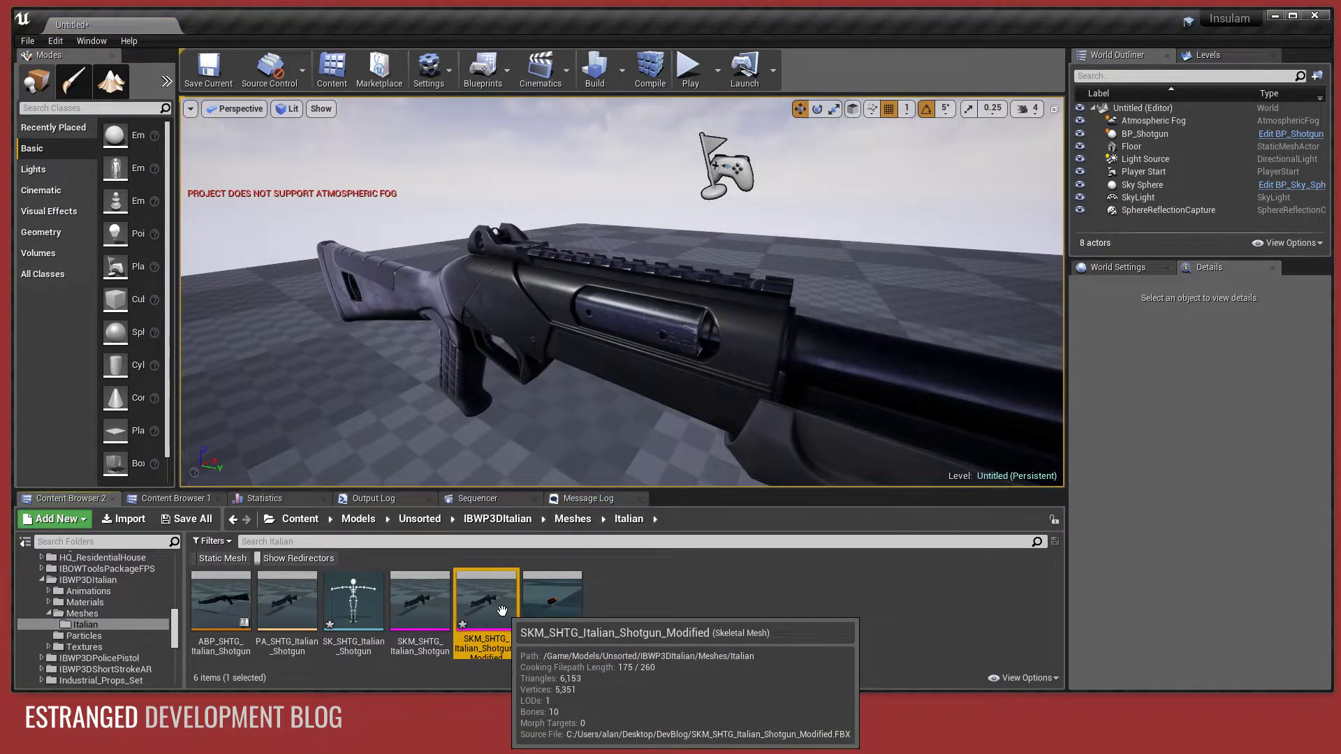
# Open the modified shotgun mesh and preview it with the ANIM_Italian_Fire and reload-loop animations.
pyautogui.doubleClick(486, 599)
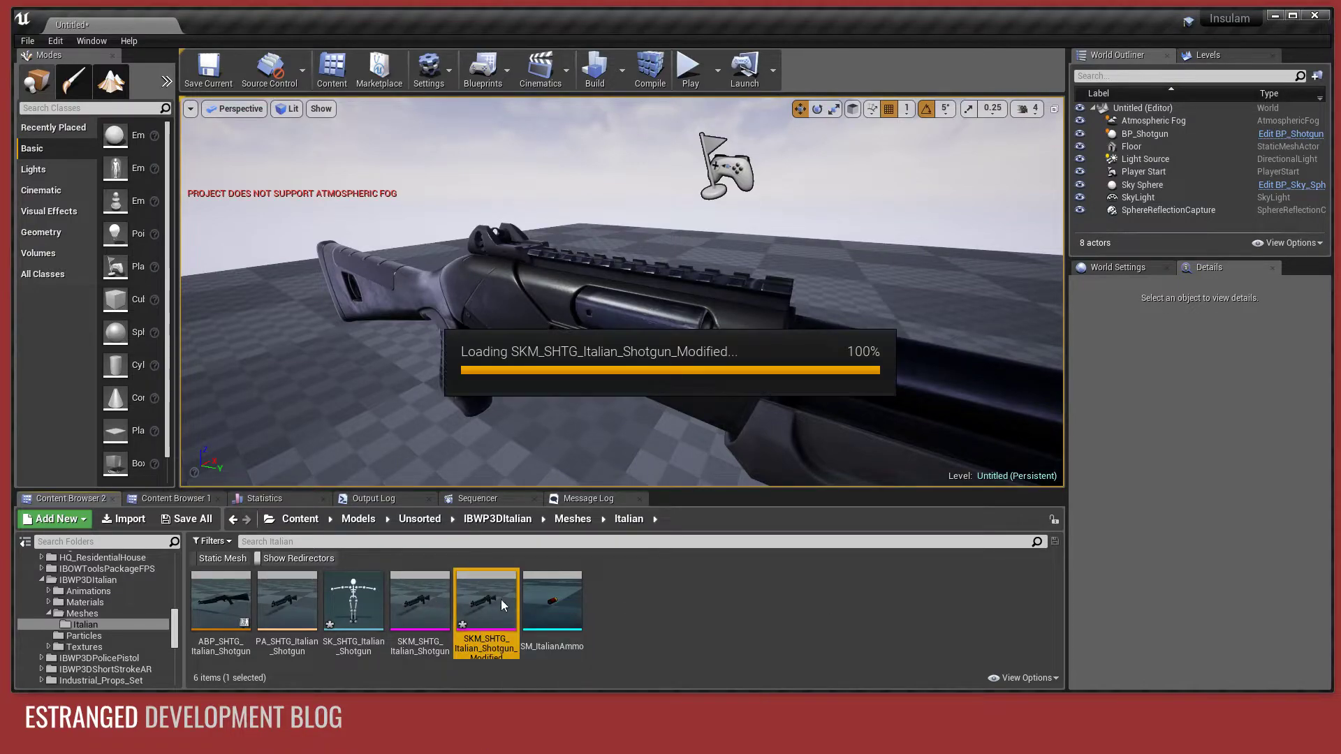
pyautogui.doubleClick(486, 596)
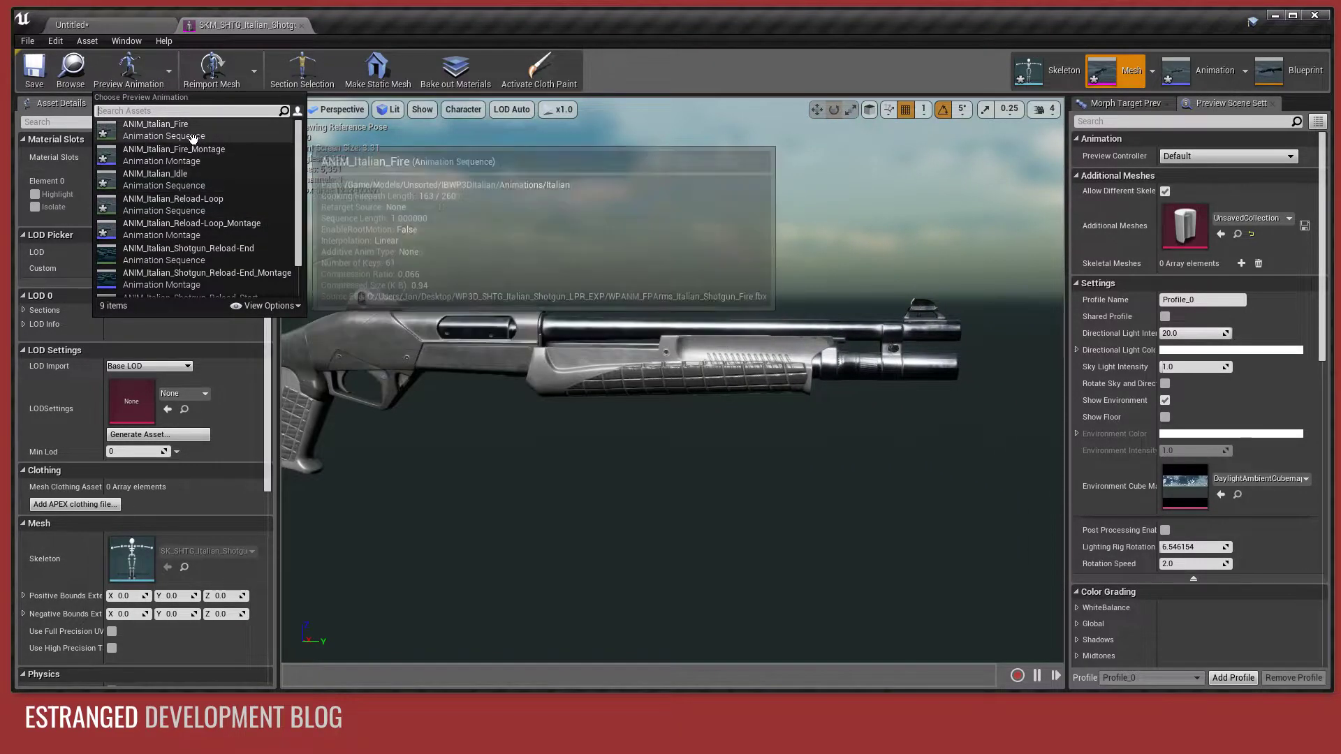
pyautogui.click(155, 128)
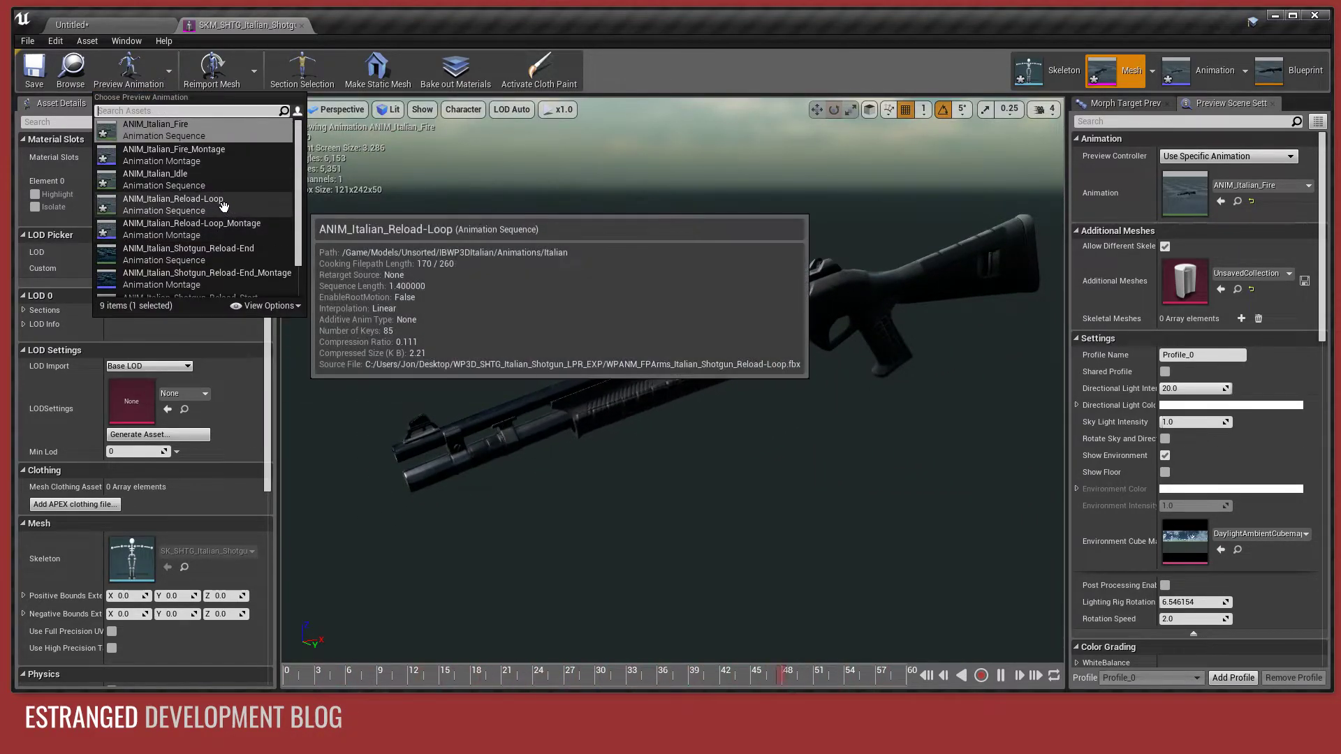
pyautogui.click(173, 204)
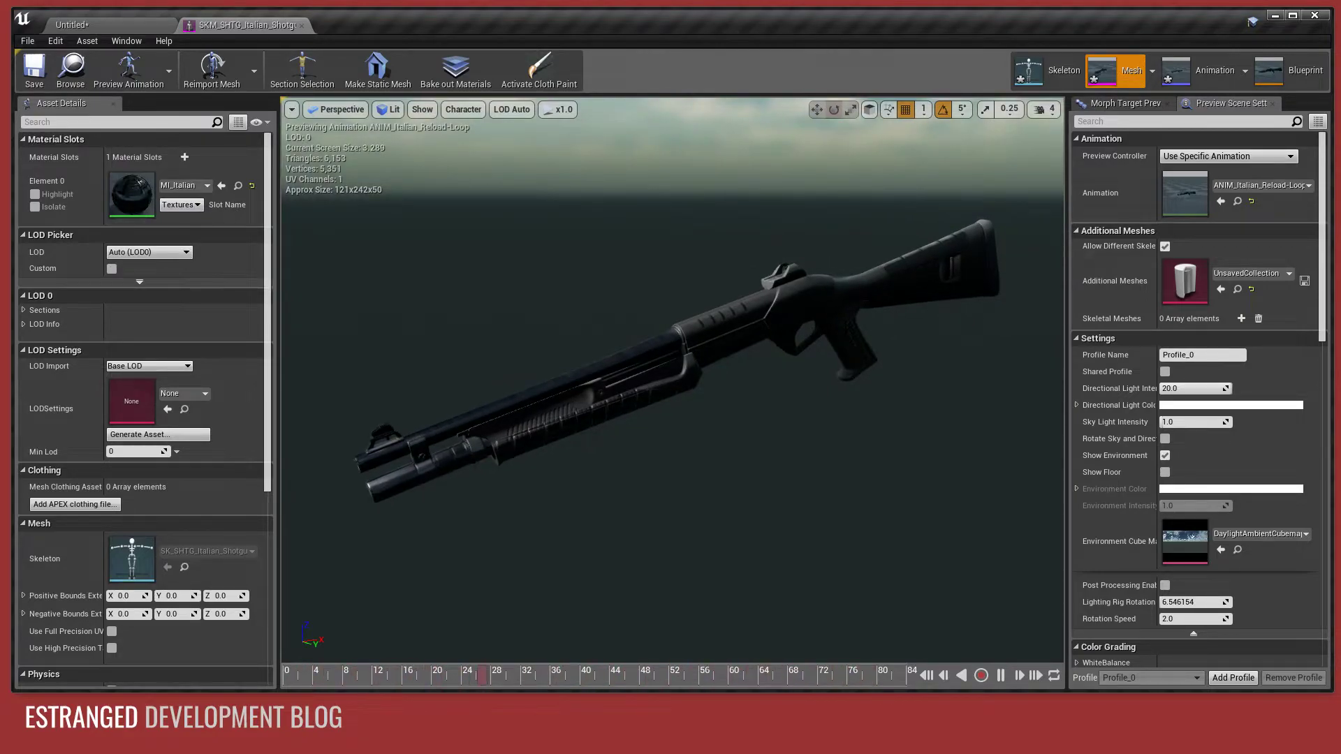
# Preview the mesh with another reload animation from the preview list.
pyautogui.click(165, 71)
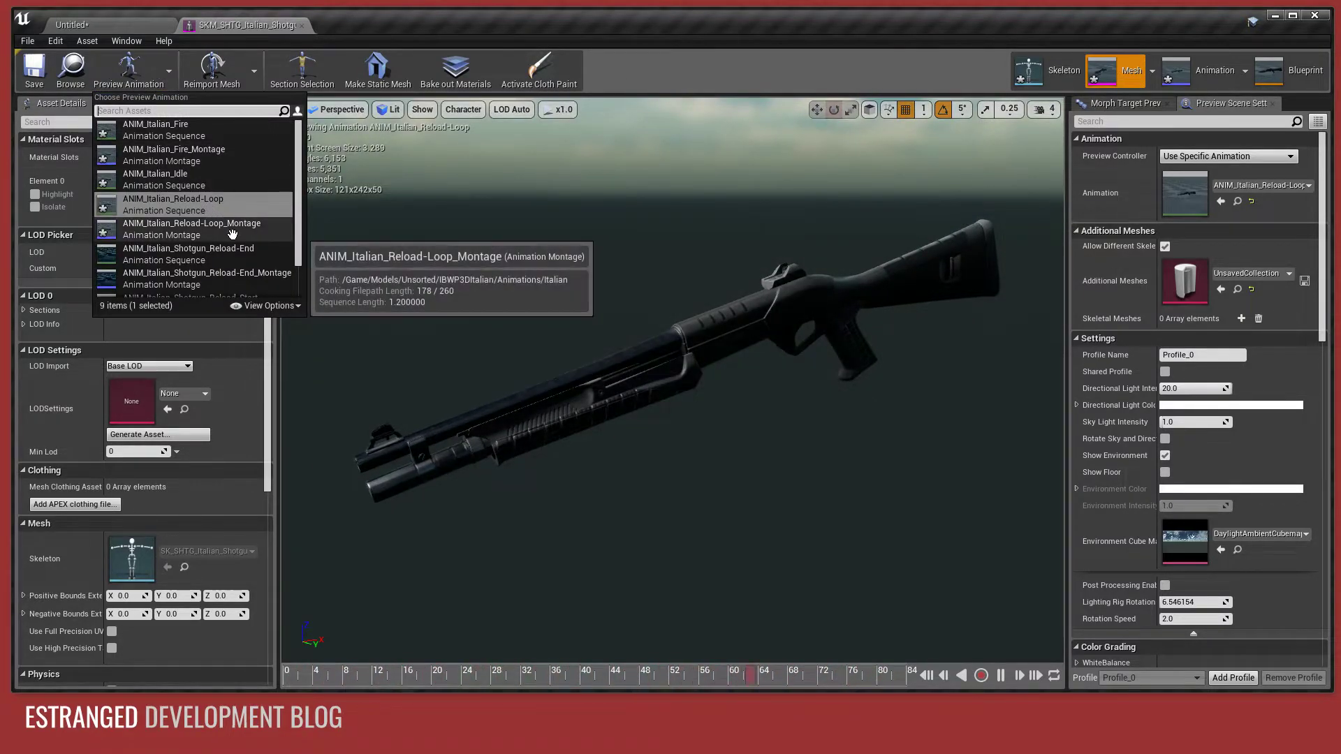
pyautogui.scroll(-3)
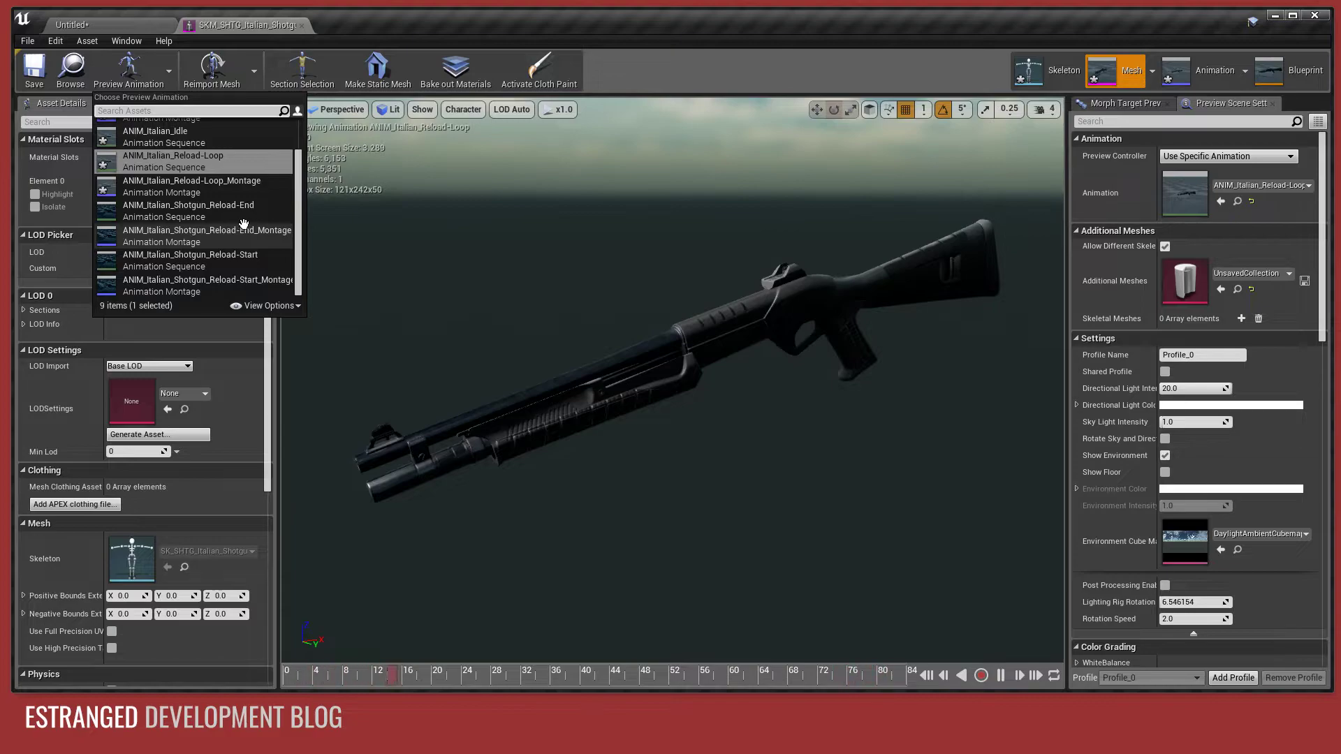
pyautogui.click(189, 259)
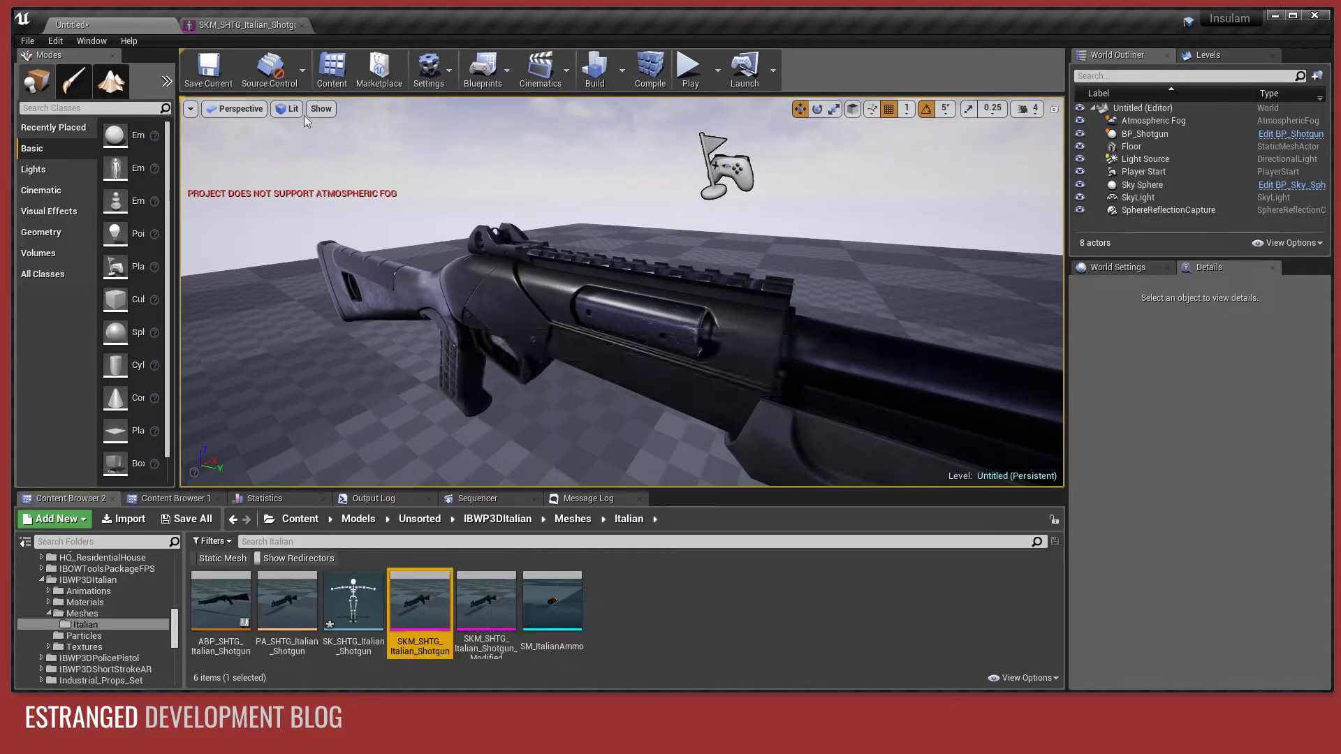
# Open the original shotgun mesh for comparison, then return to the level editor.
pyautogui.doubleClick(419, 597)
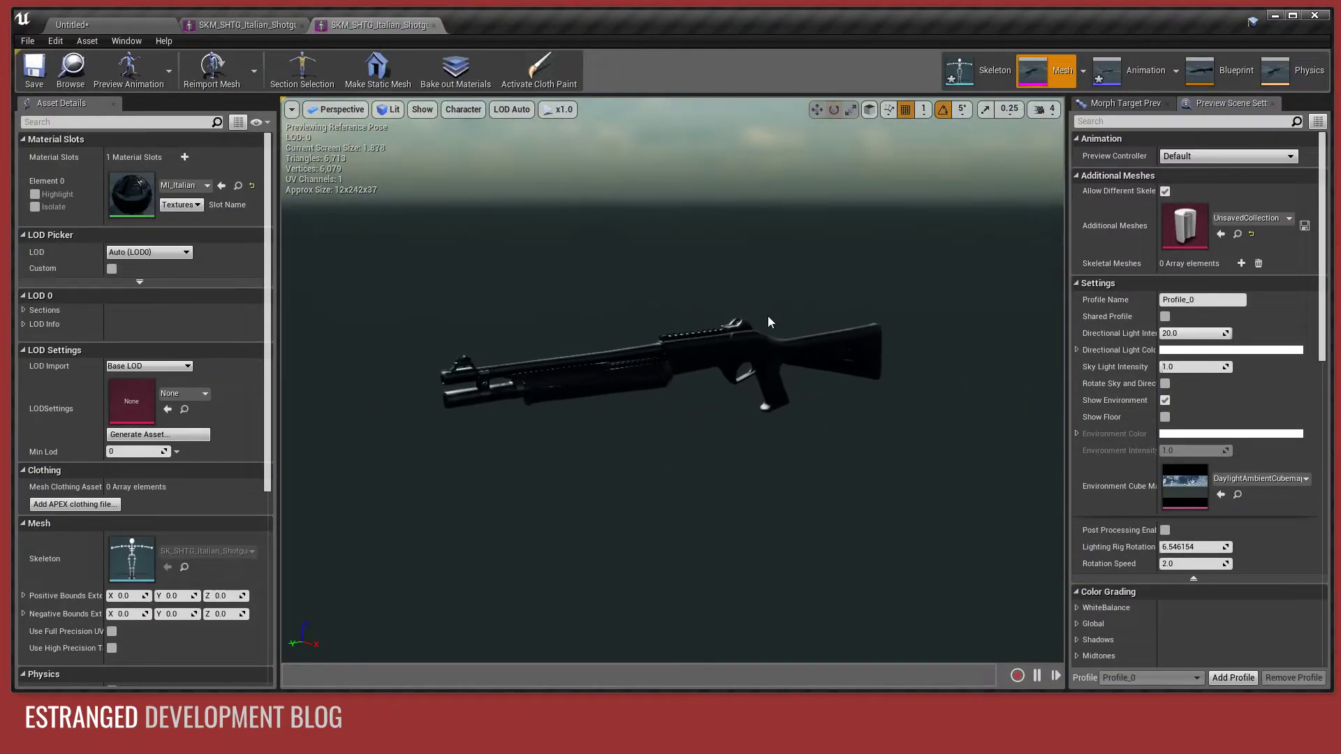
pyautogui.click(127, 69)
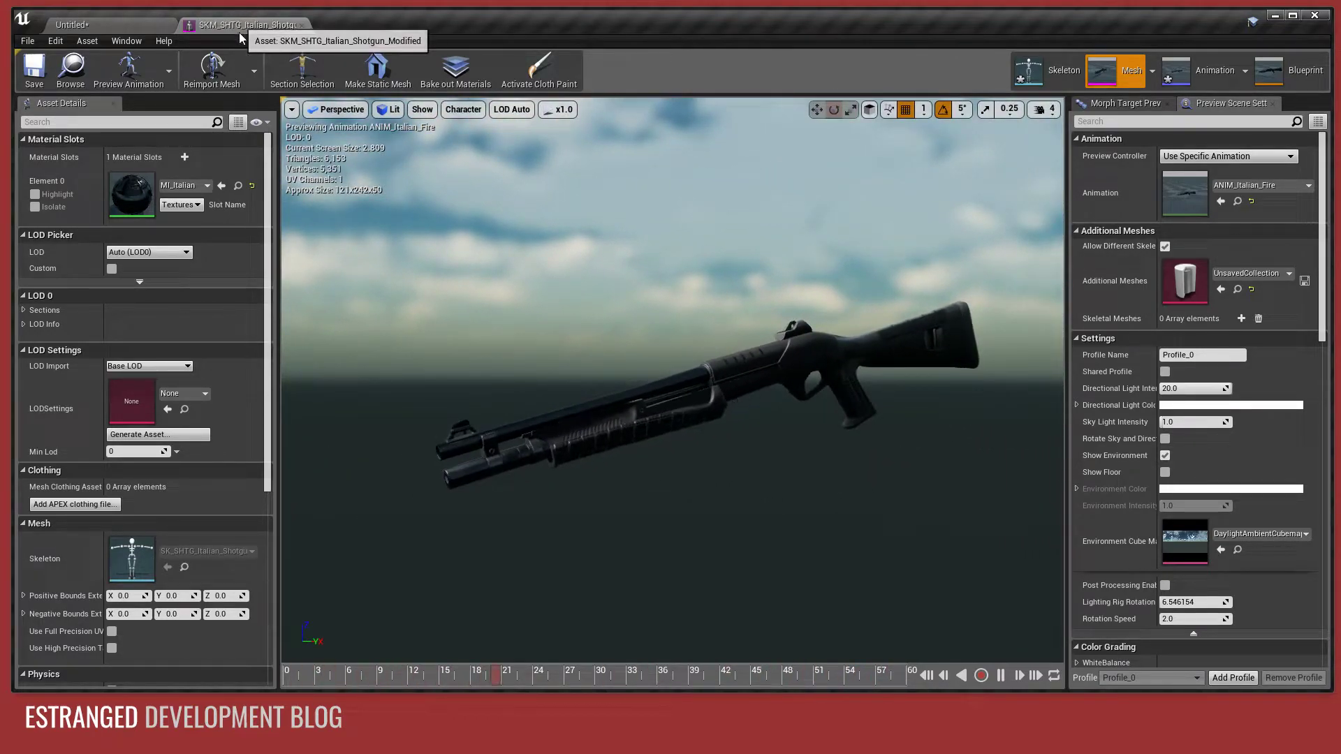
pyautogui.click(97, 24)
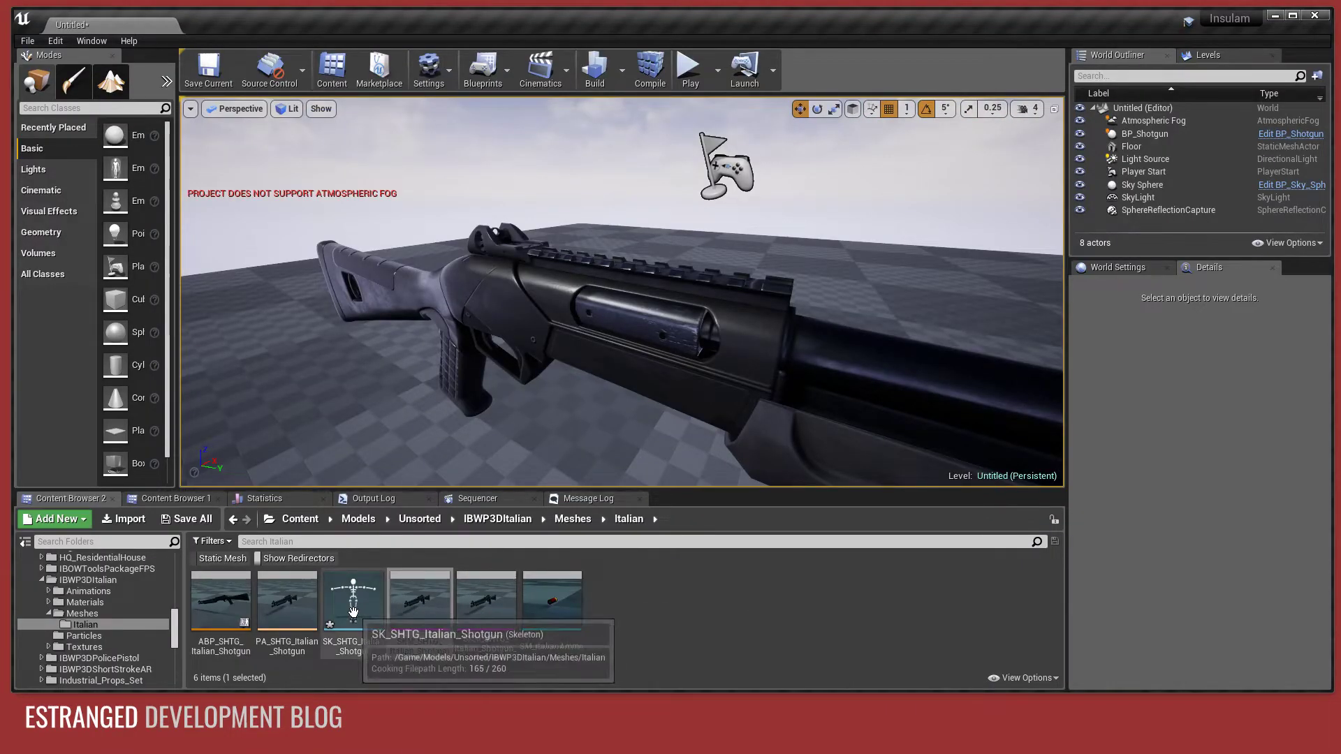
# Inspect the bullet joint in the SK_SHTG_Italian_Shotgun skeleton and return to the level with BP_Shotgun selected.
pyautogui.doubleClick(352, 599)
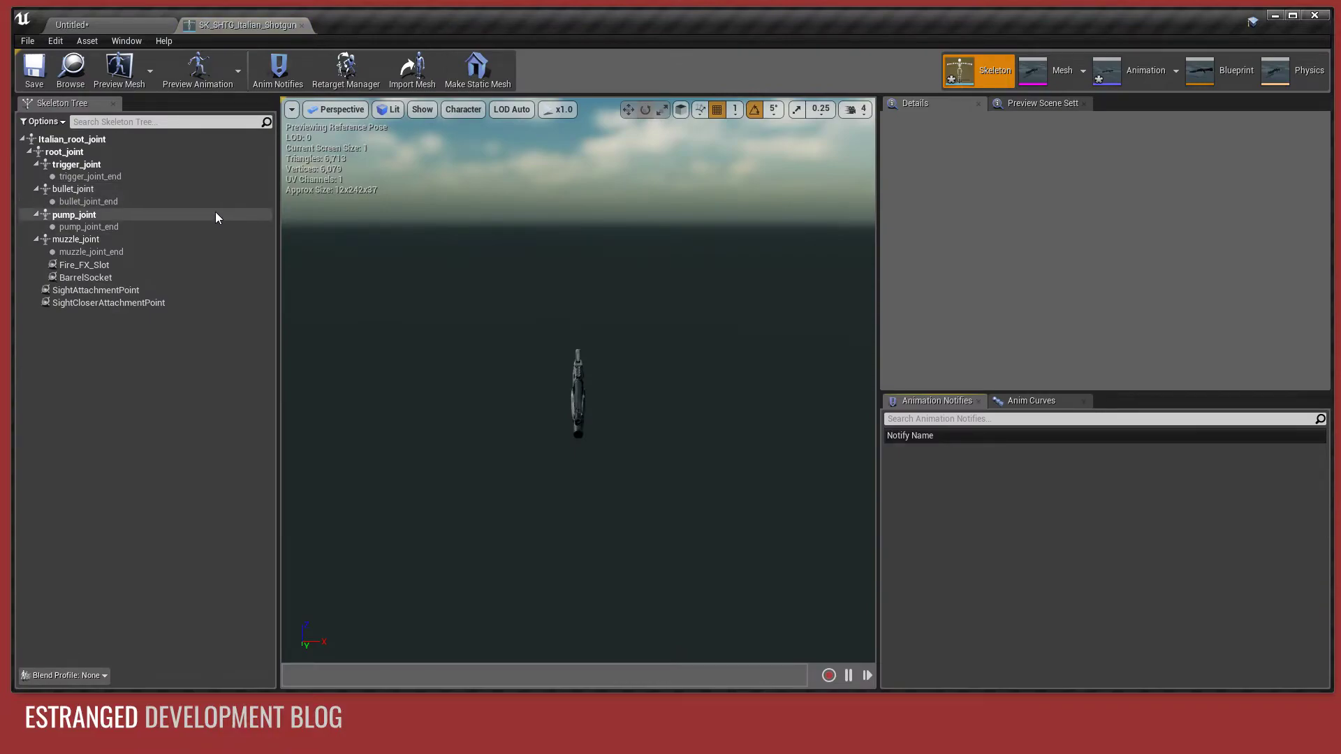
pyautogui.moveTo(96, 189)
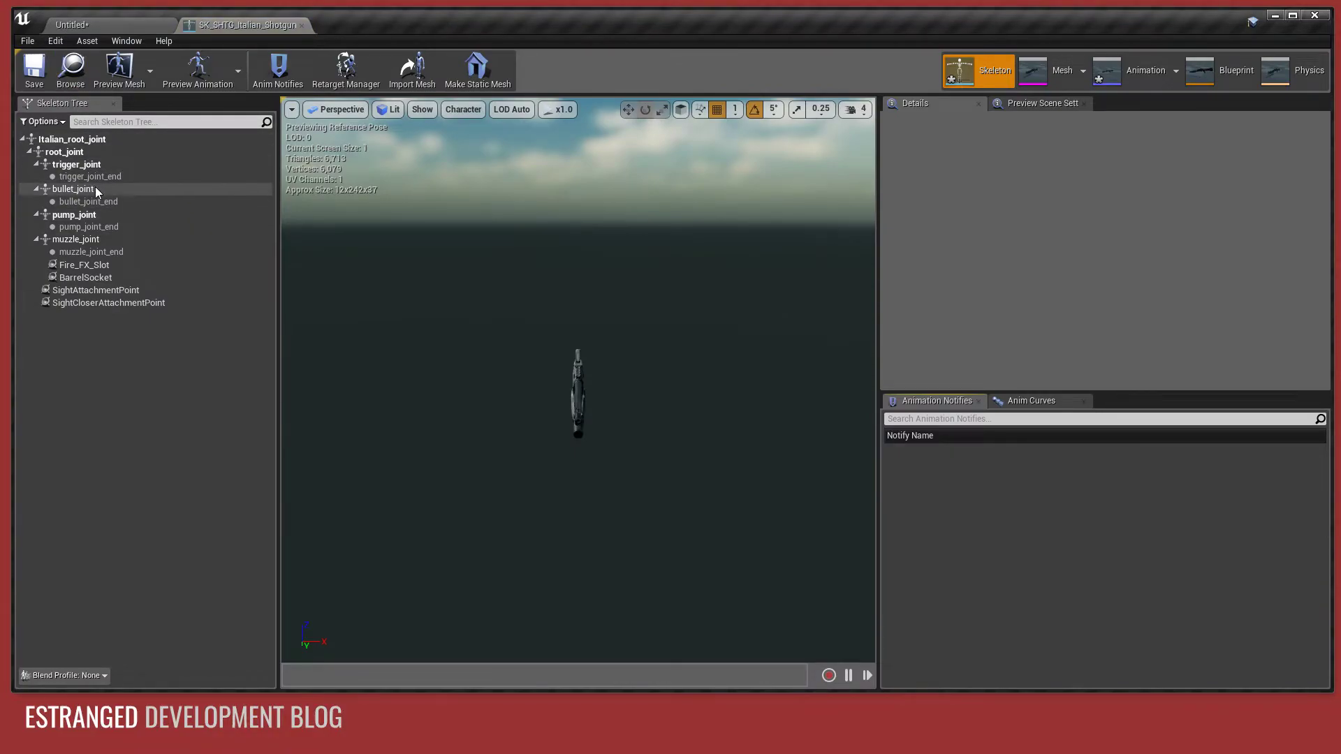
pyautogui.click(89, 176)
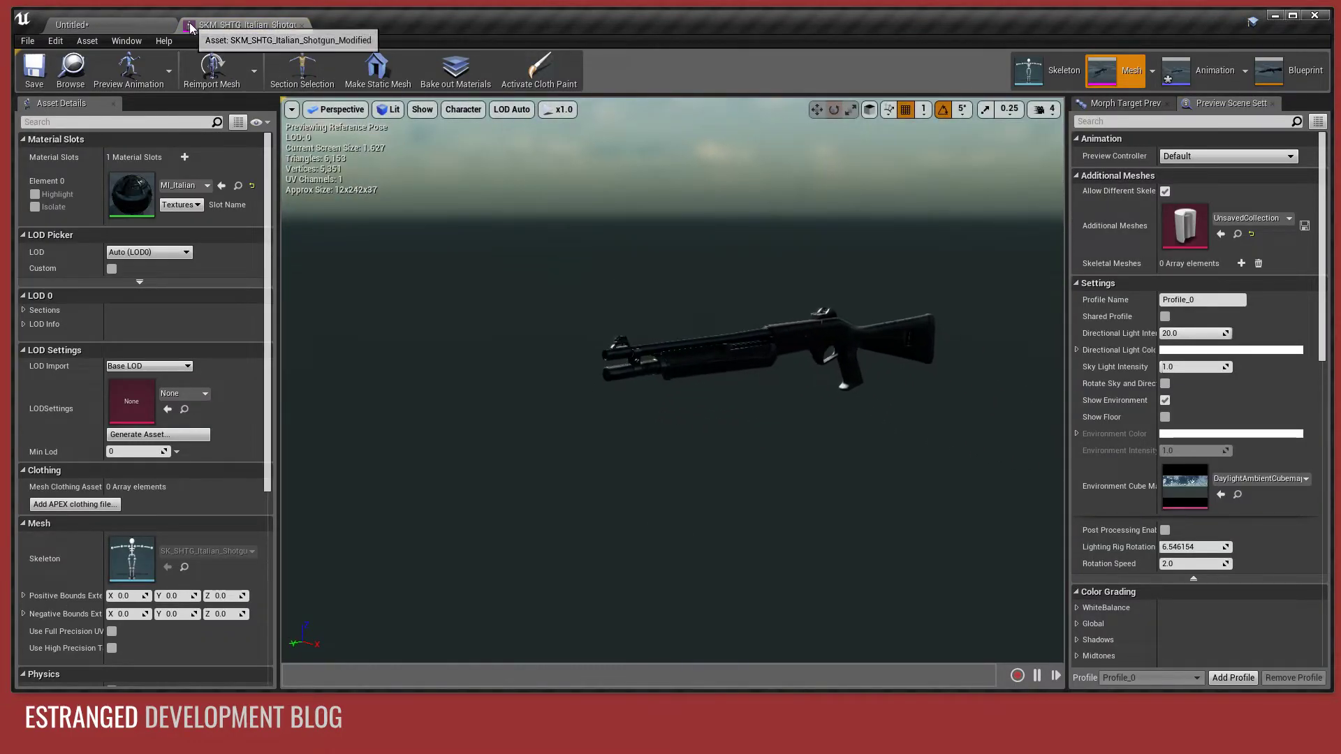
pyautogui.click(94, 24)
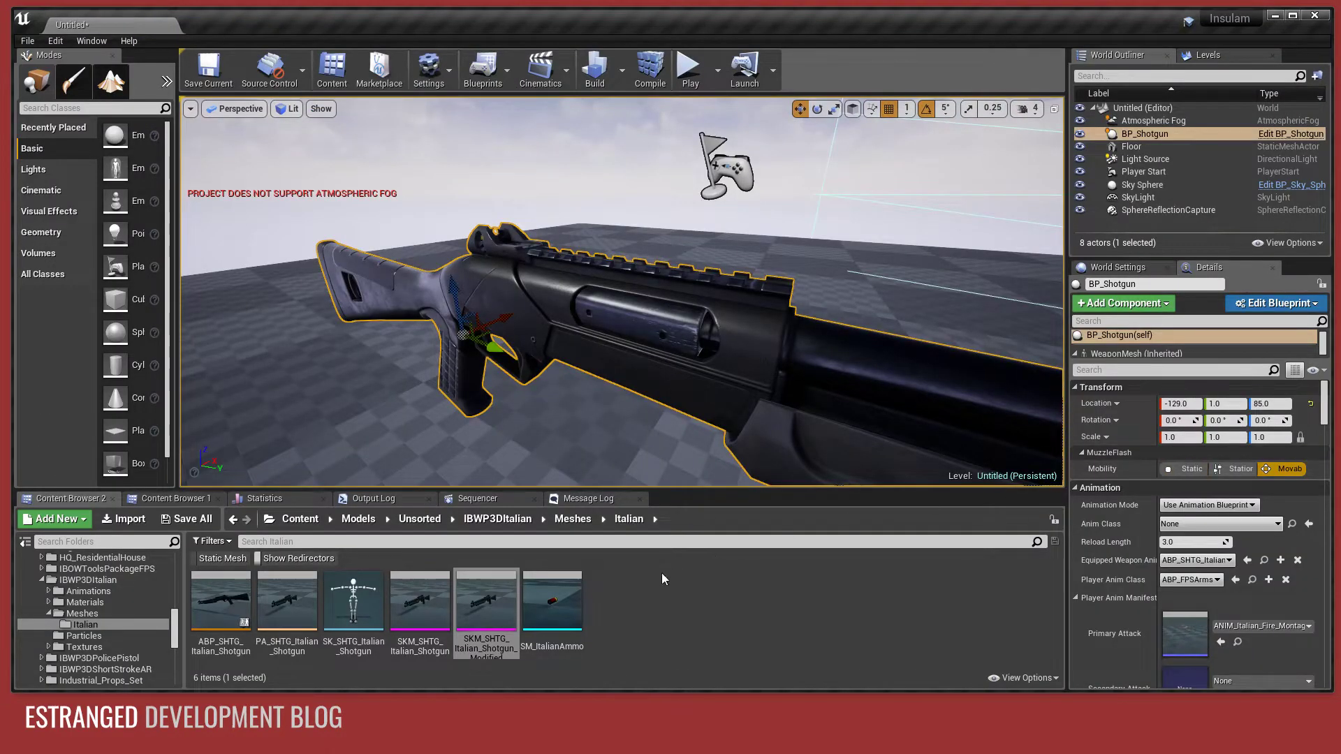
# Set the WeaponMesh component's Skeletal Mesh to the modified shotgun and browse to the Blueprints folder.
pyautogui.scroll(-3)
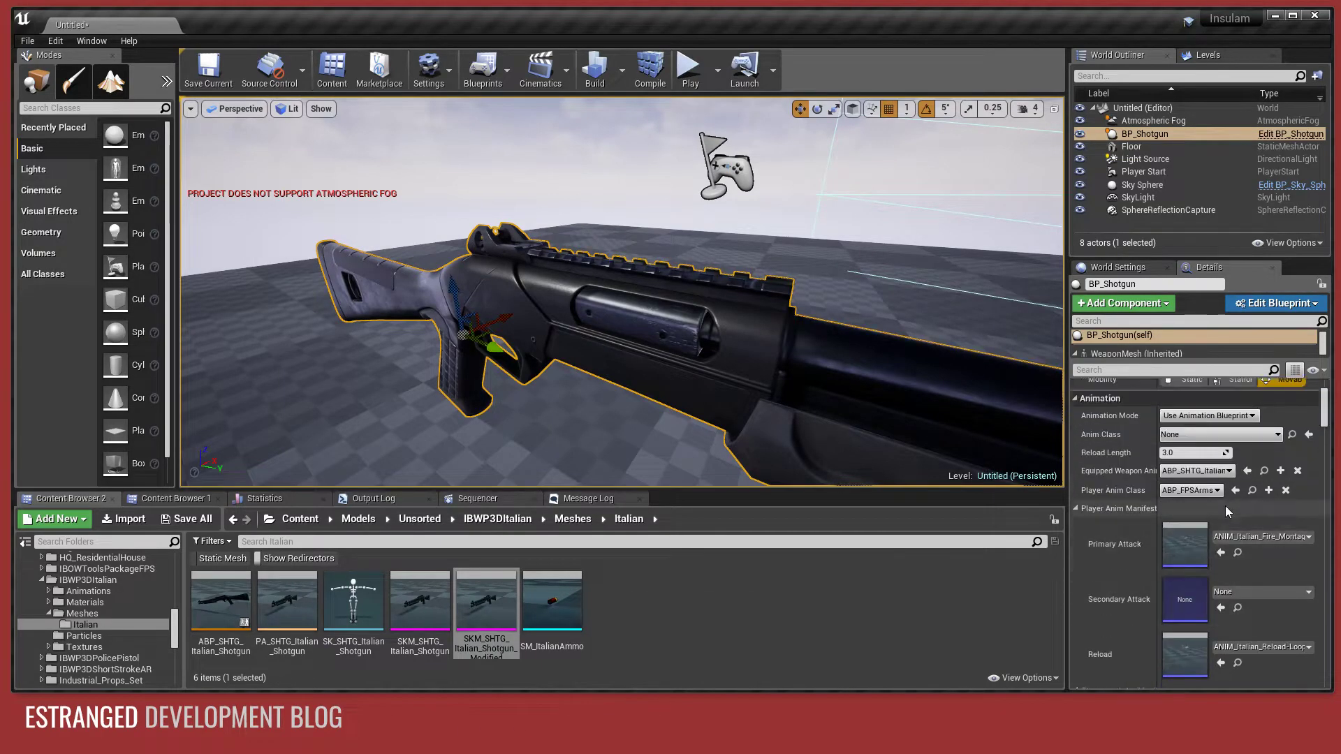
pyautogui.click(1310, 522)
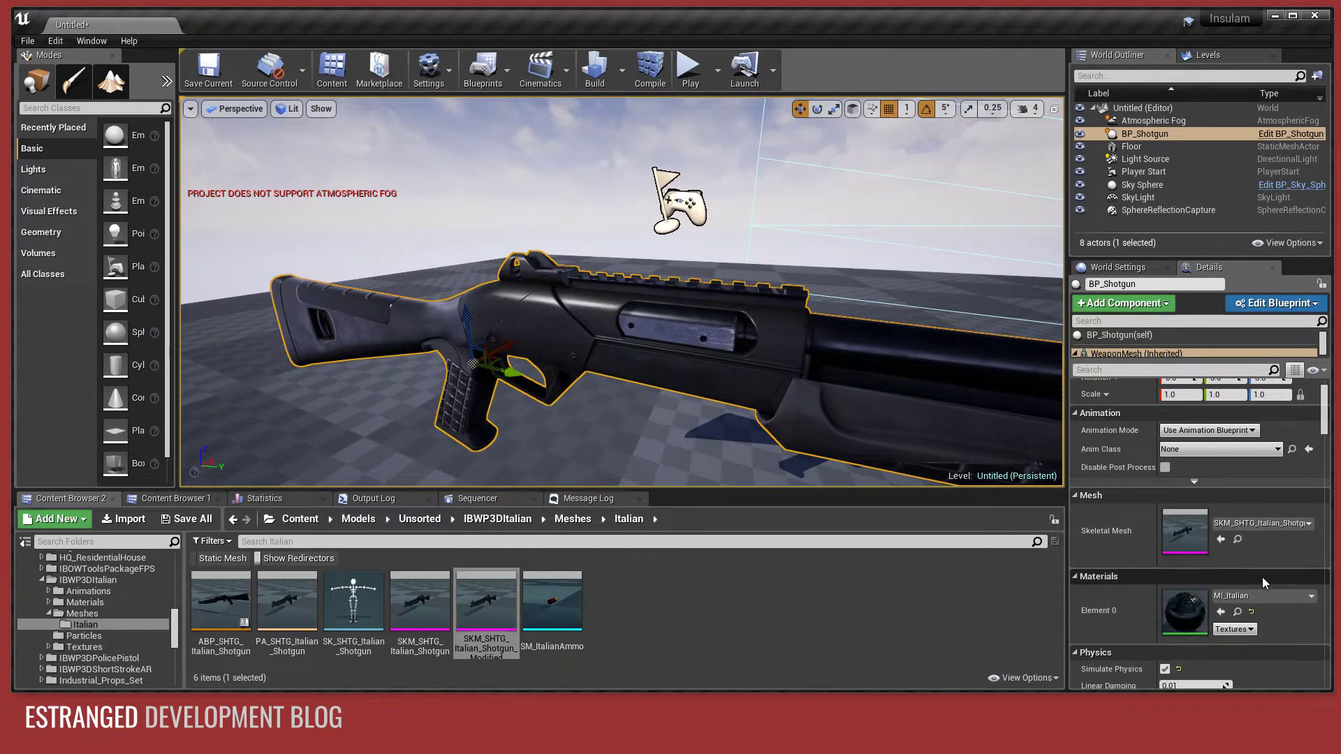
pyautogui.click(1314, 522)
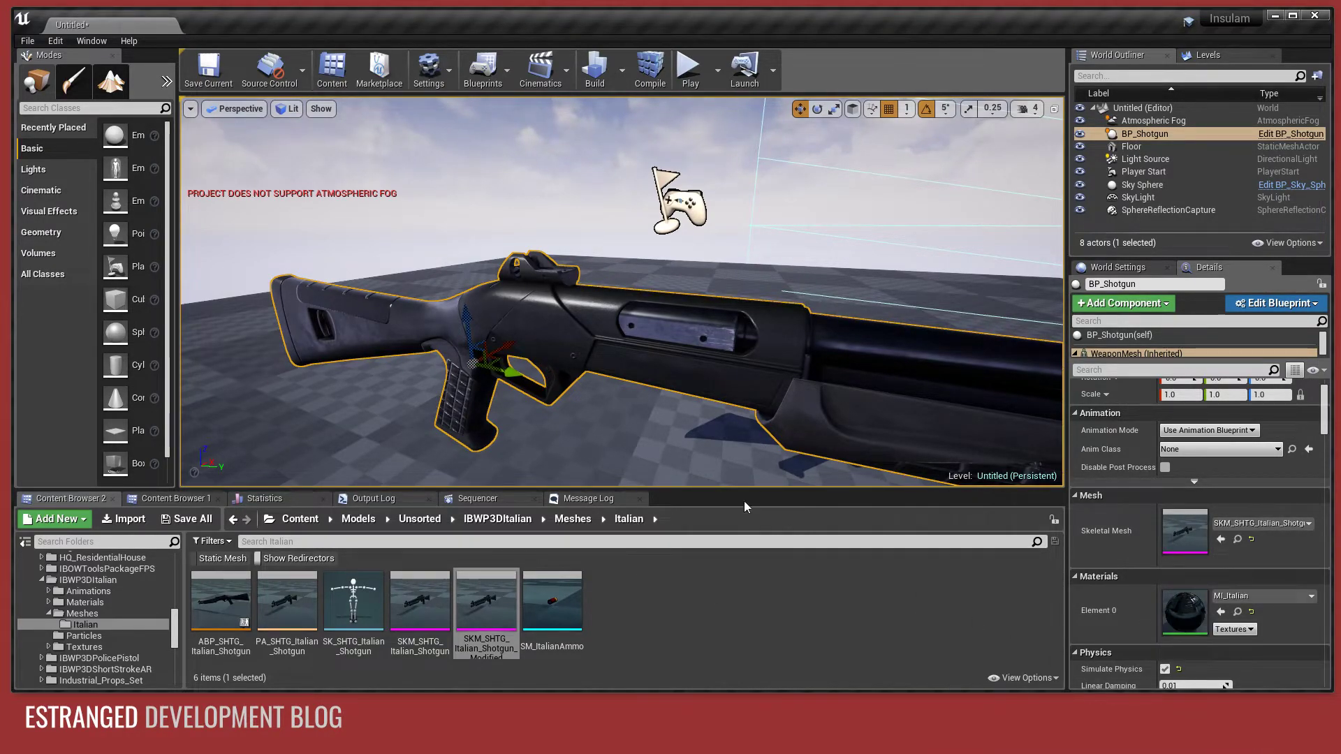
pyautogui.moveTo(1116, 334)
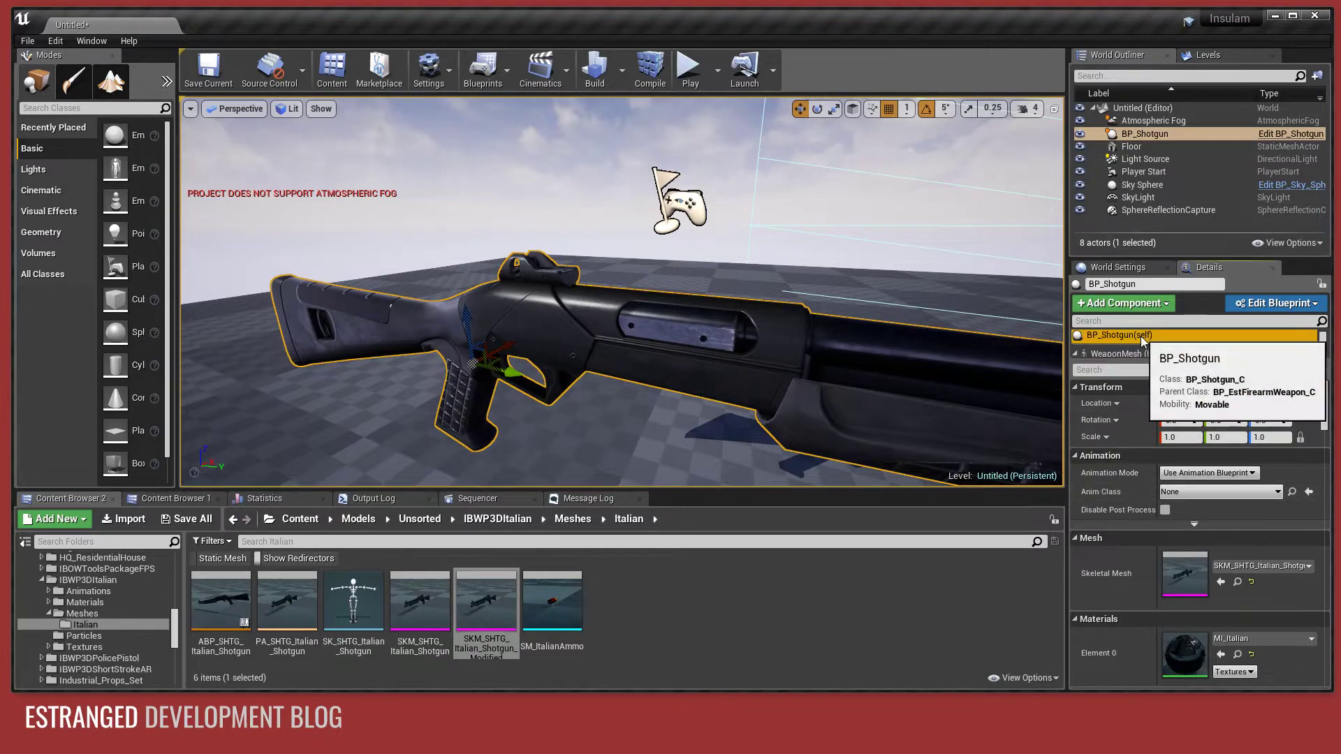
pyautogui.click(1115, 334)
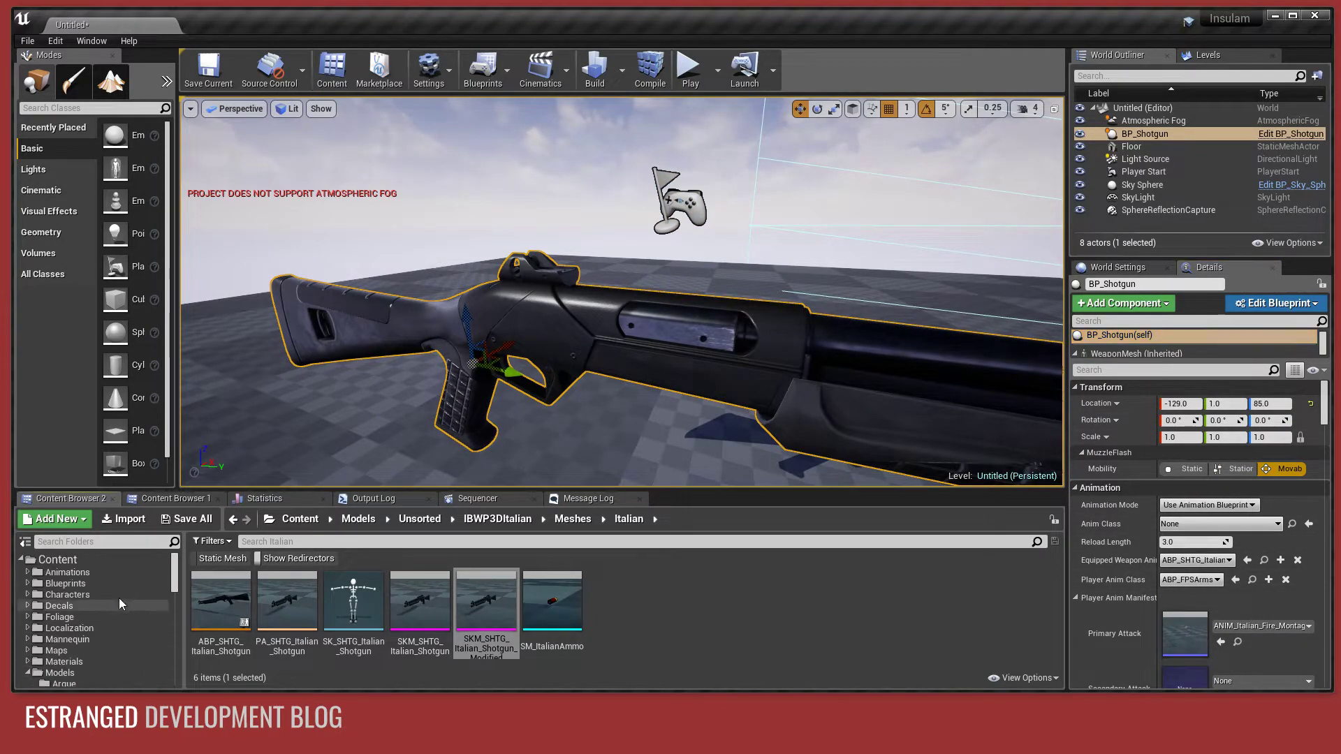
pyautogui.click(64, 582)
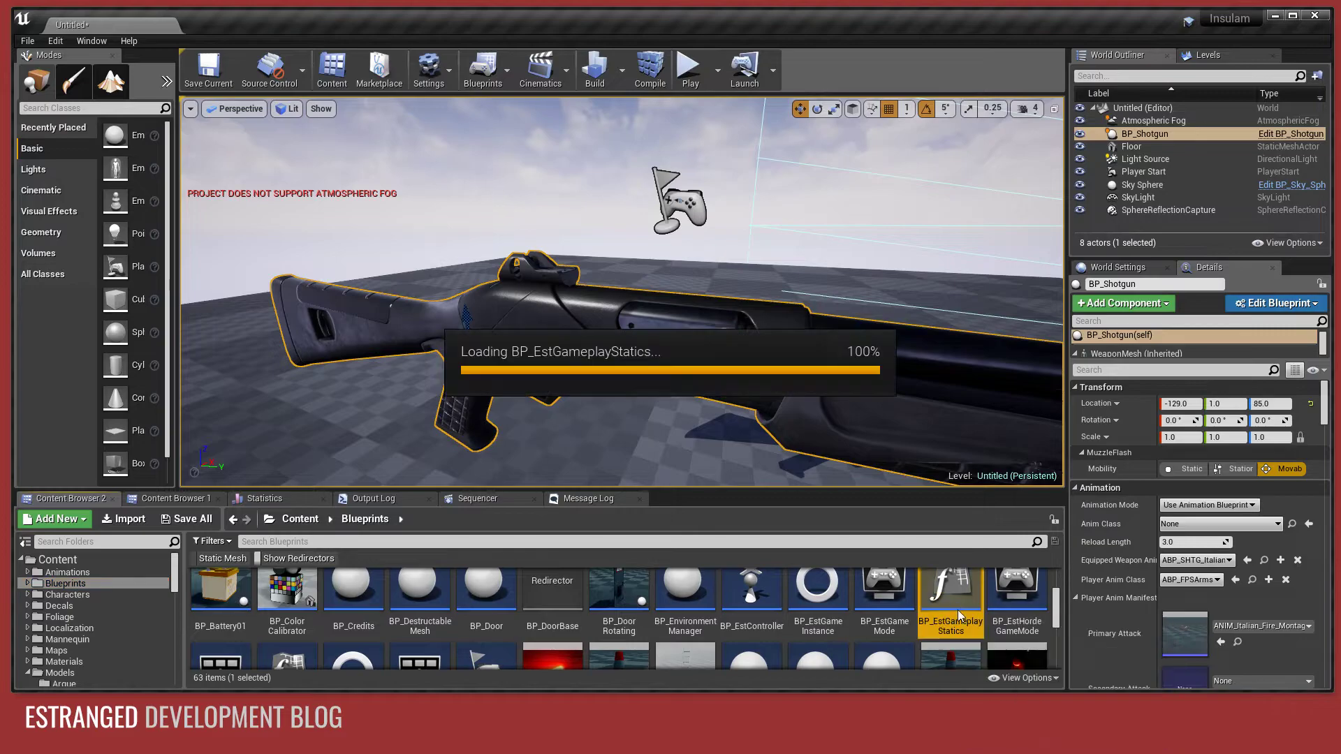
# Add a second shotgun mesh comparison into the OR node in Get Weapon Type, then compile and close.
pyautogui.doubleClick(950, 587)
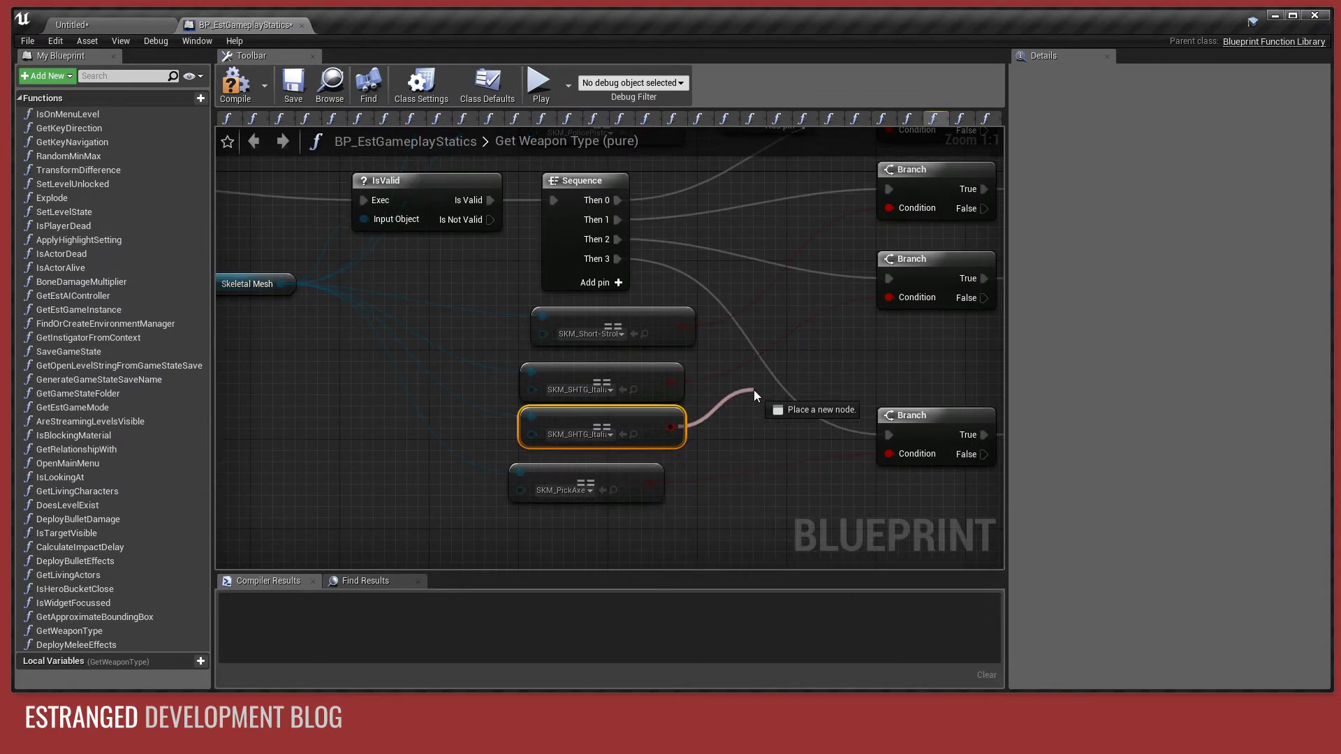
pyautogui.click(813, 409)
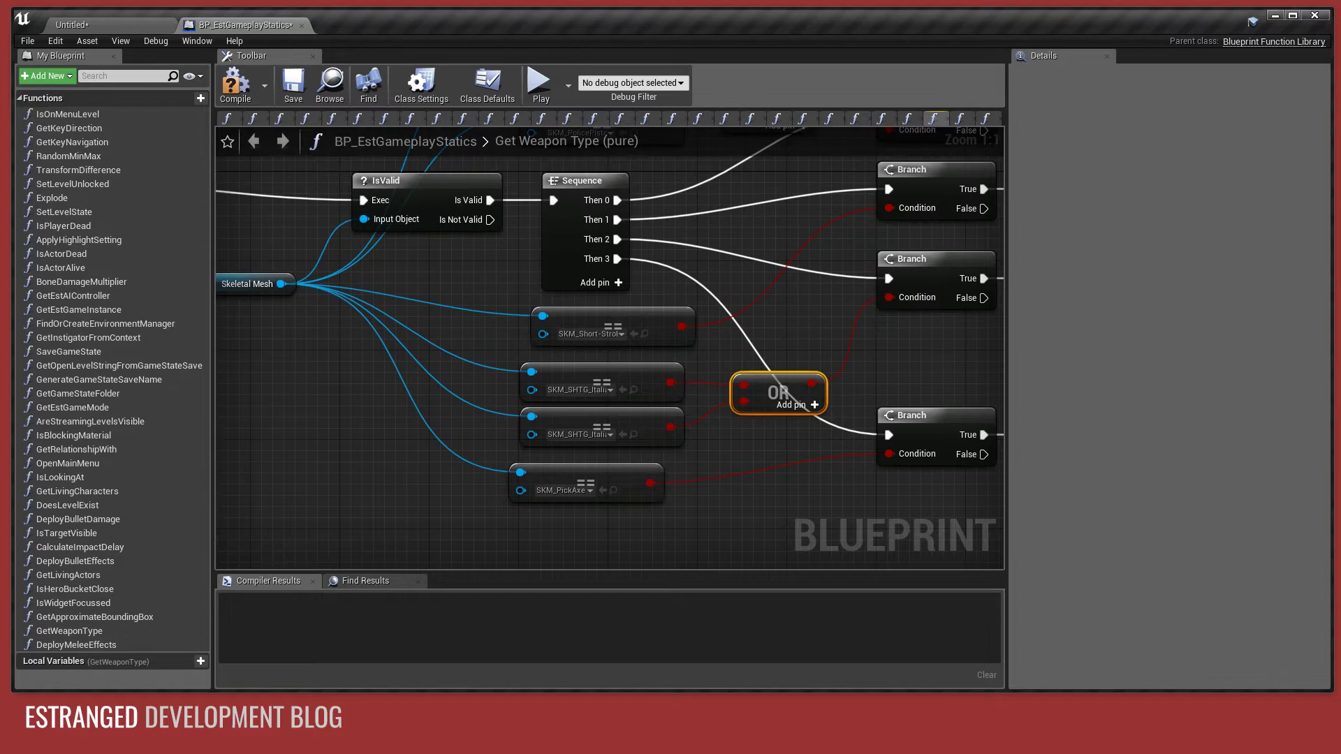
pyautogui.click(233, 85)
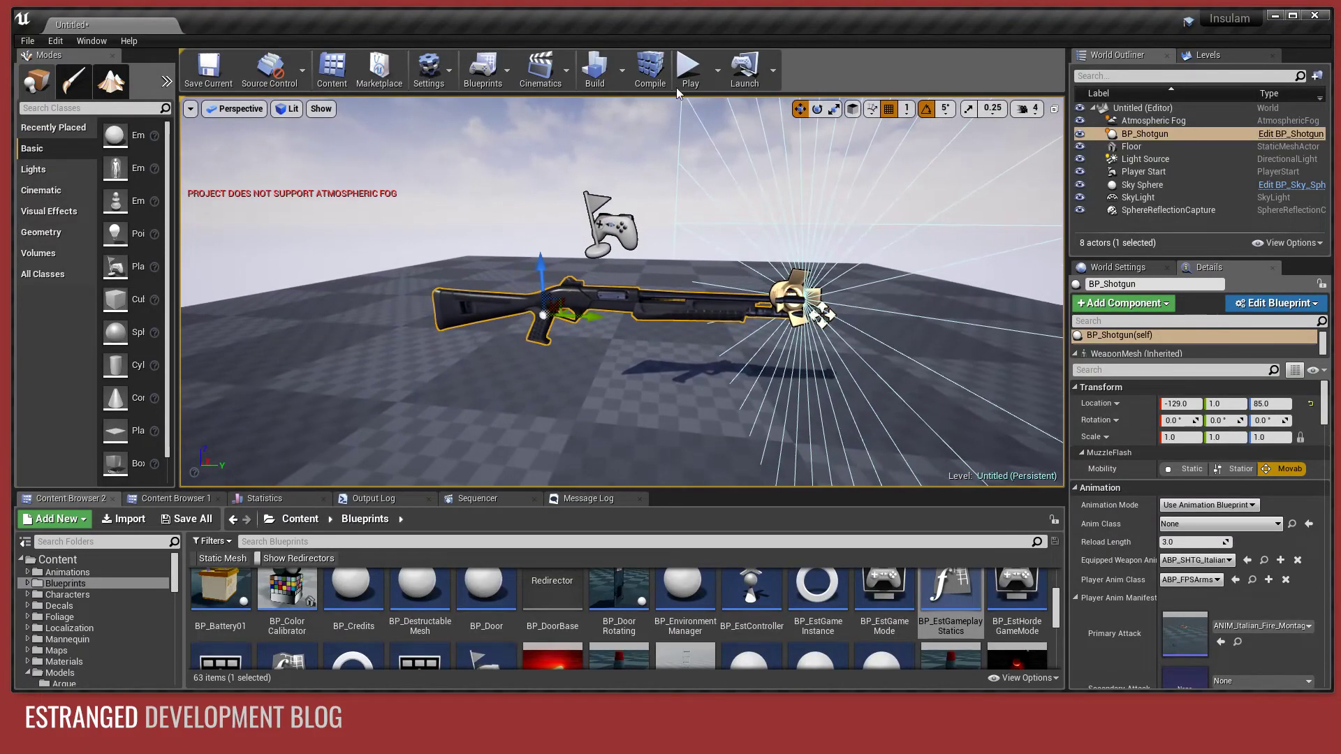
# Run a play-in-editor test of the shotgun, stop play, and select BP_Shotgun in the level.
pyautogui.click(688, 68)
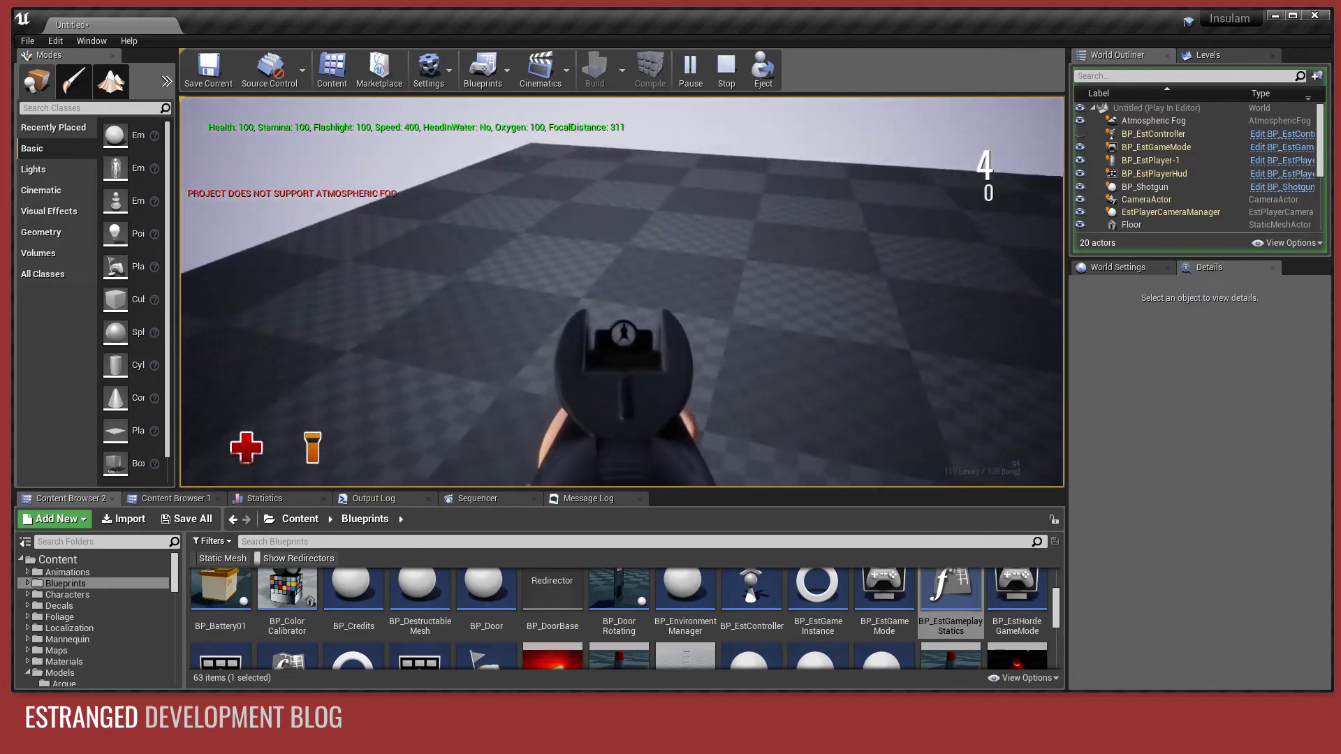
pyautogui.click(725, 70)
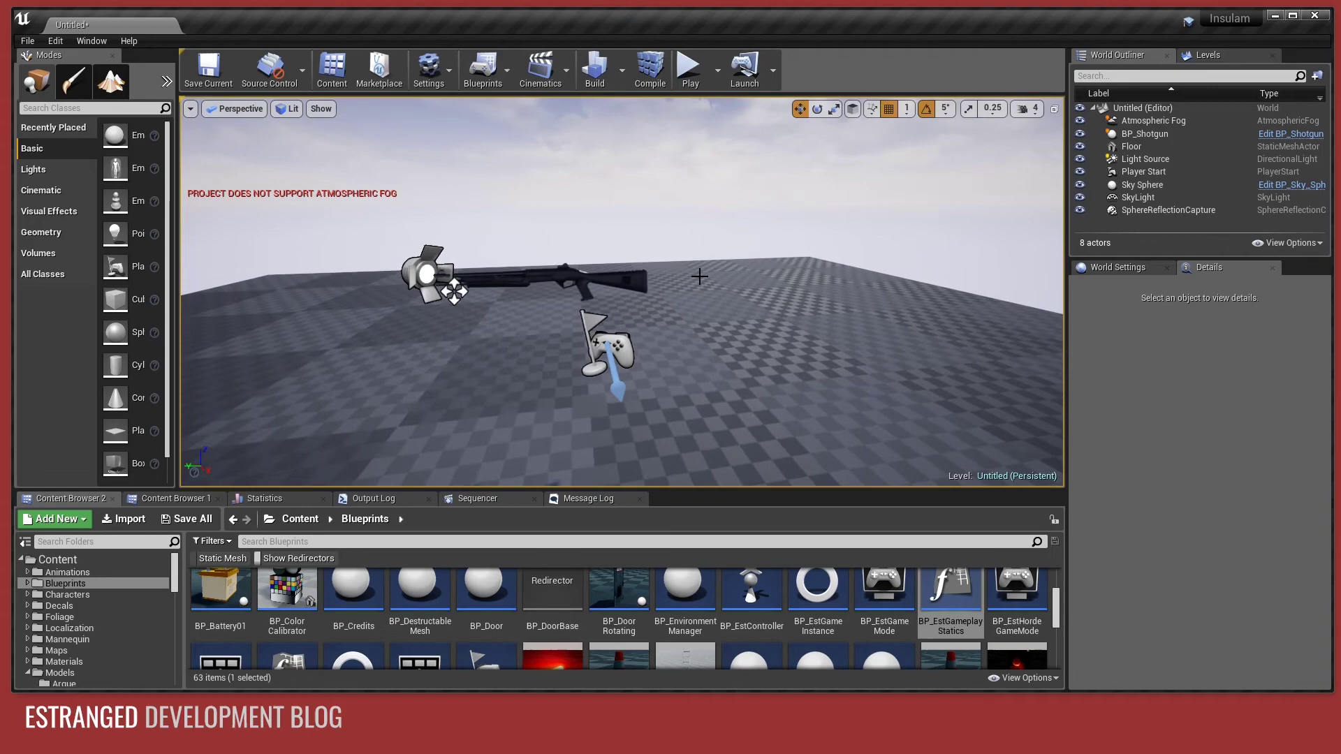
pyautogui.click(1145, 134)
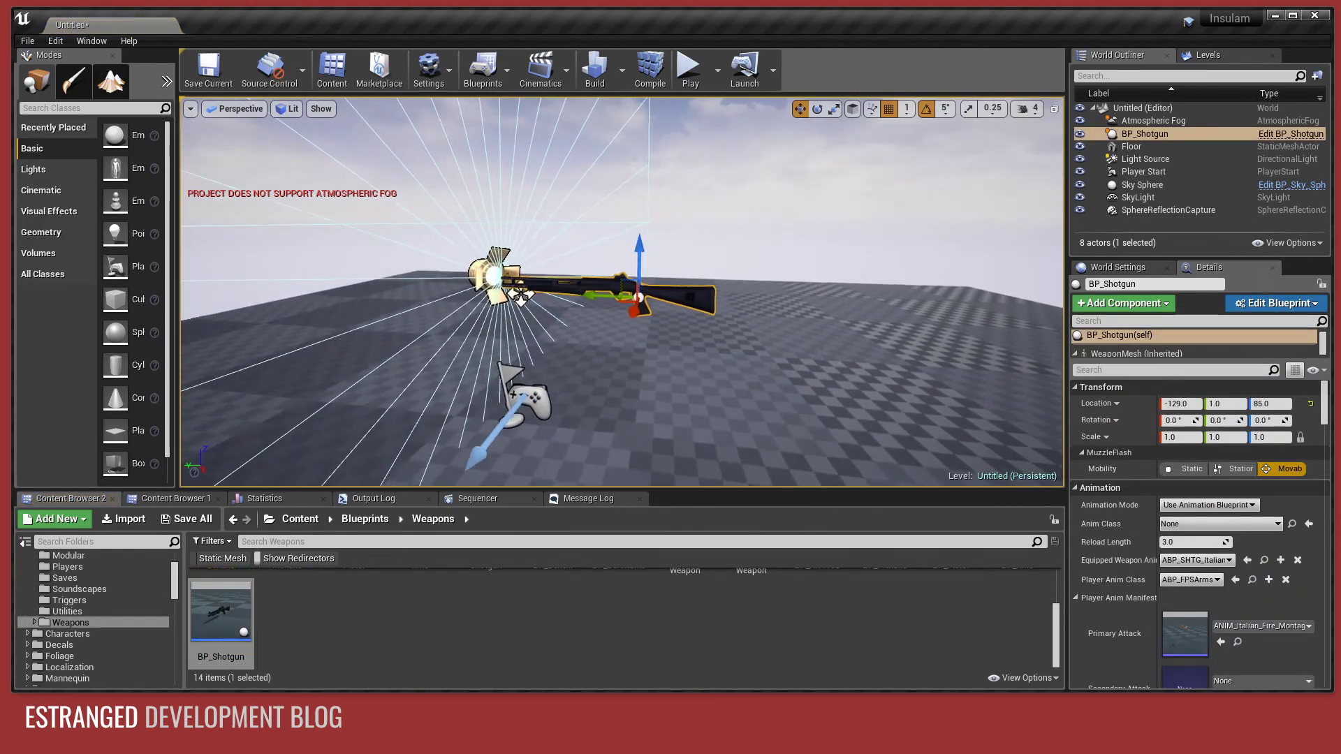